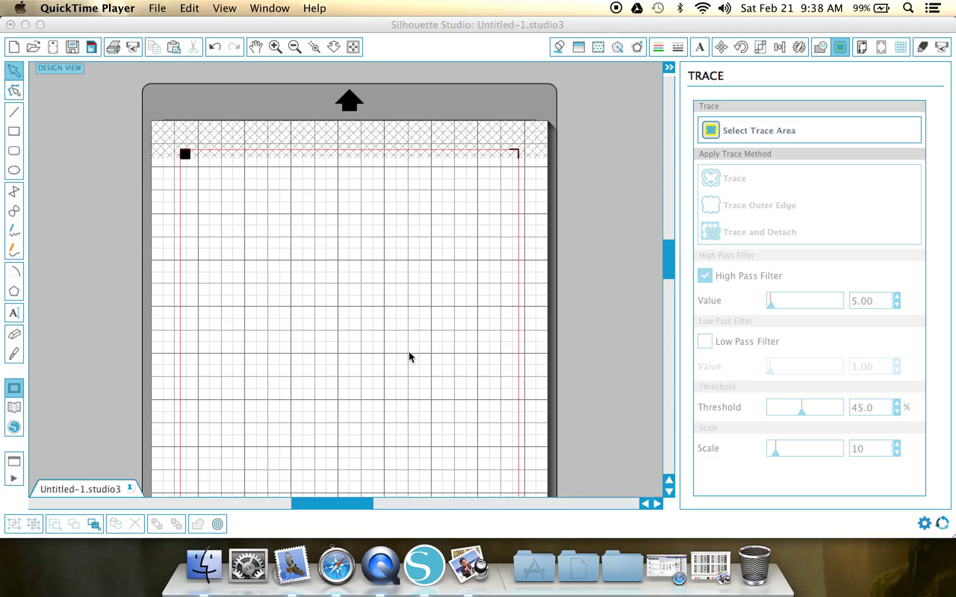
{"action": "mouse_move", "coordinate": [387, 331]}
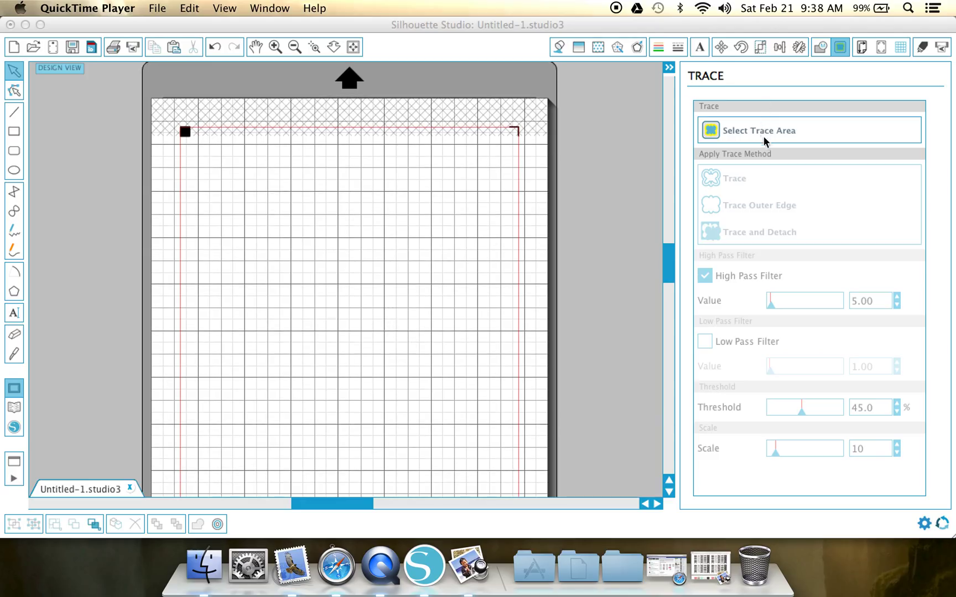
{"action": "mouse_move", "coordinate": [808, 187]}
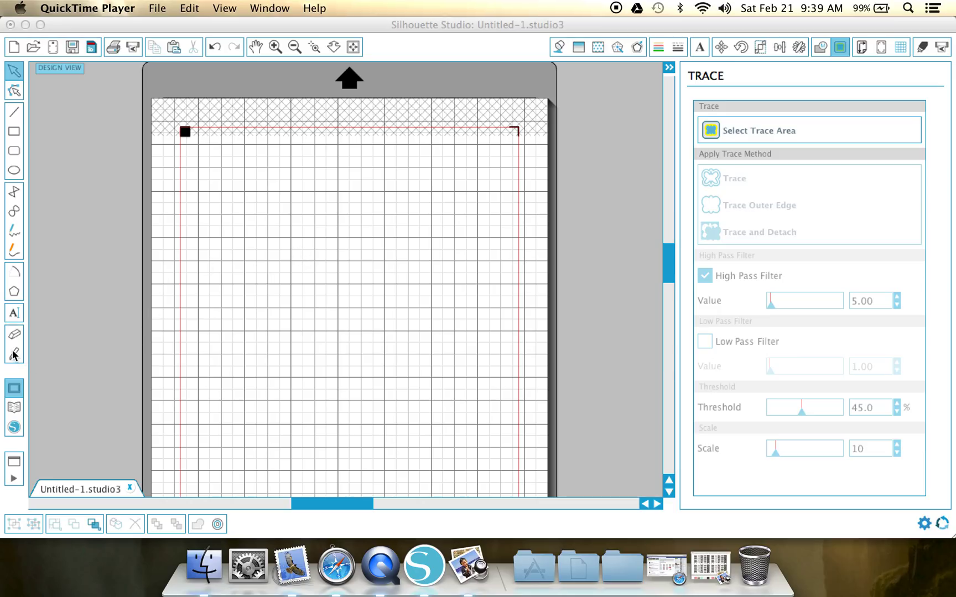
{"action": "mouse_move", "coordinate": [425, 565]}
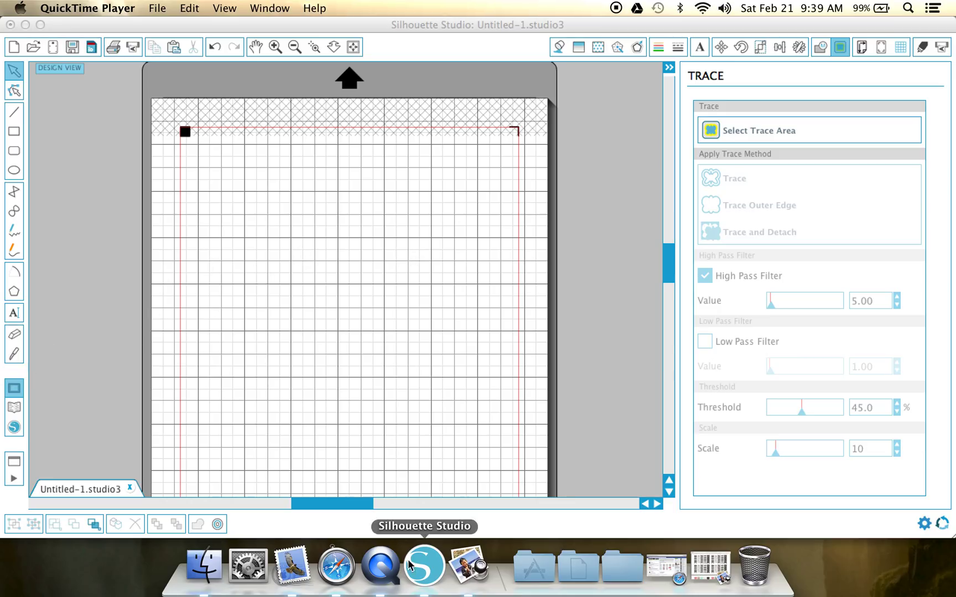
{"action": "mouse_move", "coordinate": [709, 566]}
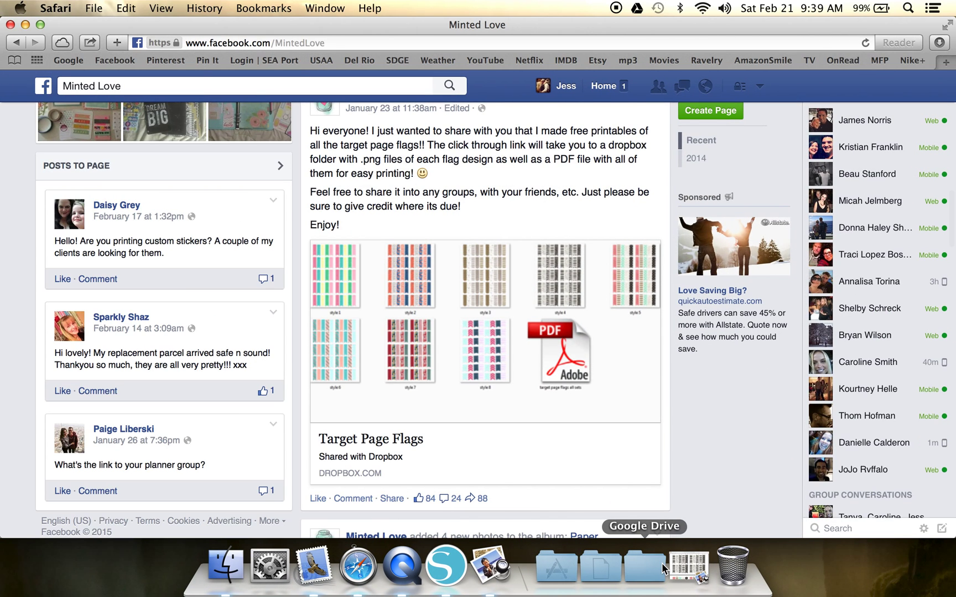
- Scroll the Minted Love page down to the January 23 Target Page Flags Dropbox post
{"action": "scroll", "scroll_direction": "up", "scroll_amount": 3}
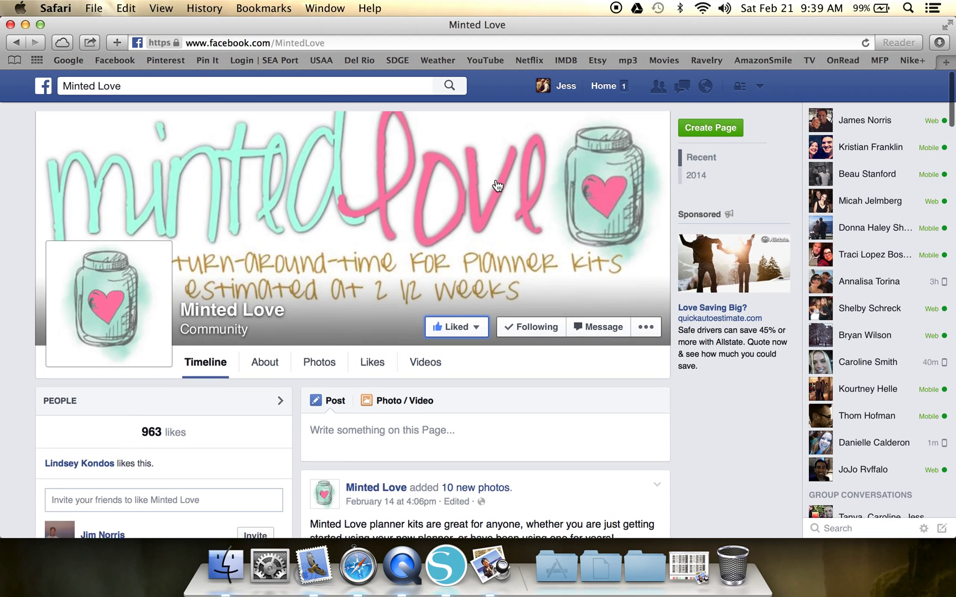
{"action": "scroll", "scroll_direction": "down", "scroll_amount": 3}
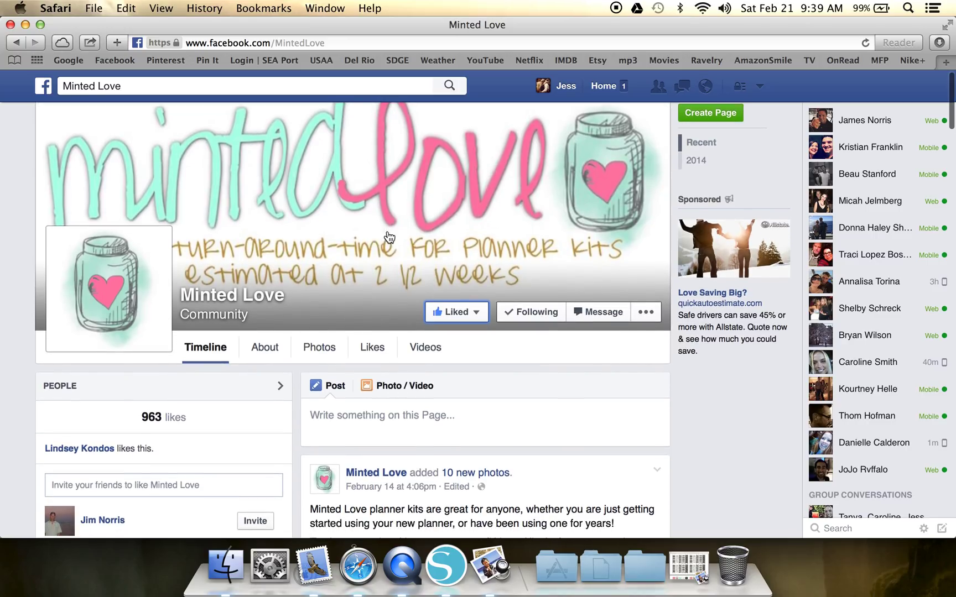
{"action": "mouse_move", "coordinate": [377, 272]}
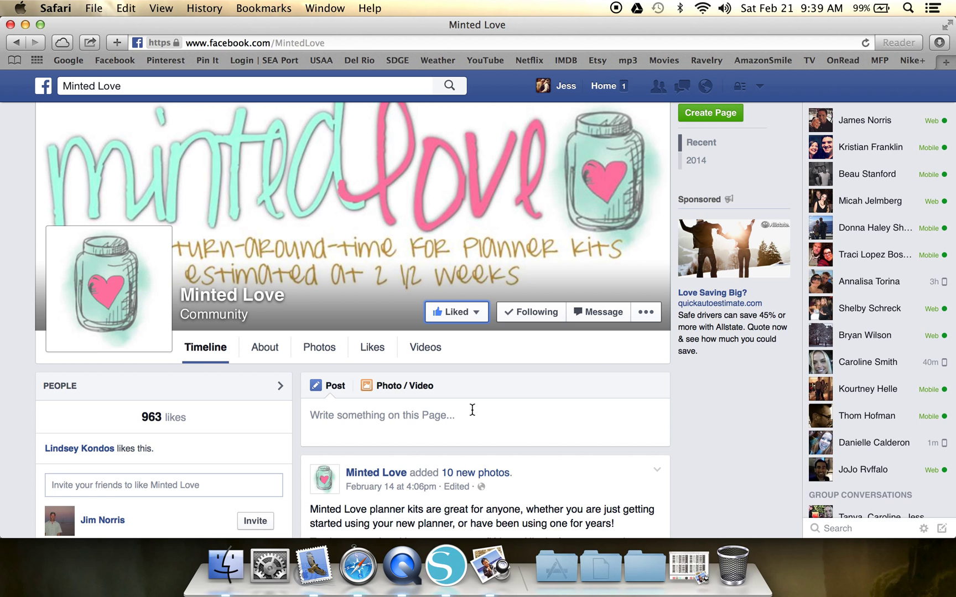
{"action": "mouse_move", "coordinate": [165, 103]}
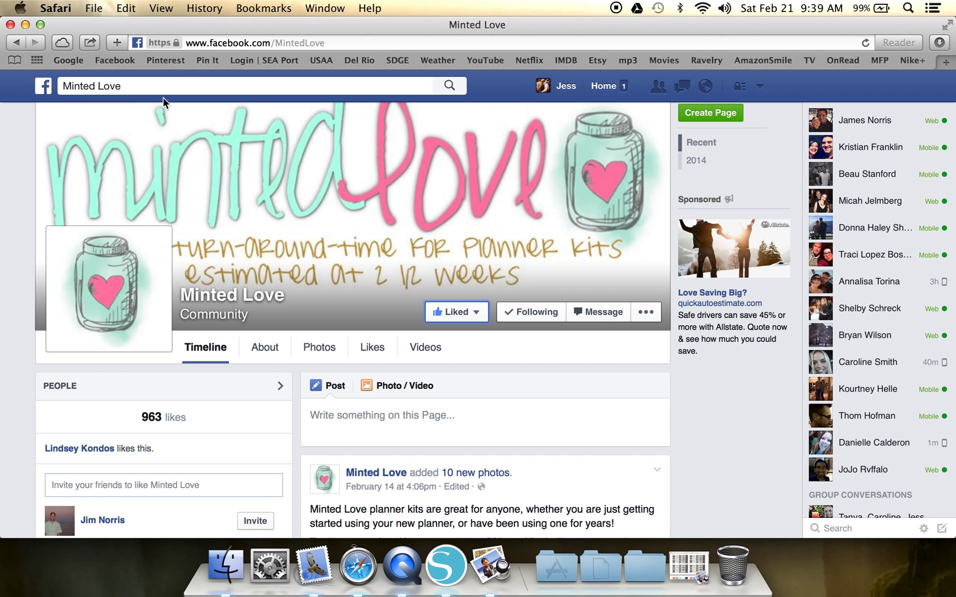
{"action": "scroll", "scroll_direction": "down", "scroll_amount": 3}
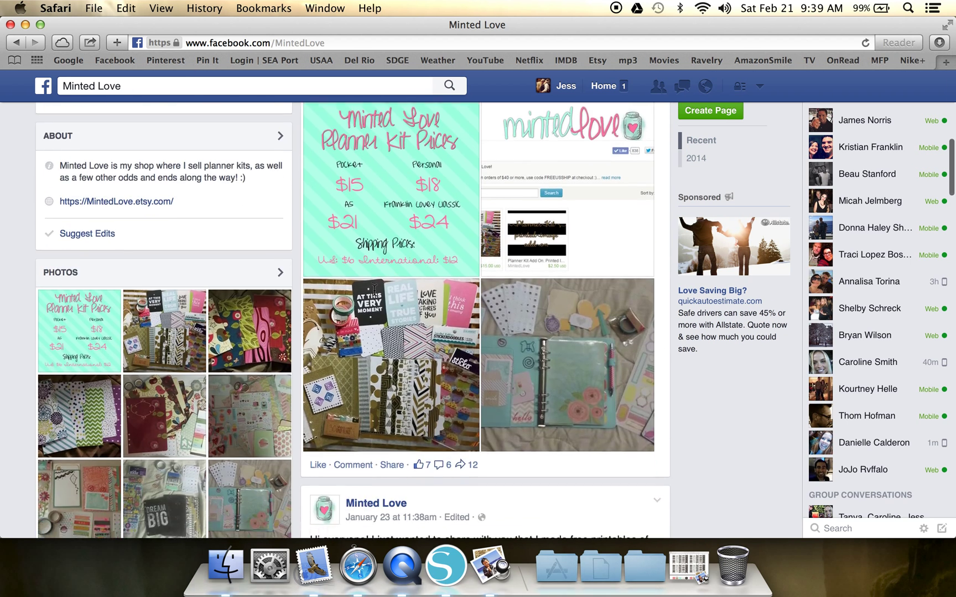
{"action": "scroll", "scroll_direction": "down", "scroll_amount": 3}
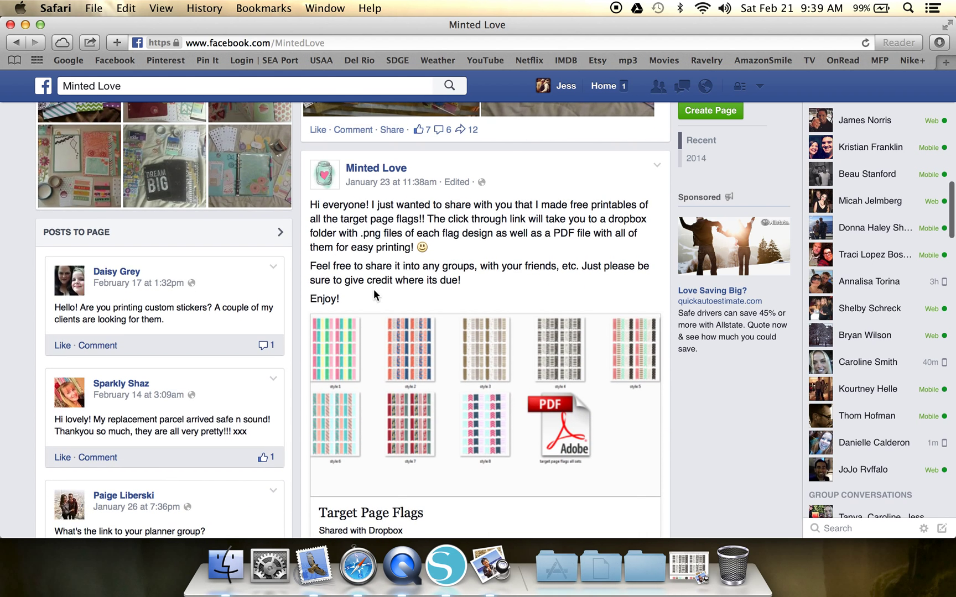
{"action": "scroll", "scroll_direction": "down", "scroll_amount": 3}
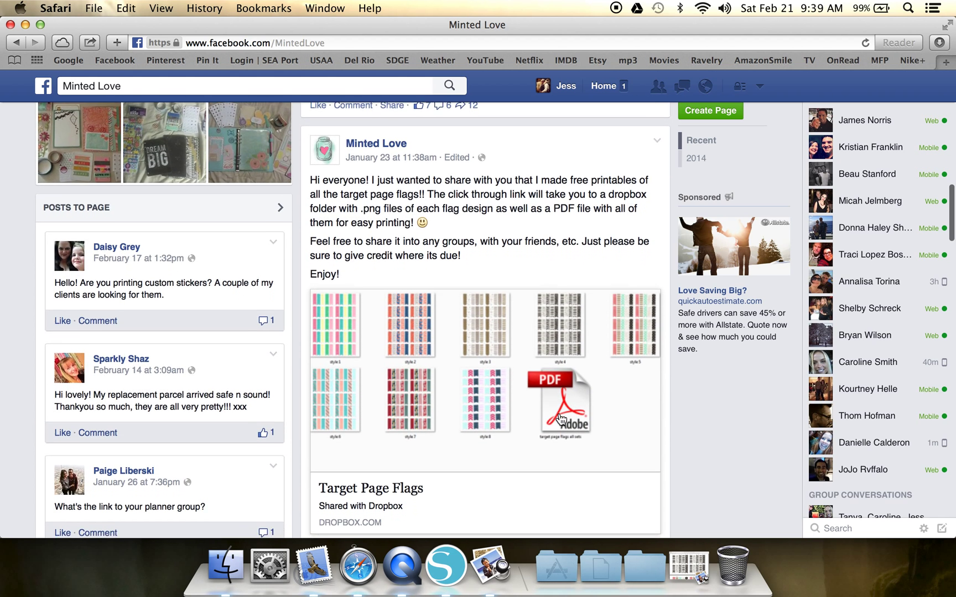
{"action": "scroll", "scroll_direction": "down", "scroll_amount": 3}
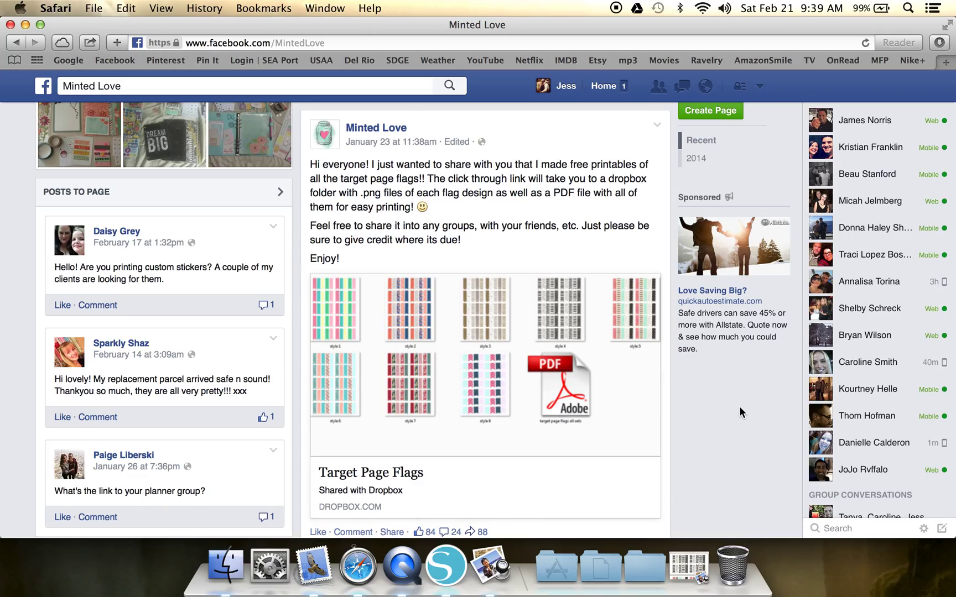
{"action": "mouse_move", "coordinate": [690, 475]}
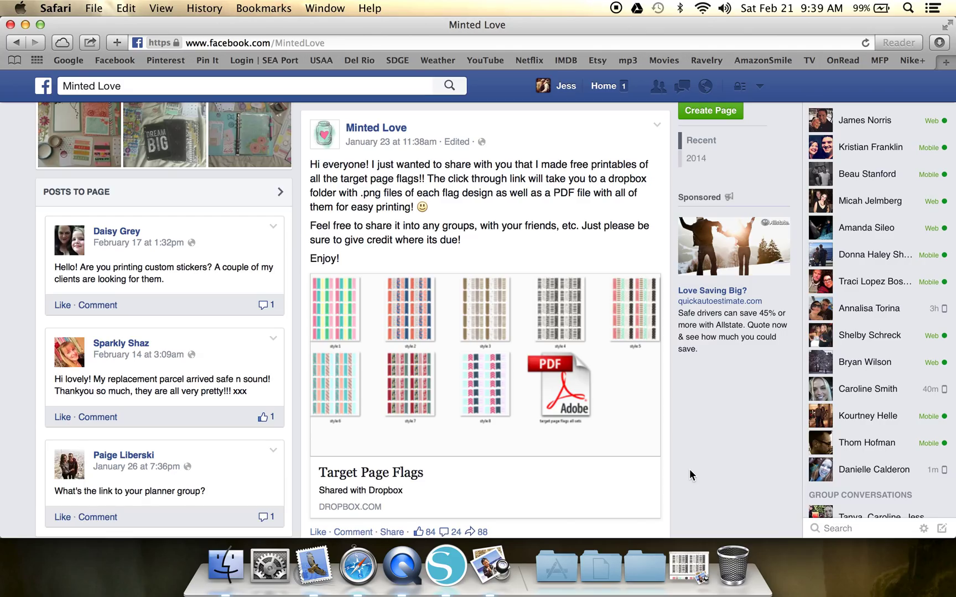
{"action": "mouse_move", "coordinate": [729, 400]}
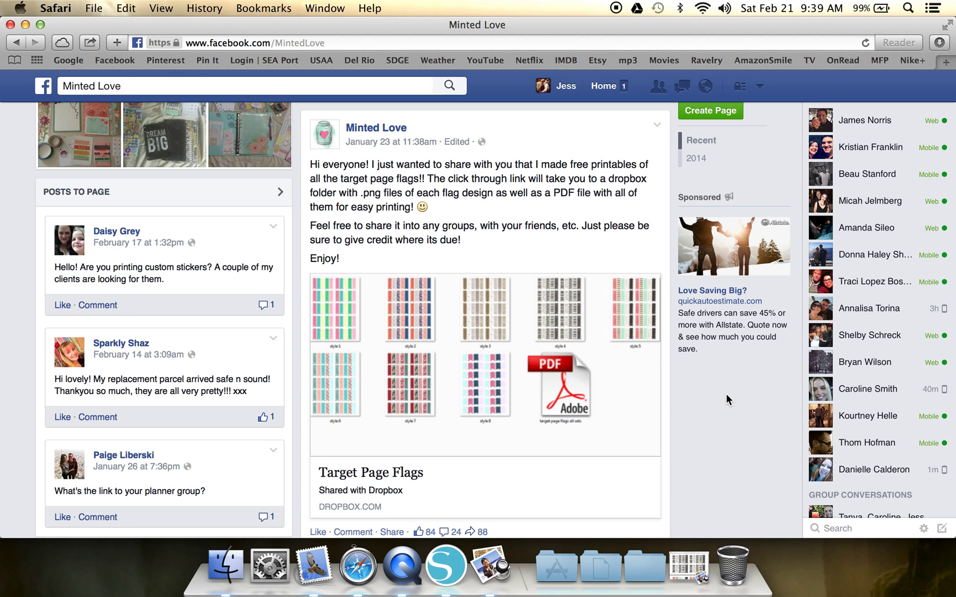
{"action": "mouse_move", "coordinate": [26, 26]}
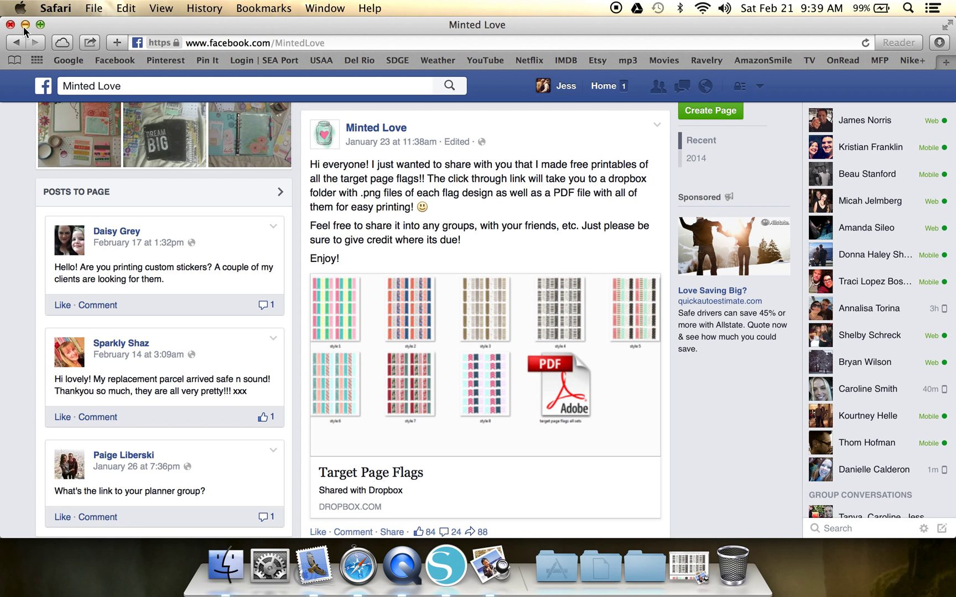
- Hide Safari to reveal the desktop with Everytargetpageflag-3.pdf
{"action": "left_click", "coordinate": [25, 25]}
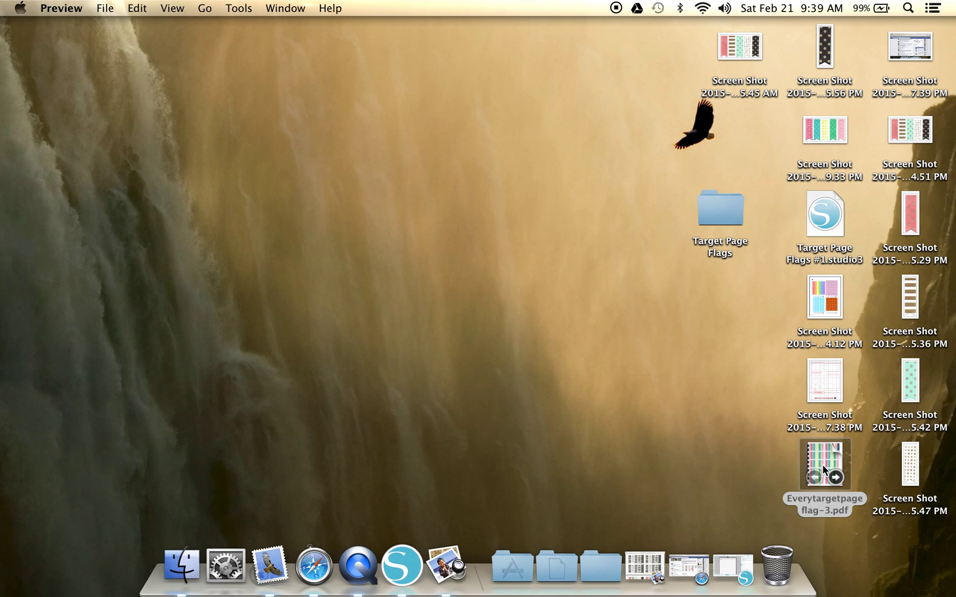
{"action": "mouse_move", "coordinate": [731, 575]}
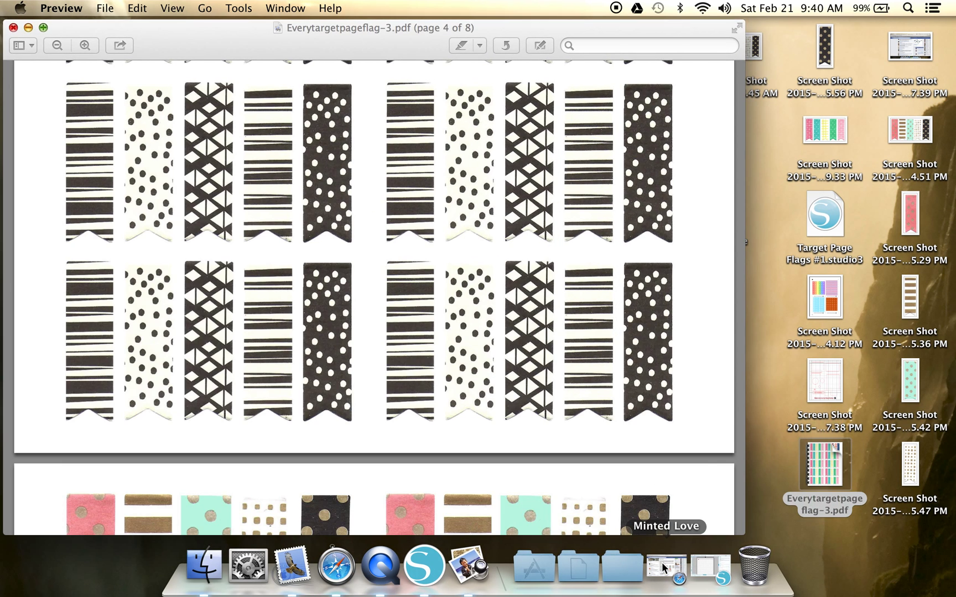
- Scroll through Everytargetpageflag-3.pdf to the sheet of red, floral and pink flags near the end
{"action": "scroll", "scroll_direction": "up", "scroll_amount": 3}
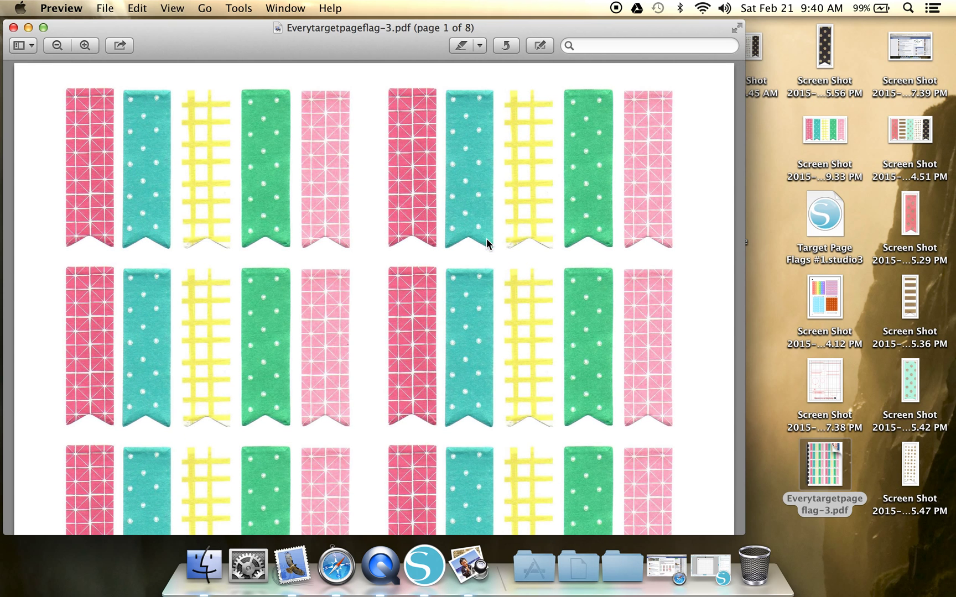
{"action": "mouse_move", "coordinate": [656, 355]}
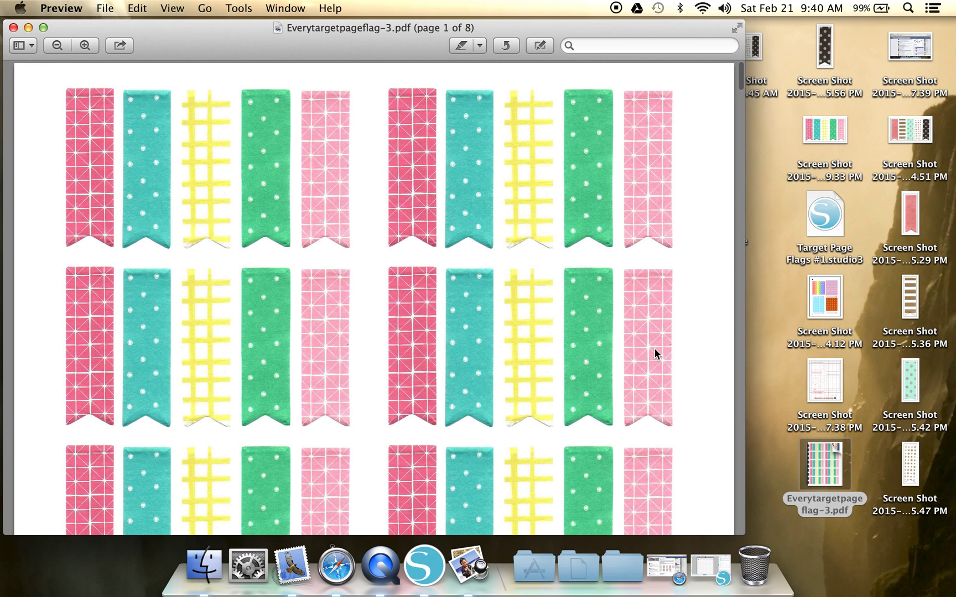
{"action": "scroll", "scroll_direction": "down", "scroll_amount": 3}
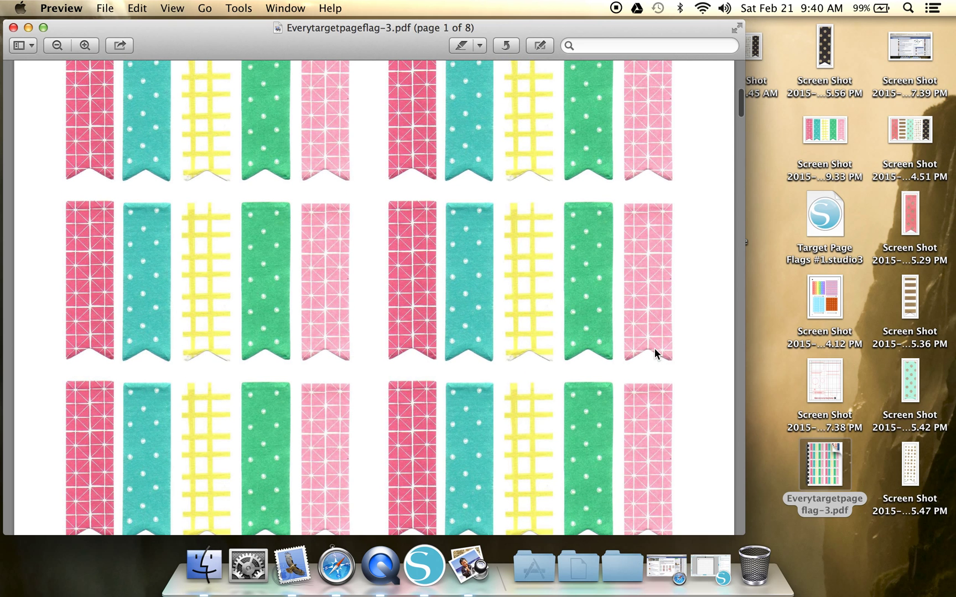
{"action": "scroll", "scroll_direction": "up", "scroll_amount": 3}
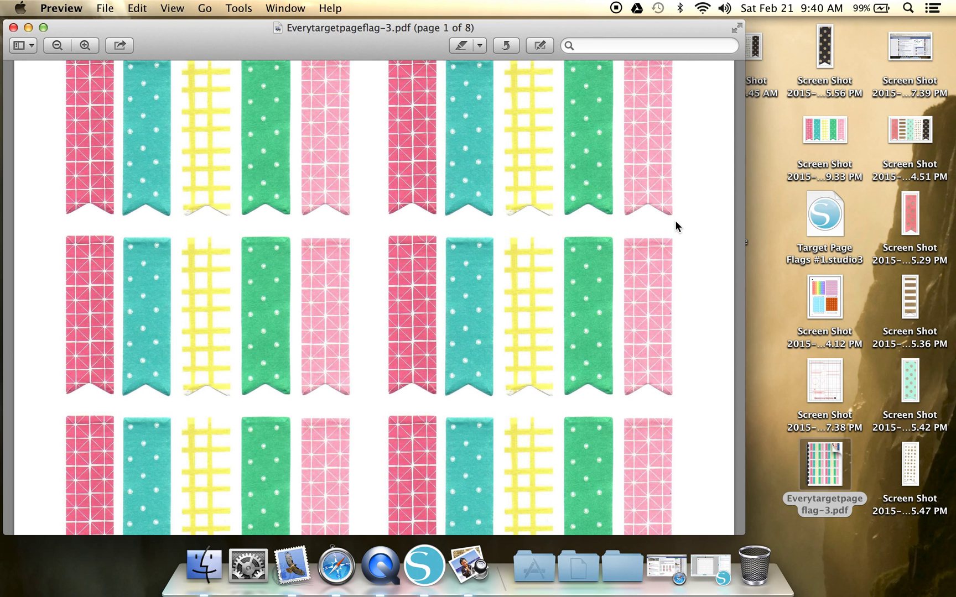
{"action": "scroll", "scroll_direction": "down", "scroll_amount": 3}
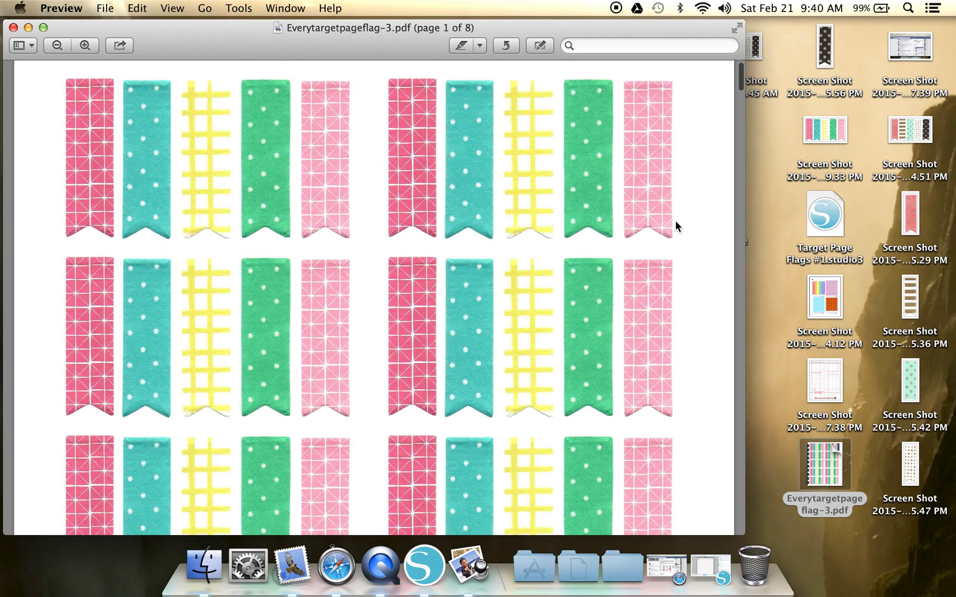
{"action": "scroll", "scroll_direction": "down", "scroll_amount": 3}
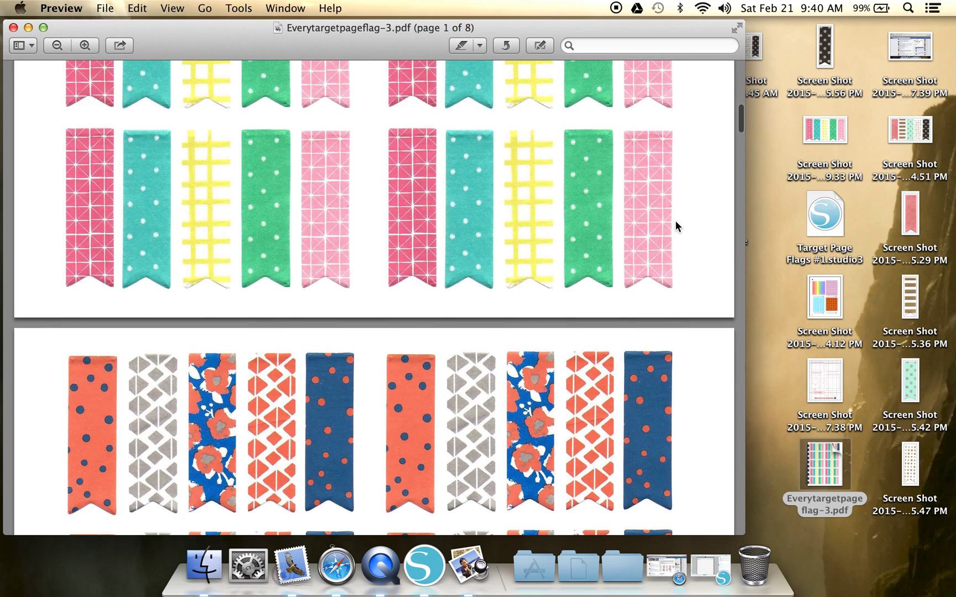
{"action": "scroll", "scroll_direction": "down", "scroll_amount": 3}
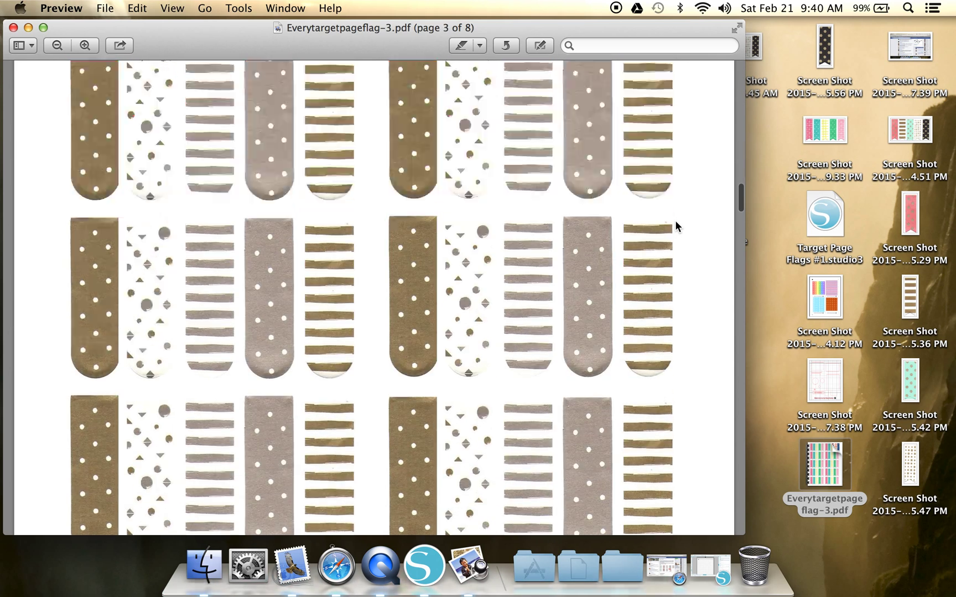
{"action": "scroll", "scroll_direction": "down", "scroll_amount": 3}
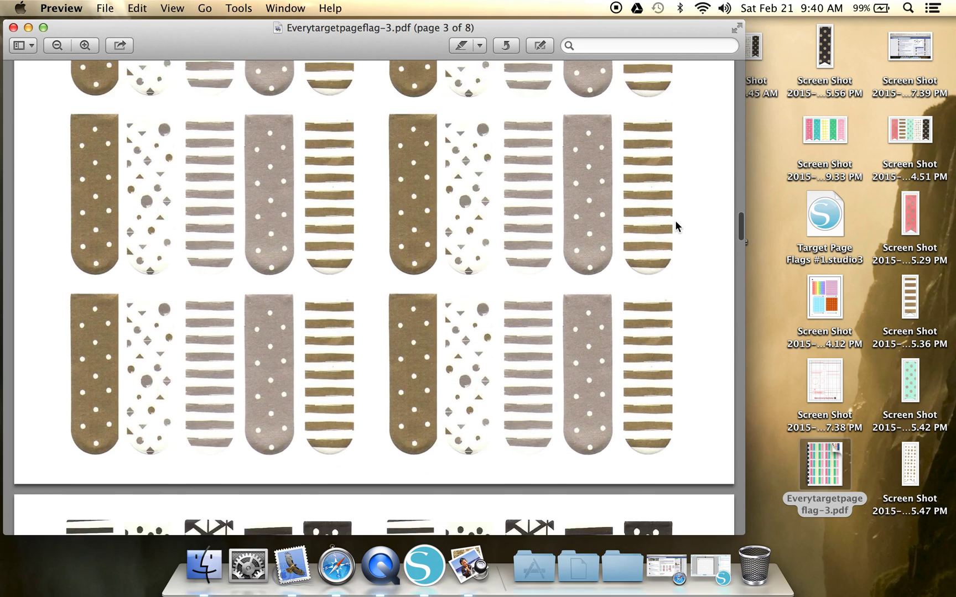
{"action": "scroll", "scroll_direction": "down", "scroll_amount": 3}
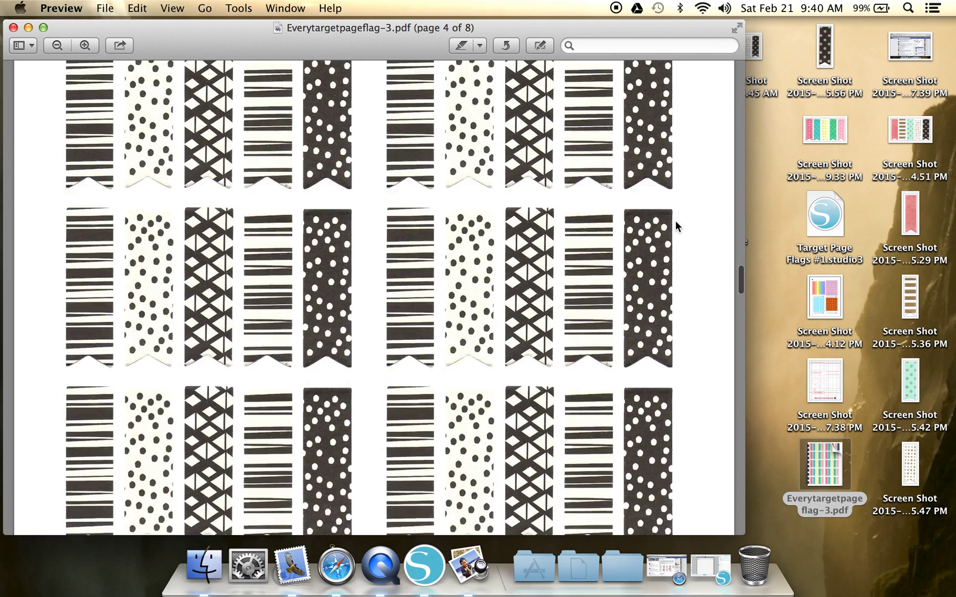
{"action": "scroll", "scroll_direction": "down", "scroll_amount": 3}
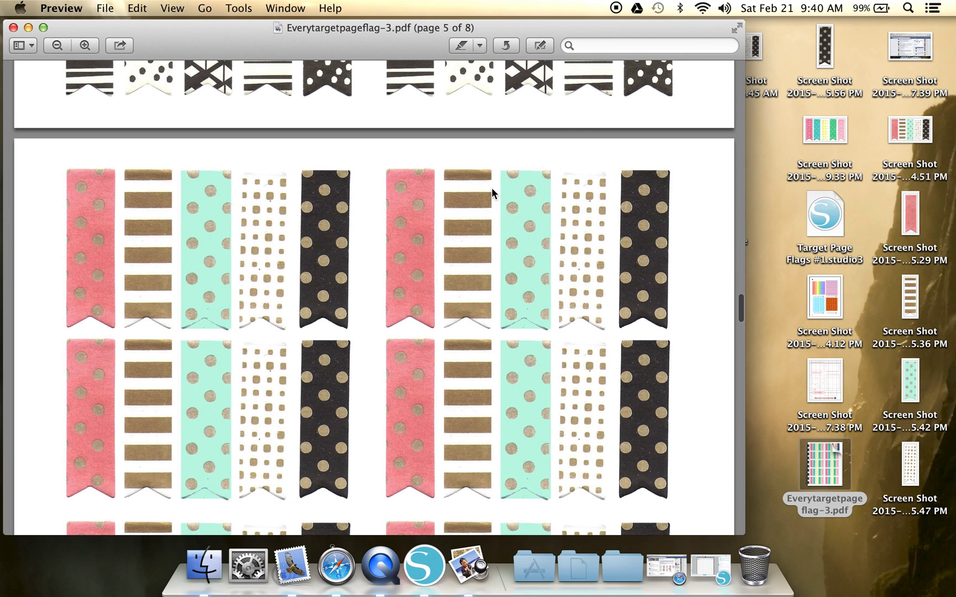
{"action": "scroll", "scroll_direction": "down", "scroll_amount": 3}
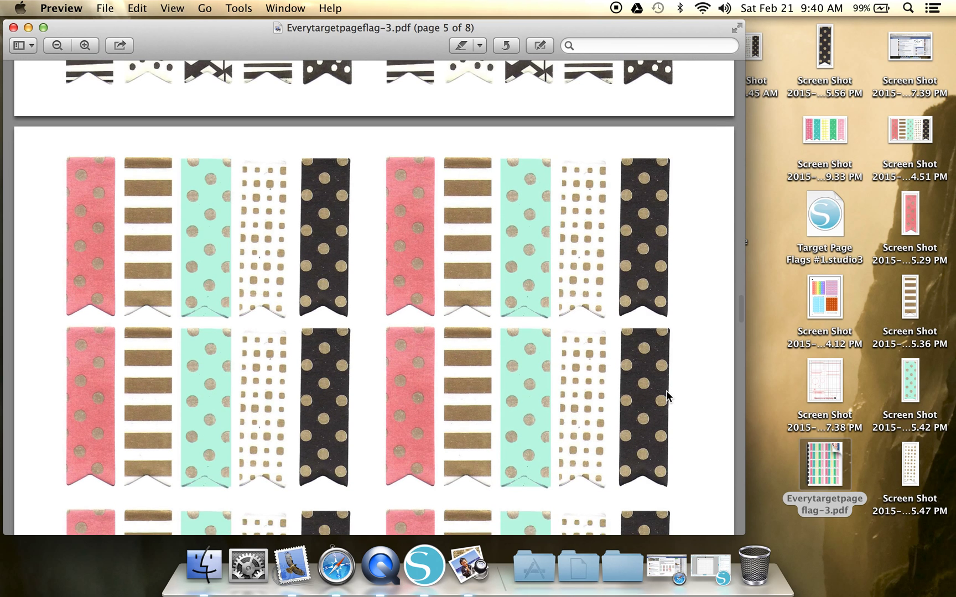
{"action": "scroll", "scroll_direction": "down", "scroll_amount": 3}
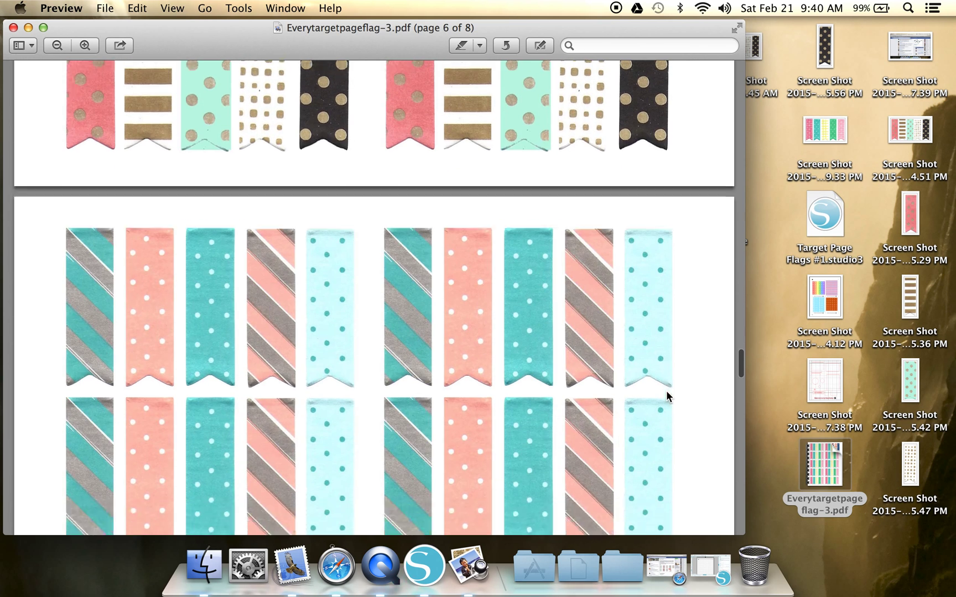
{"action": "scroll", "scroll_direction": "down", "scroll_amount": 3}
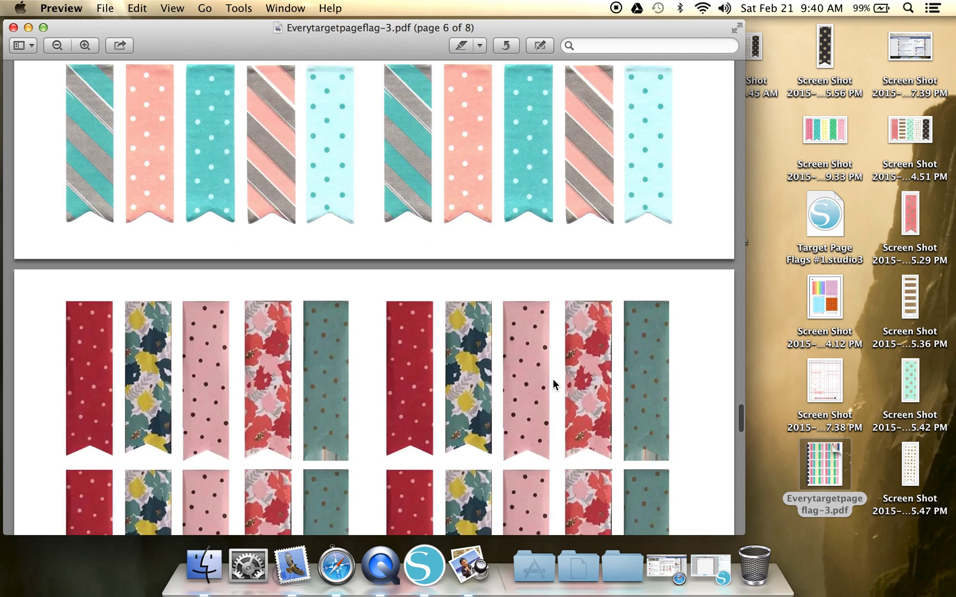
{"action": "scroll", "scroll_direction": "down", "scroll_amount": 3}
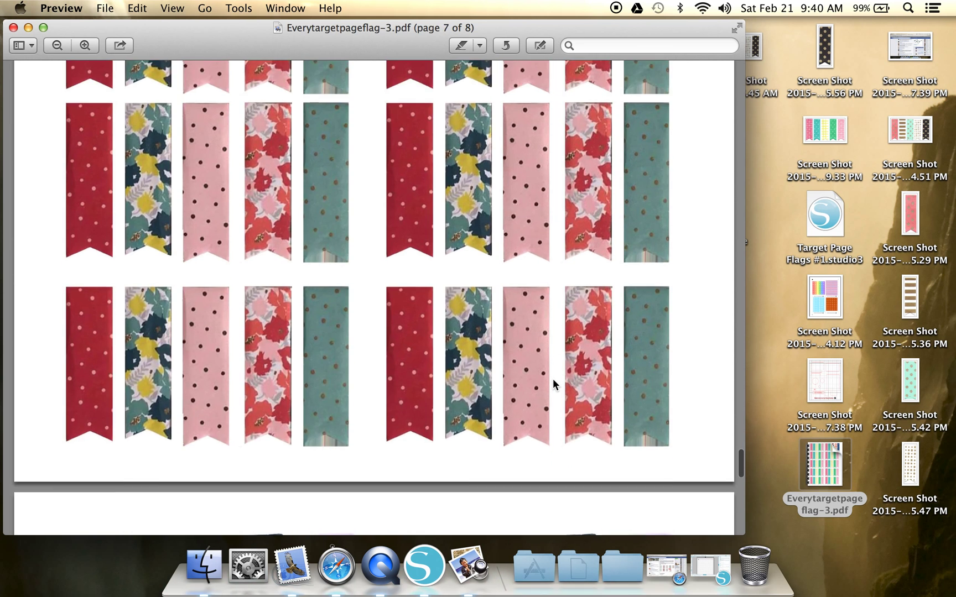
{"action": "scroll", "scroll_direction": "down", "scroll_amount": 3}
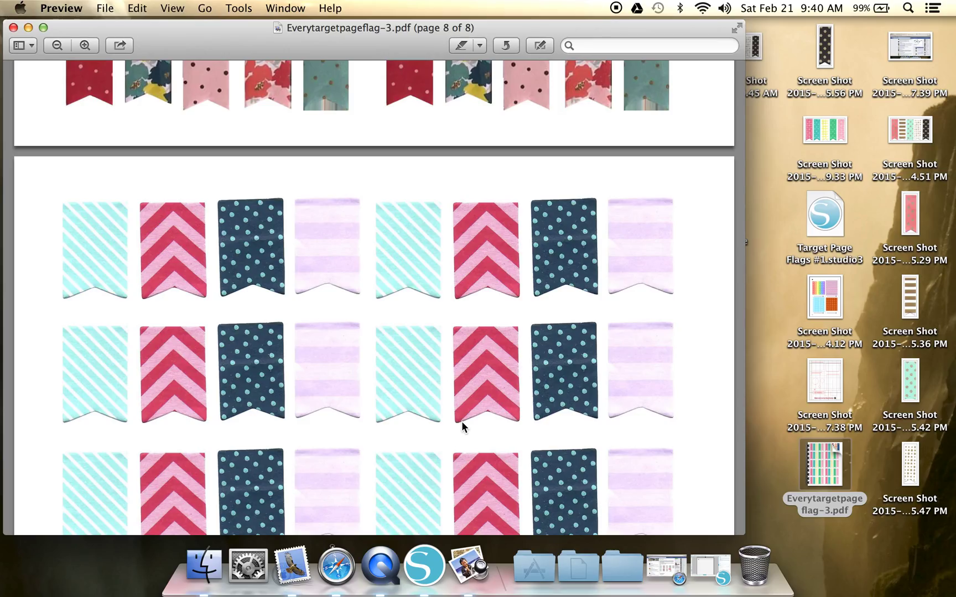
- Scroll back to the start of the PDF and forward again to page 5 of 8
{"action": "scroll", "scroll_direction": "up", "scroll_amount": 3}
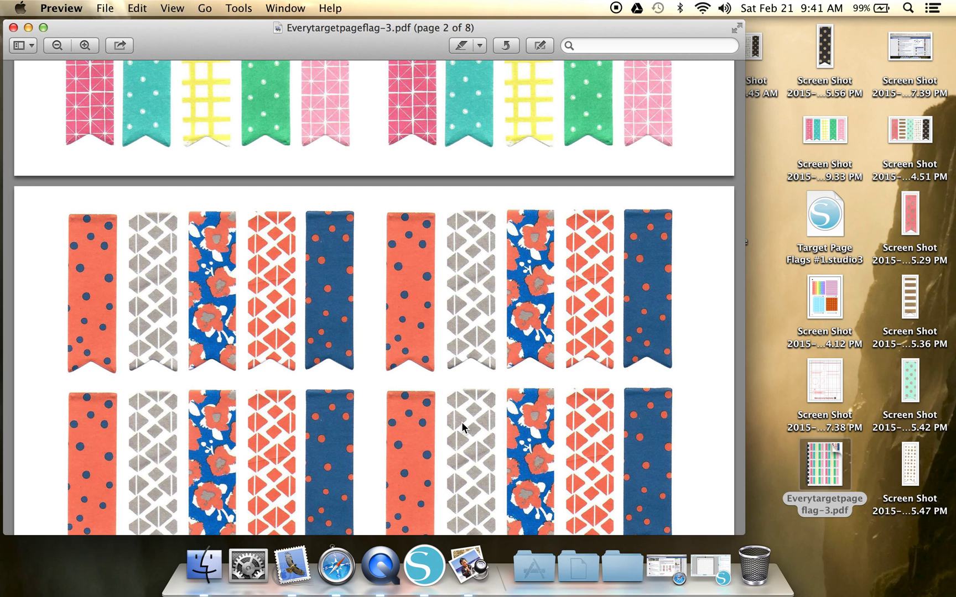
{"action": "scroll", "scroll_direction": "up", "scroll_amount": 3}
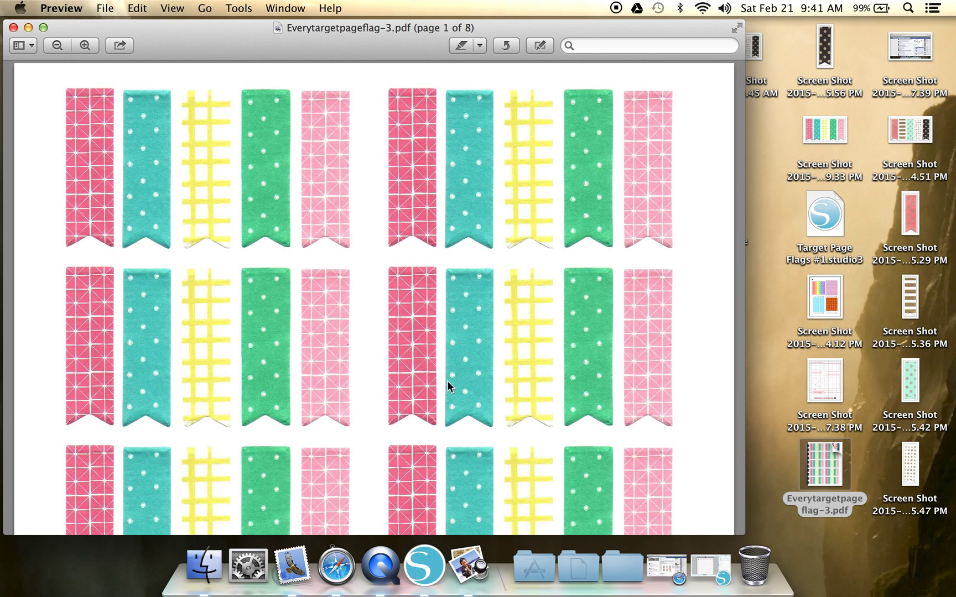
{"action": "scroll", "scroll_direction": "down", "scroll_amount": 3}
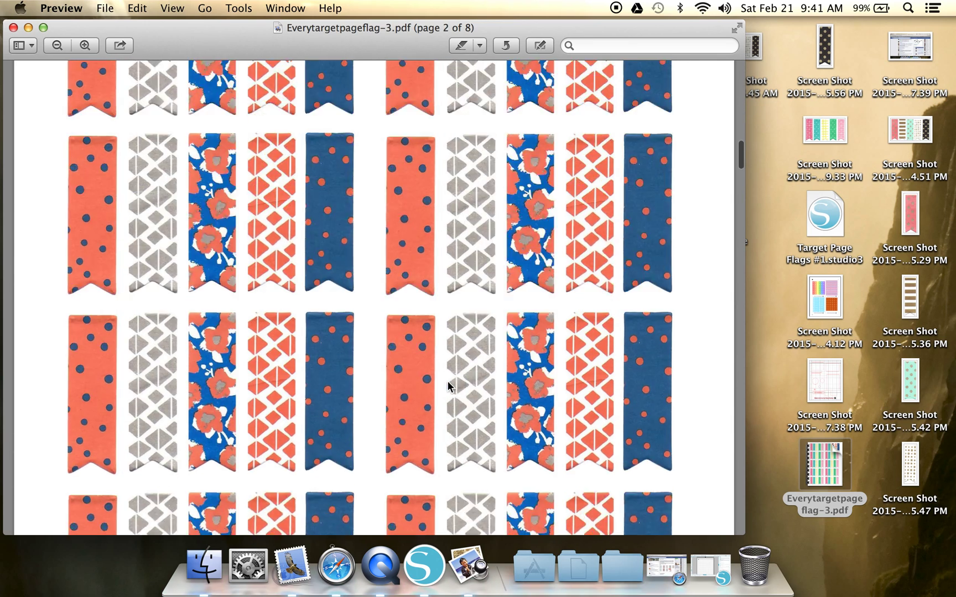
{"action": "scroll", "scroll_direction": "down", "scroll_amount": 3}
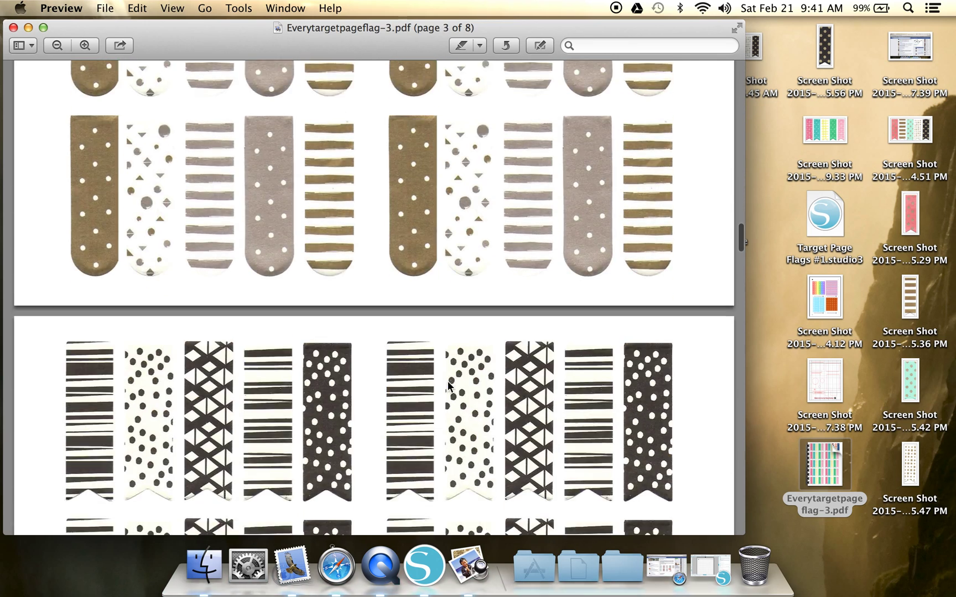
{"action": "scroll", "scroll_direction": "down", "scroll_amount": 3}
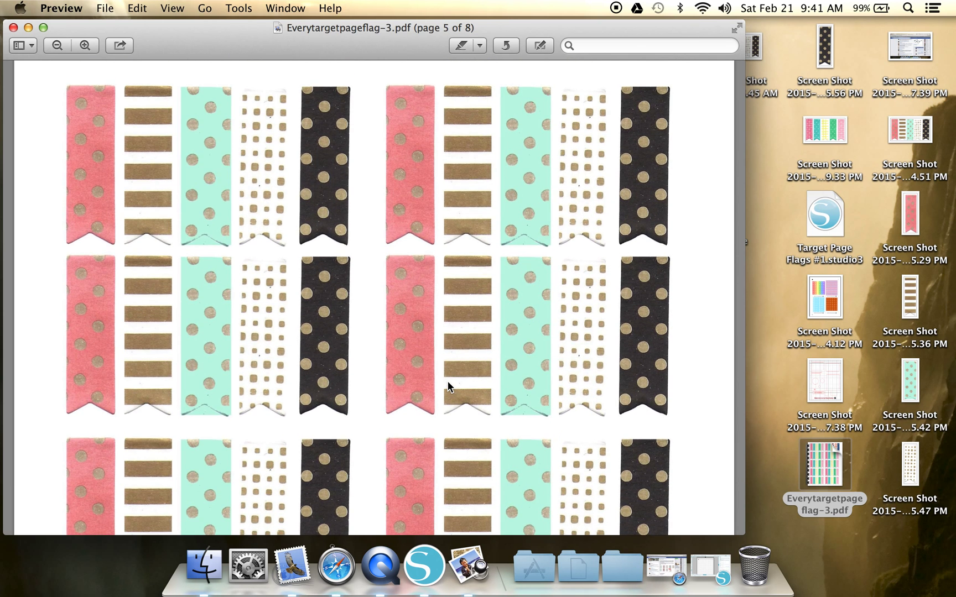
{"action": "mouse_move", "coordinate": [68, 153]}
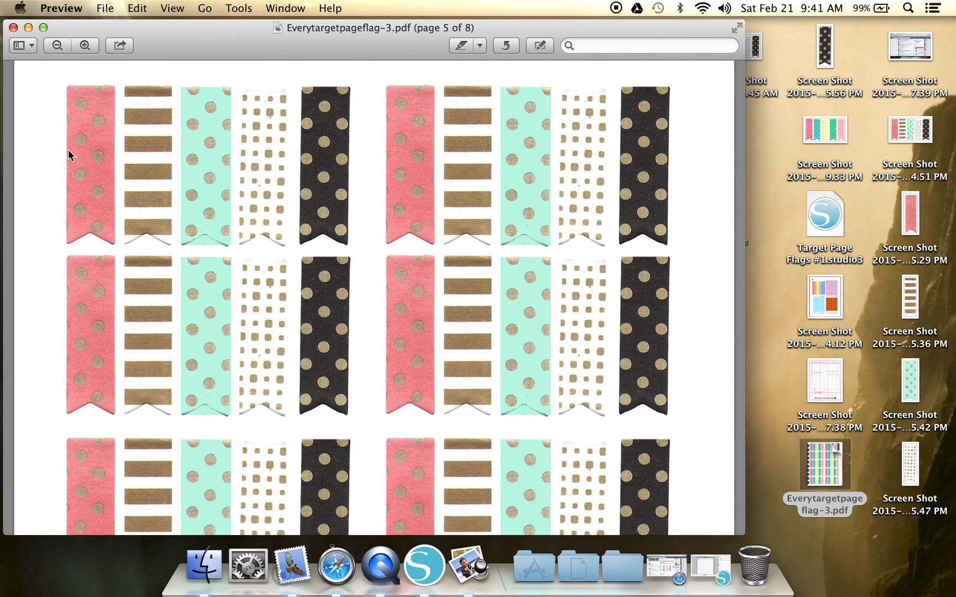
{"action": "mouse_move", "coordinate": [376, 355]}
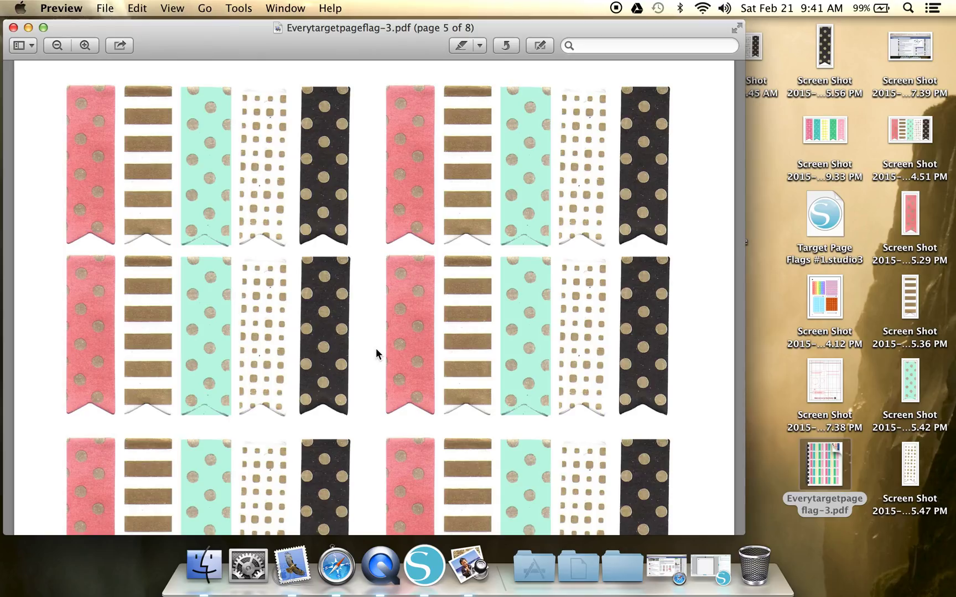
{"action": "mouse_move", "coordinate": [376, 351]}
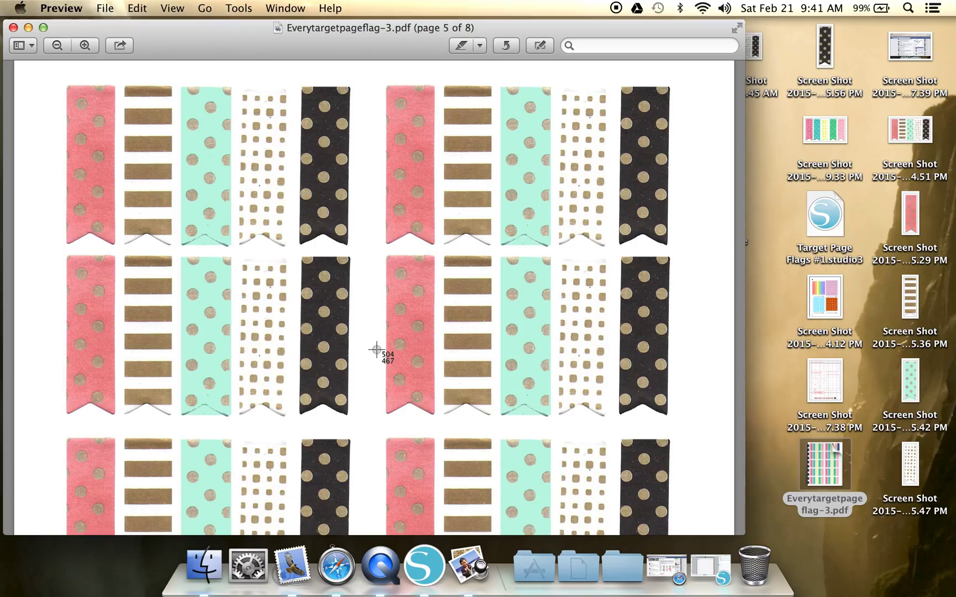
{"action": "mouse_move", "coordinate": [69, 142]}
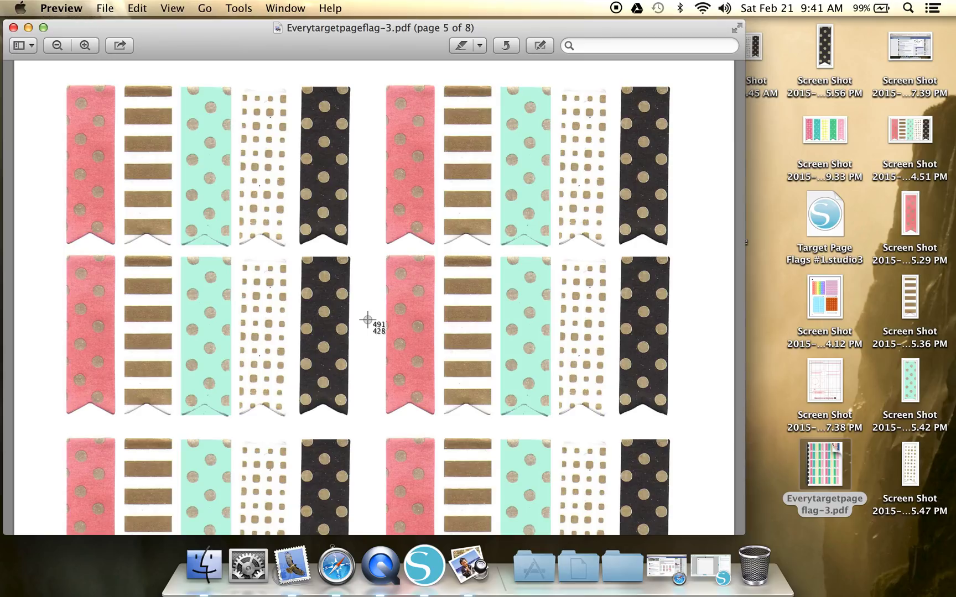
{"action": "mouse_move", "coordinate": [61, 79]}
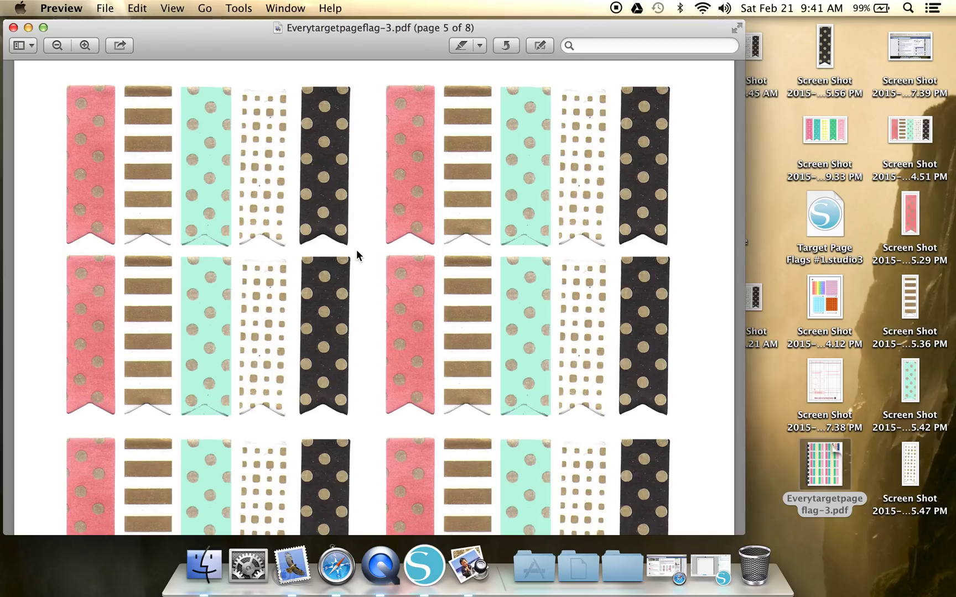
{"action": "mouse_move", "coordinate": [671, 240]}
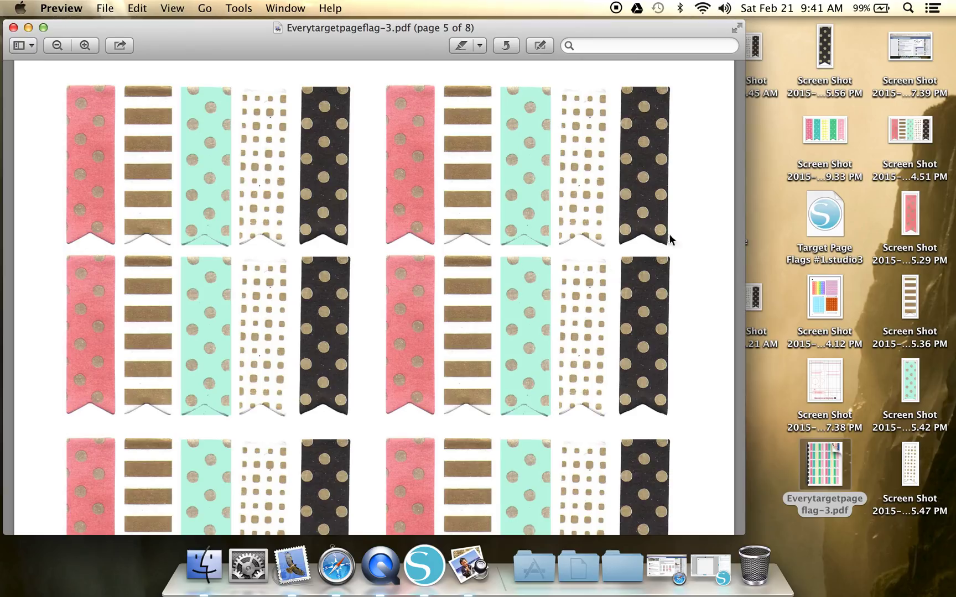
{"action": "mouse_move", "coordinate": [790, 152]}
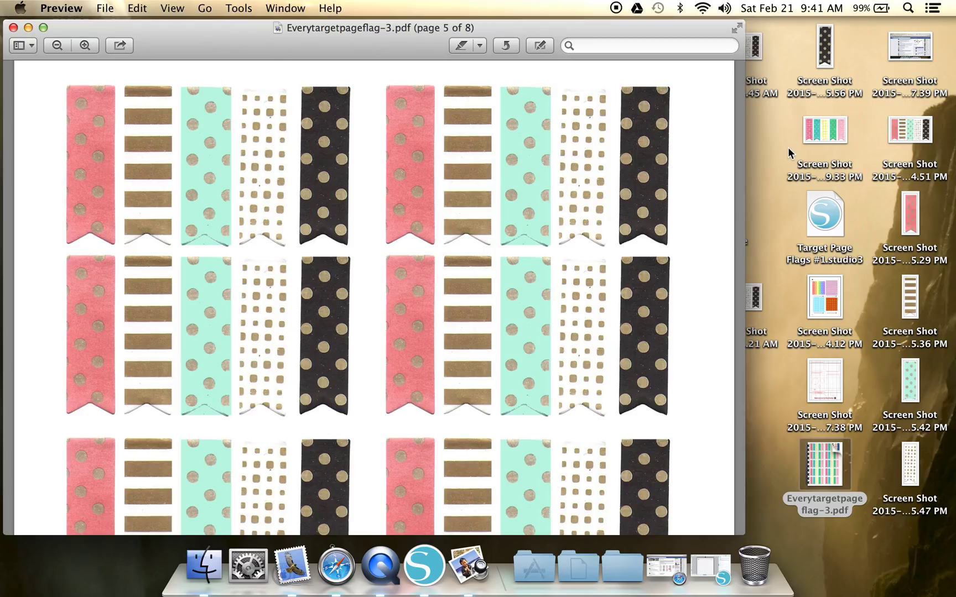
{"action": "mouse_move", "coordinate": [124, 57]}
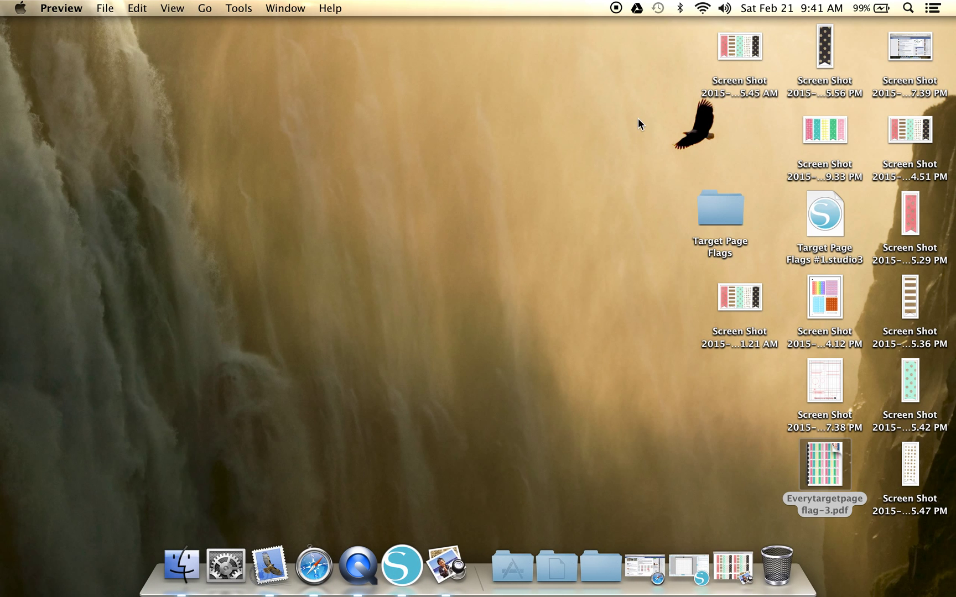
{"action": "mouse_move", "coordinate": [737, 63]}
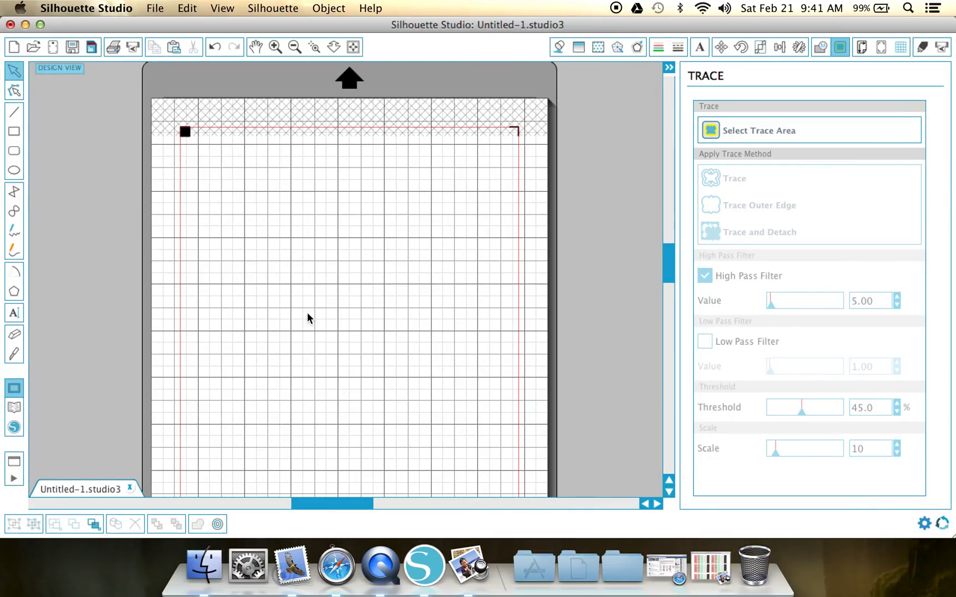
{"action": "mouse_move", "coordinate": [310, 229]}
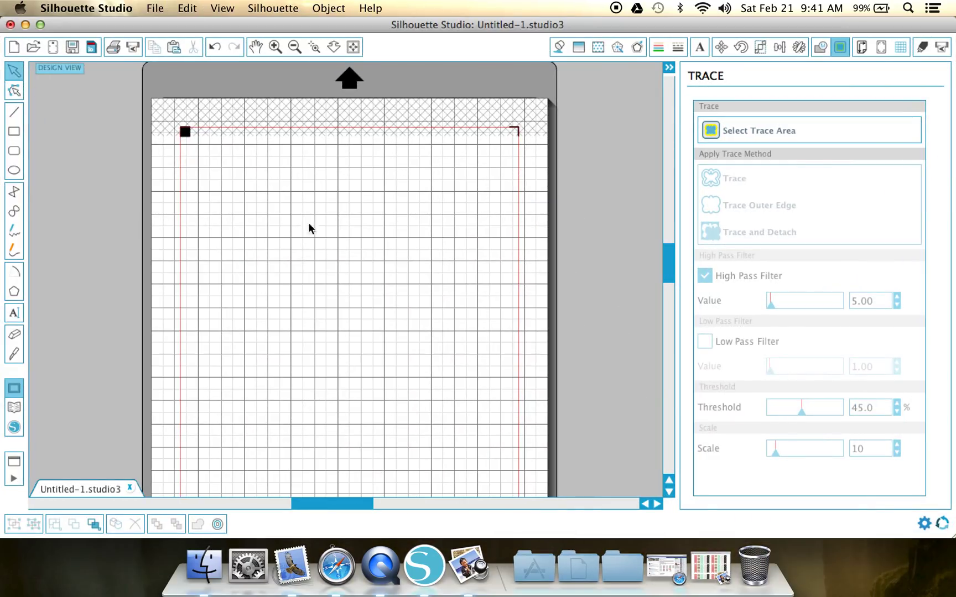
{"action": "left_click", "coordinate": [155, 8]}
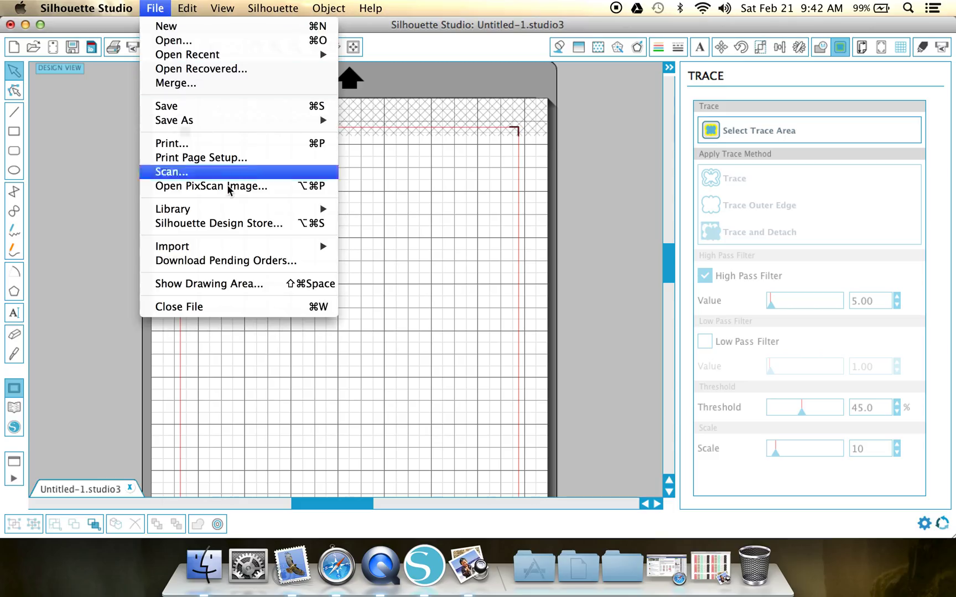
{"action": "mouse_move", "coordinate": [173, 246]}
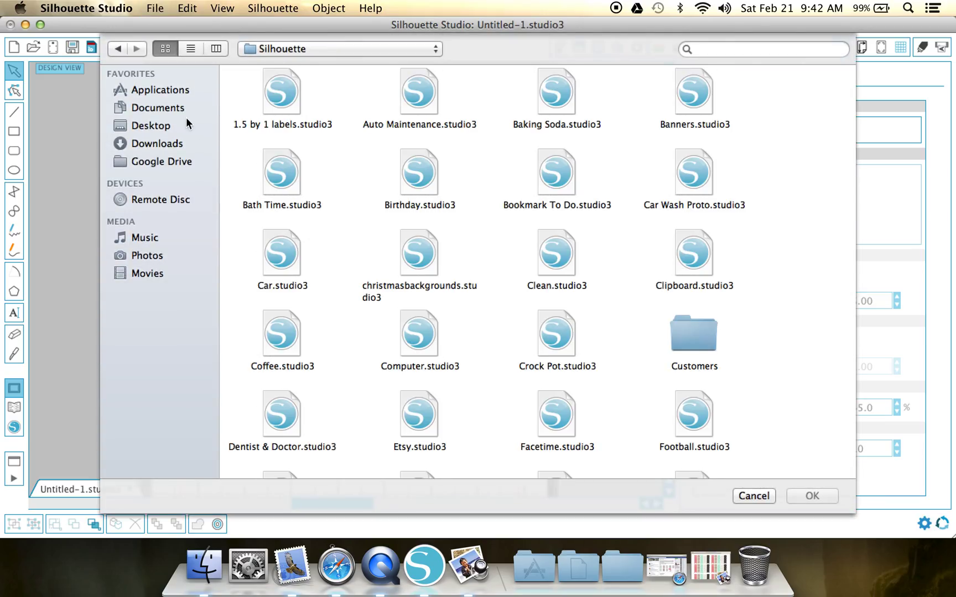
{"action": "left_click", "coordinate": [153, 126]}
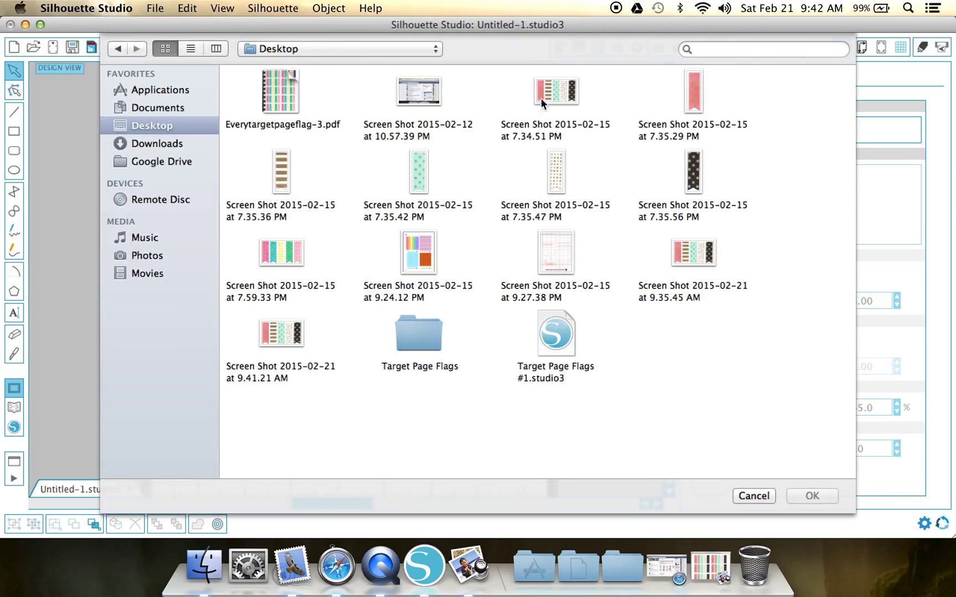
{"action": "mouse_move", "coordinate": [561, 105]}
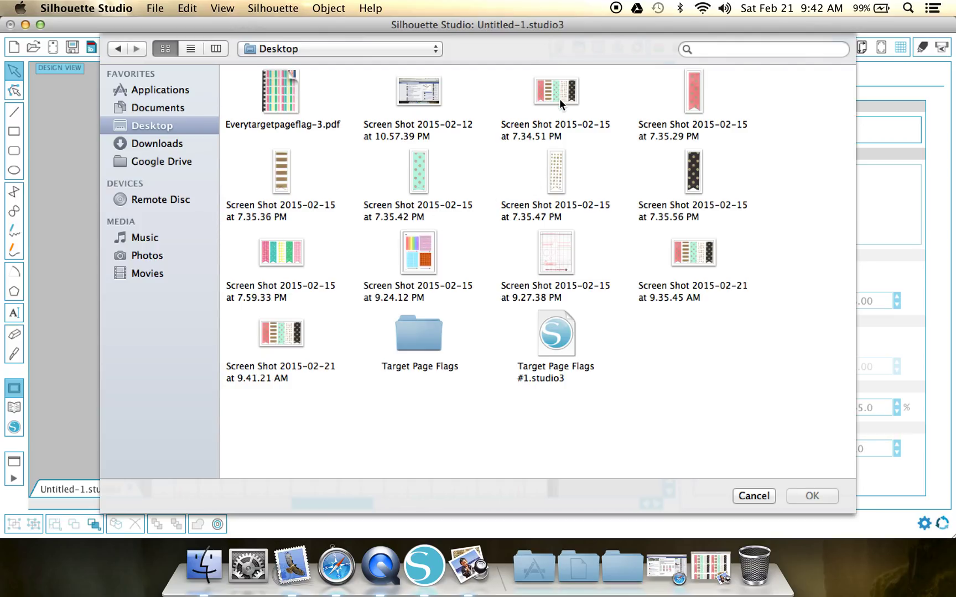
{"action": "mouse_move", "coordinate": [291, 262]}
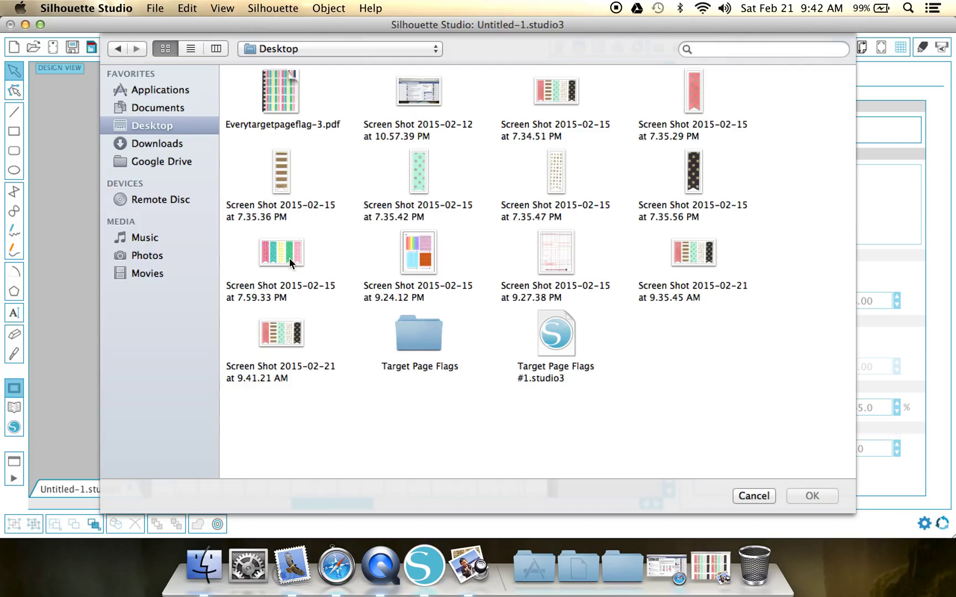
{"action": "mouse_move", "coordinate": [294, 252]}
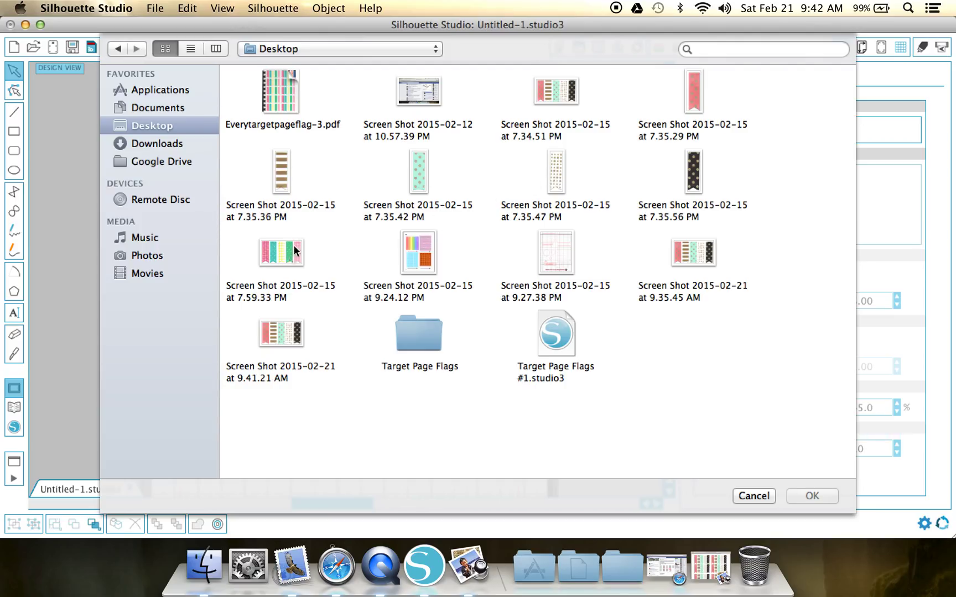
{"action": "mouse_move", "coordinate": [682, 170]}
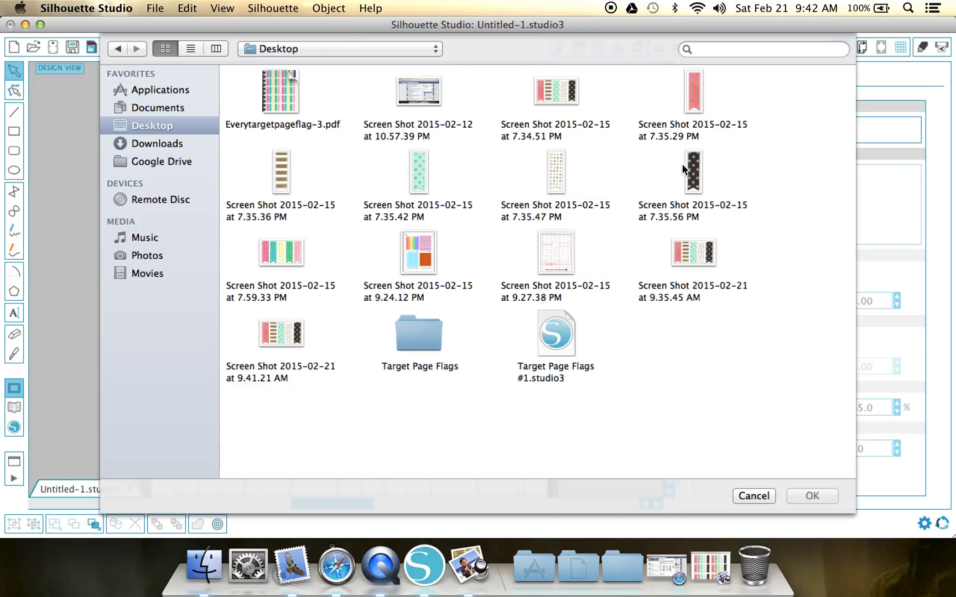
{"action": "mouse_move", "coordinate": [589, 104]}
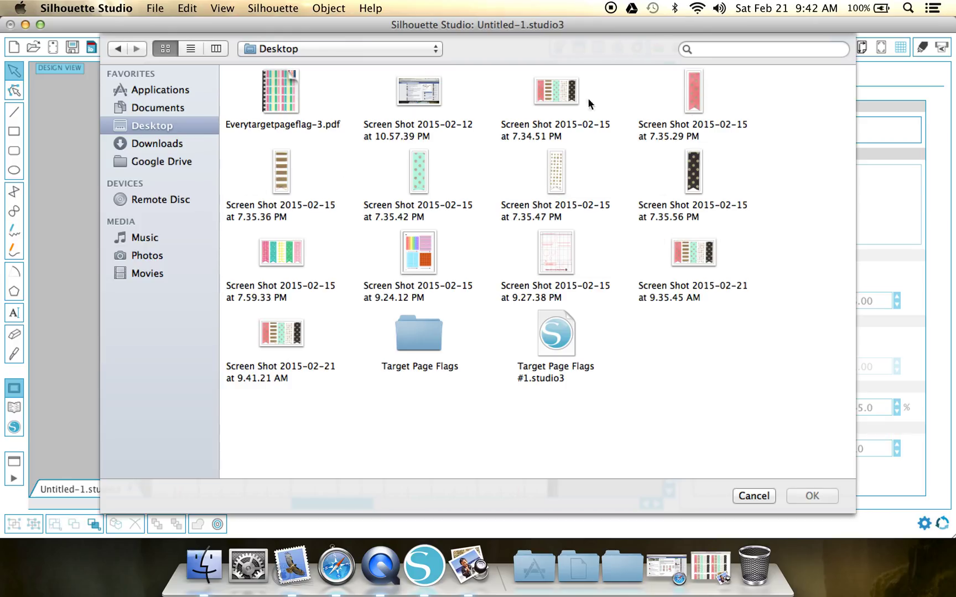
{"action": "mouse_move", "coordinate": [540, 109]}
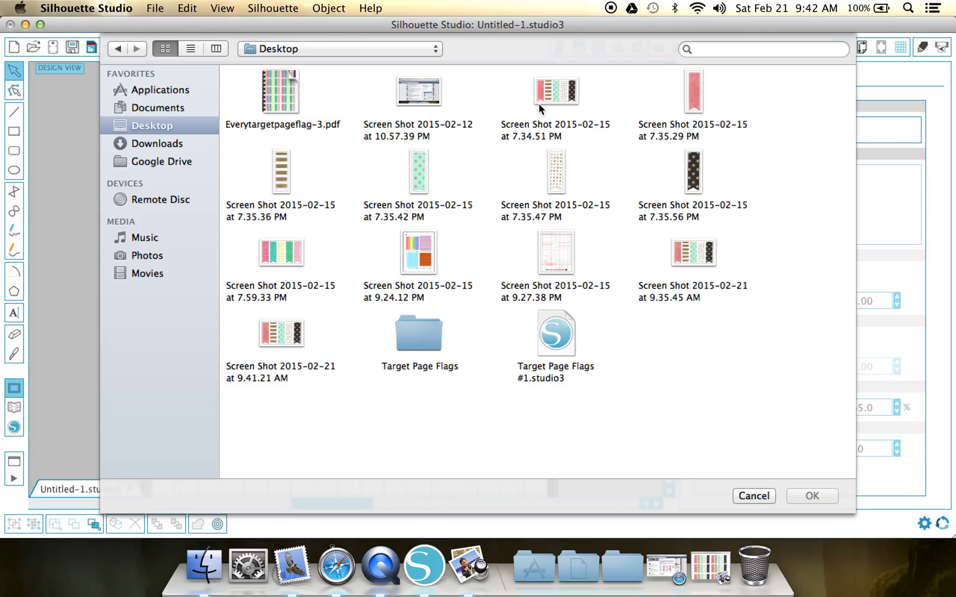
{"action": "left_click", "coordinate": [556, 92]}
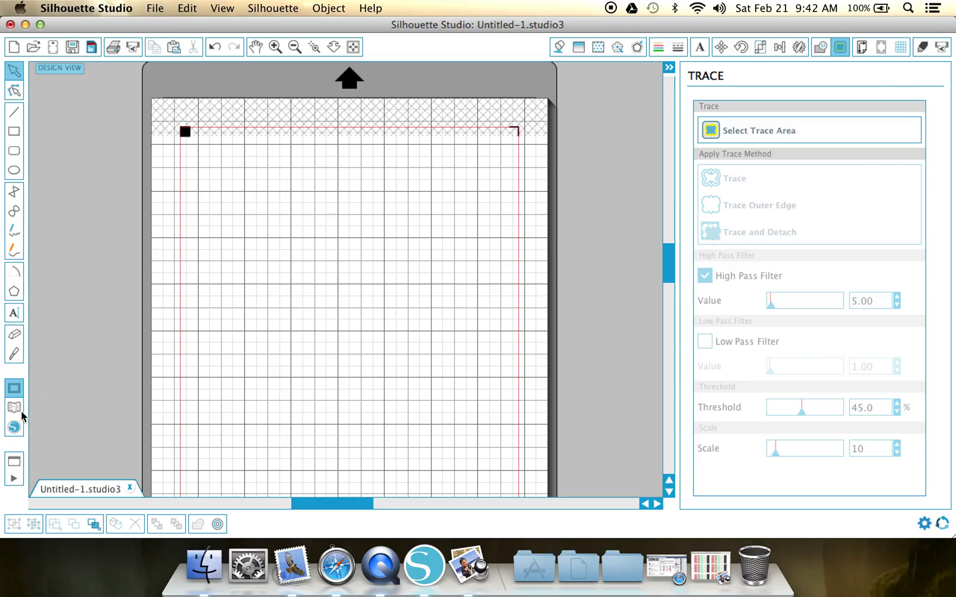
{"action": "left_click", "coordinate": [13, 407]}
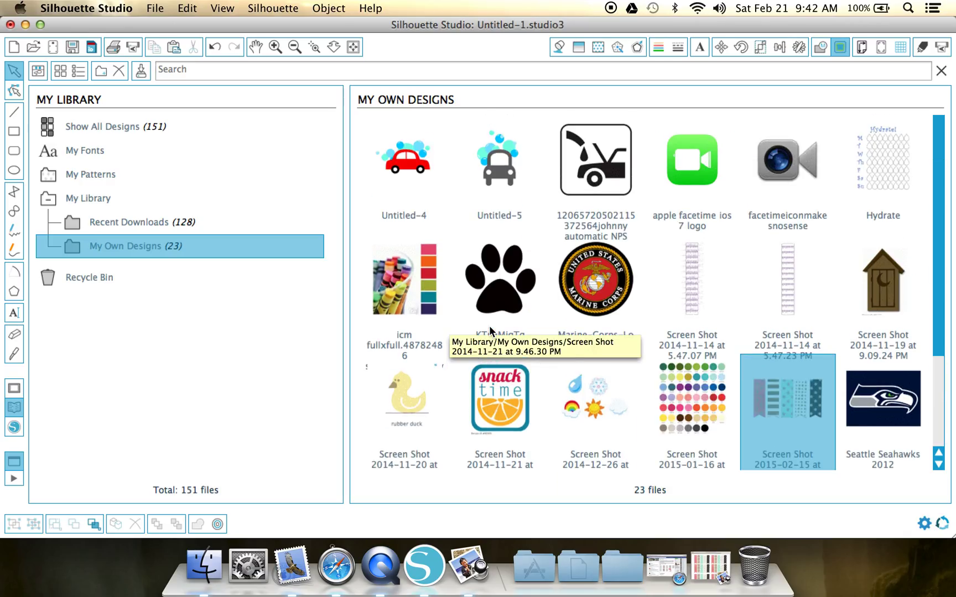
{"action": "scroll", "scroll_direction": "down", "scroll_amount": 3}
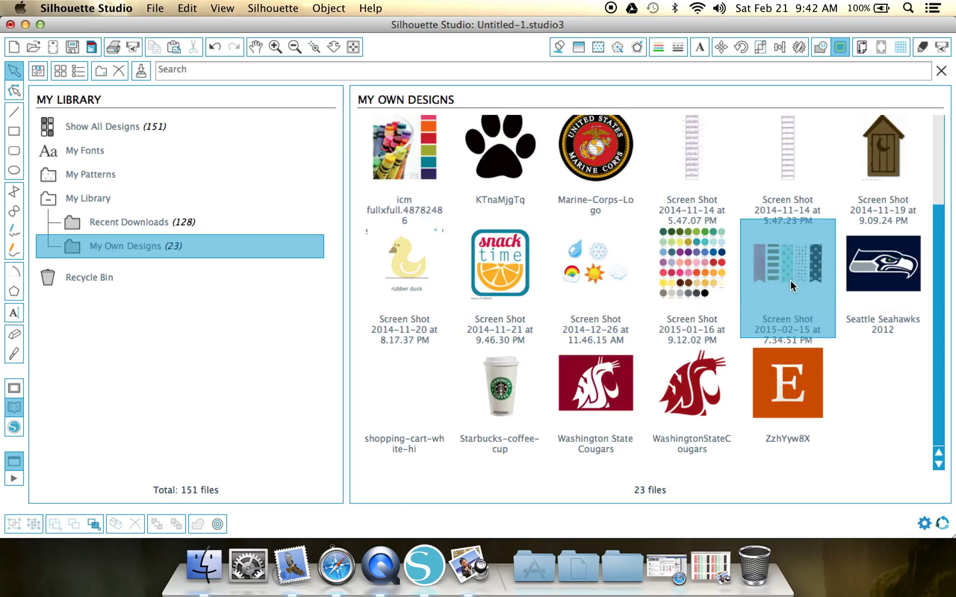
{"action": "mouse_move", "coordinate": [775, 272]}
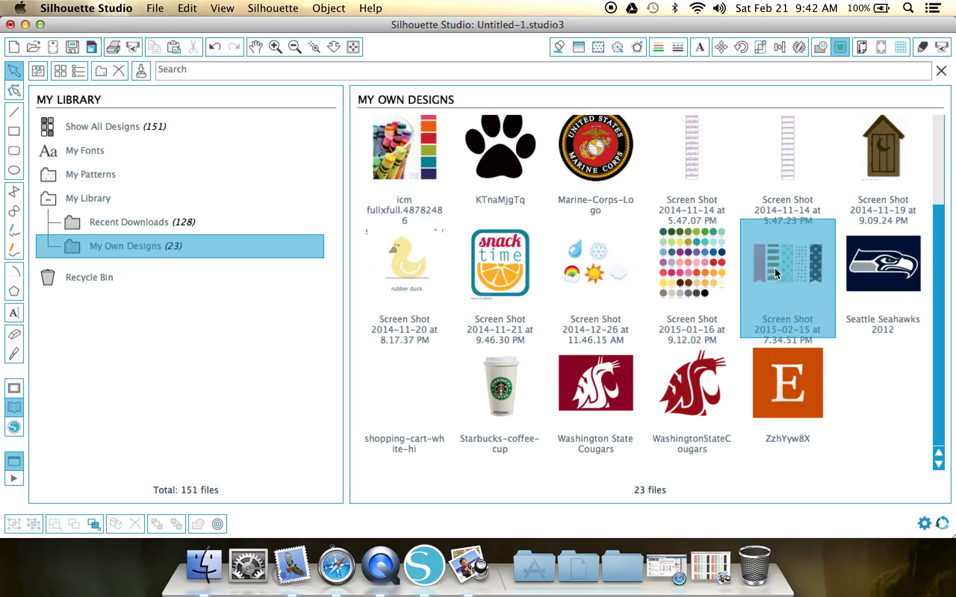
{"action": "mouse_move", "coordinate": [867, 258]}
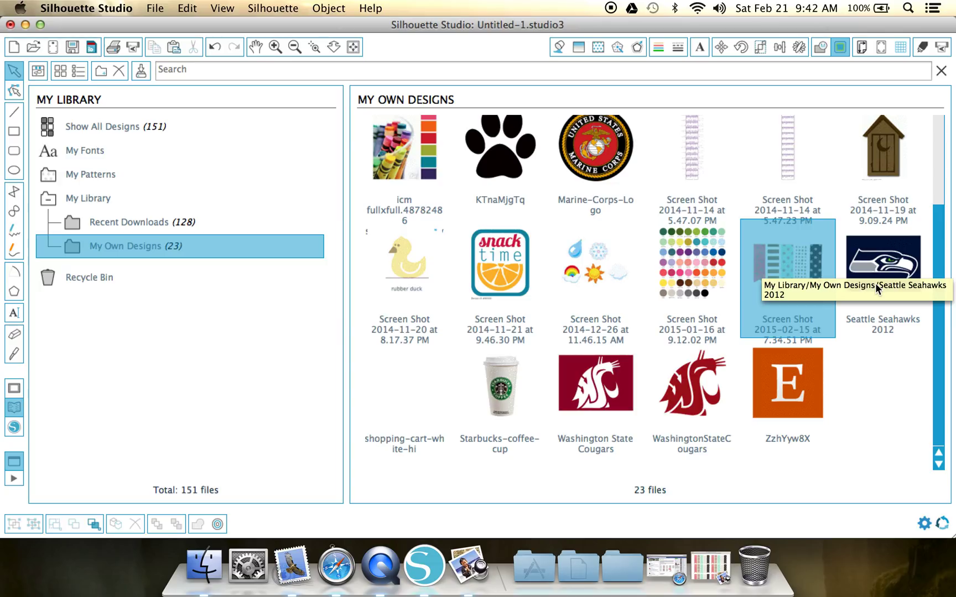
{"action": "mouse_move", "coordinate": [887, 292]}
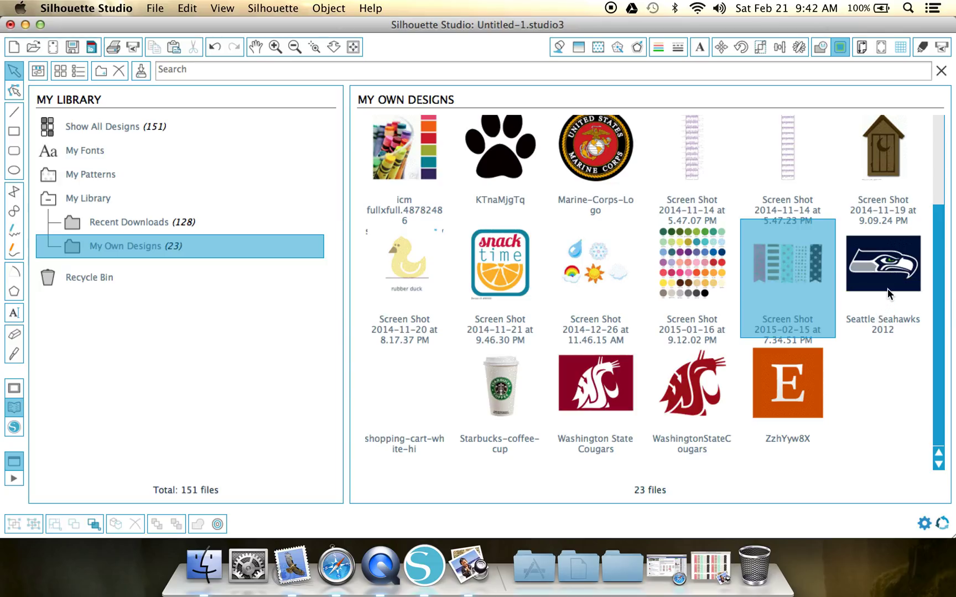
{"action": "mouse_move", "coordinate": [787, 382]}
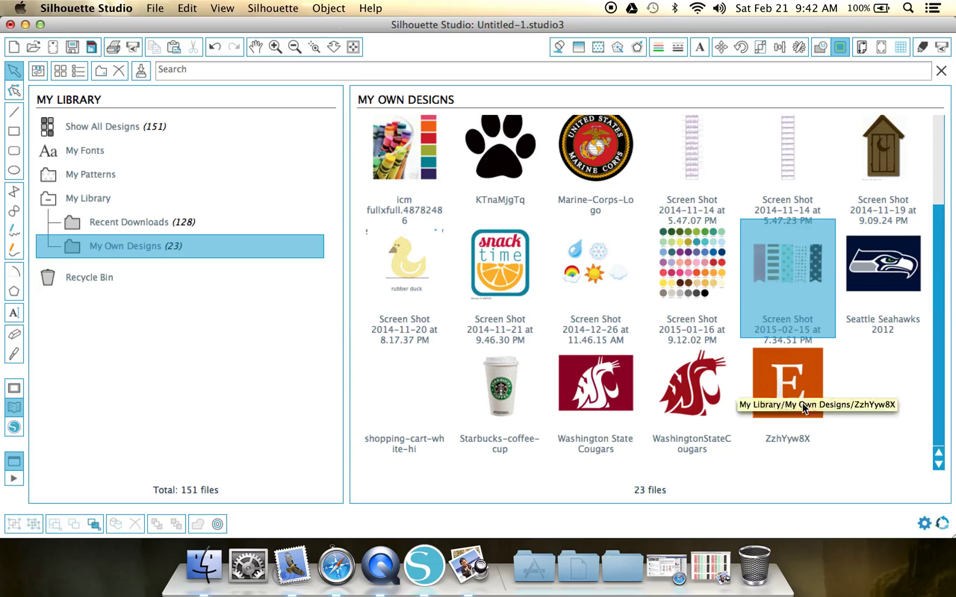
{"action": "mouse_move", "coordinate": [804, 419]}
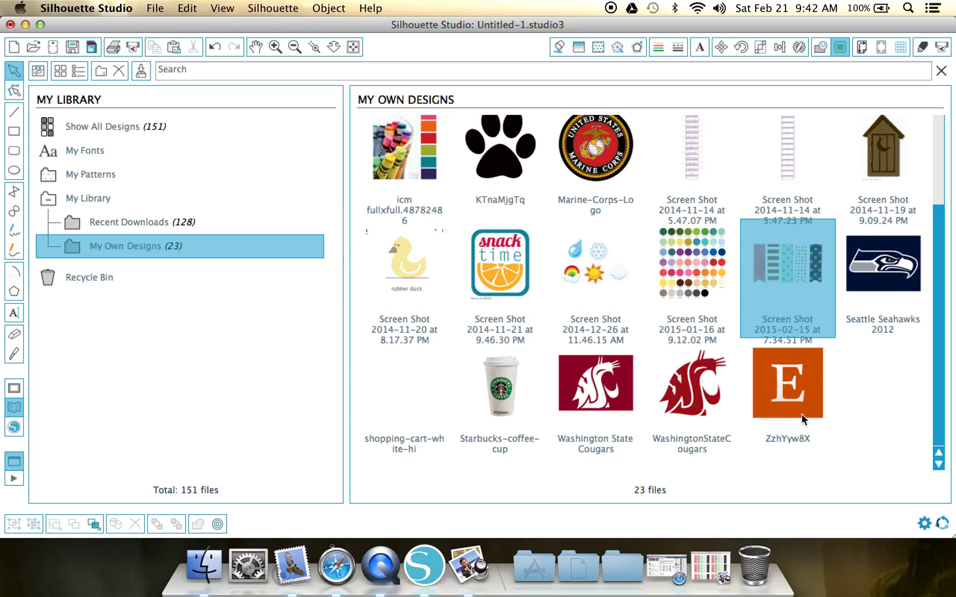
{"action": "mouse_move", "coordinate": [487, 427]}
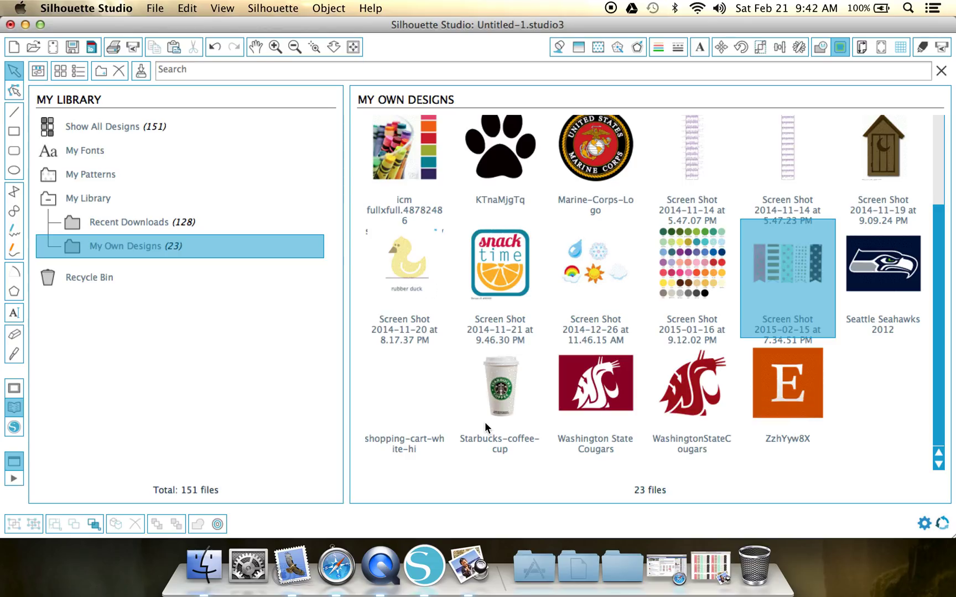
{"action": "mouse_move", "coordinate": [611, 475]}
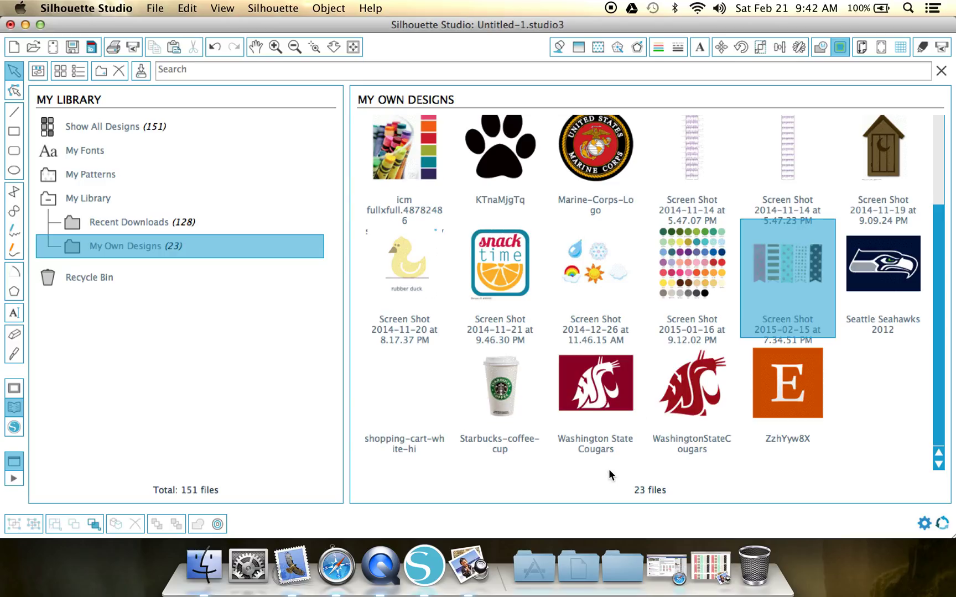
{"action": "mouse_move", "coordinate": [587, 255]}
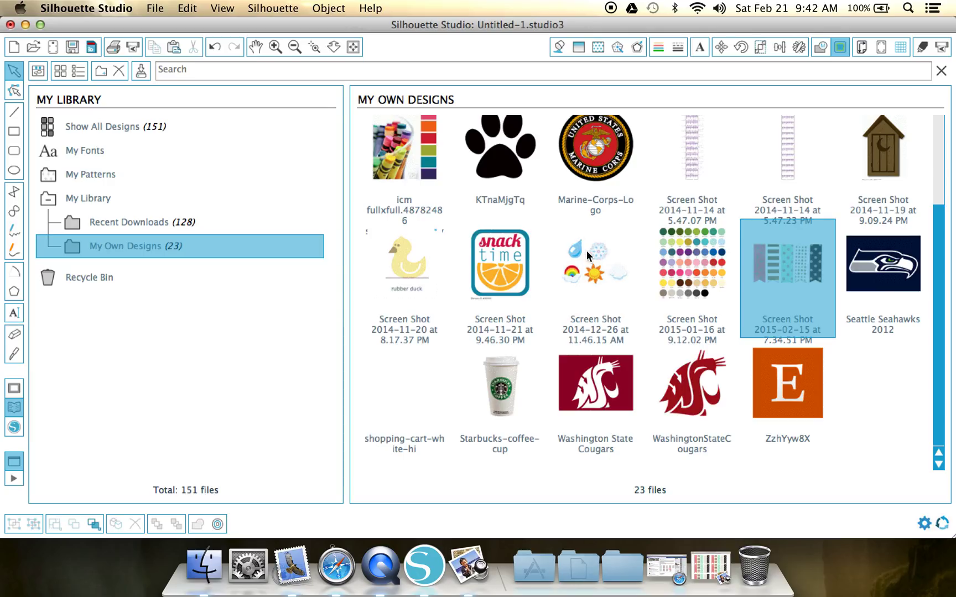
{"action": "mouse_move", "coordinate": [594, 267]}
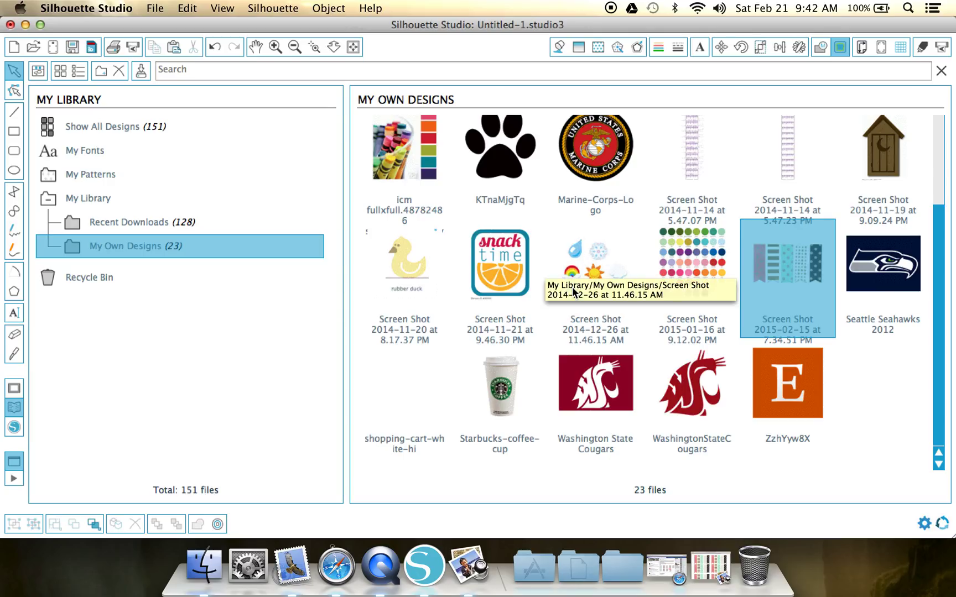
{"action": "mouse_move", "coordinate": [756, 494]}
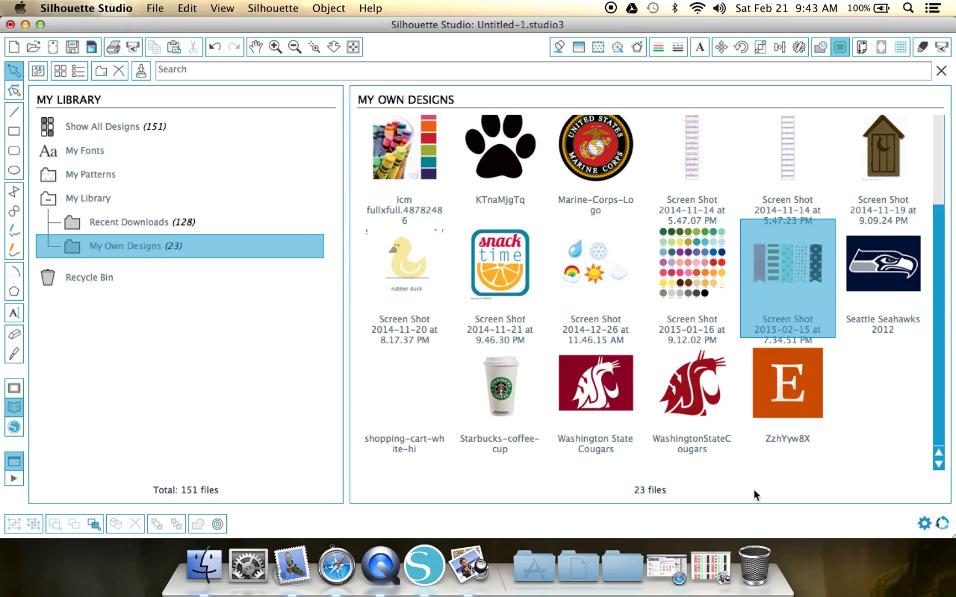
{"action": "left_click", "coordinate": [882, 423]}
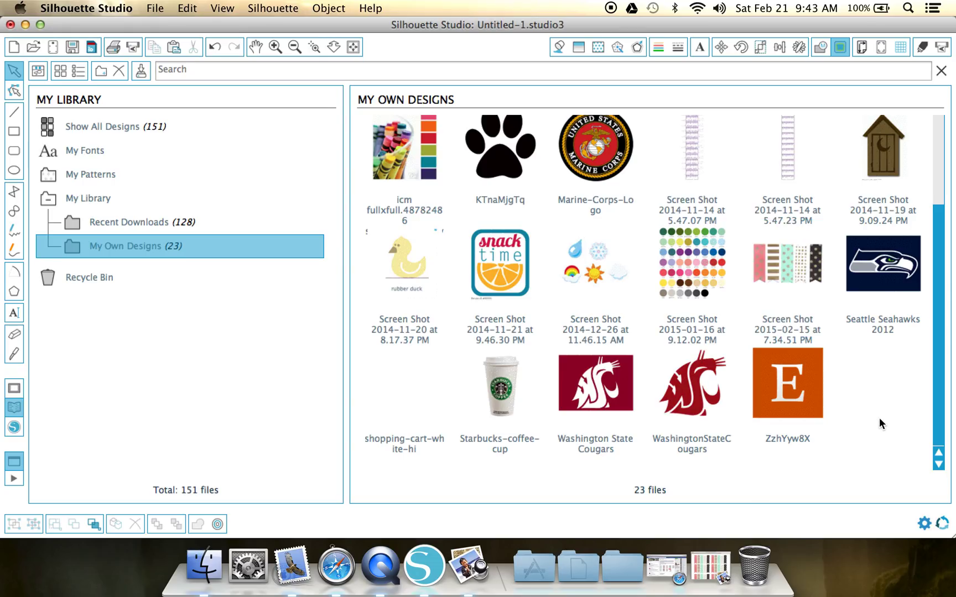
- Place the 2015-02-15 five-flag screenshot on the Untitled-1 page and zoom in twice
{"action": "double_click", "coordinate": [787, 263]}
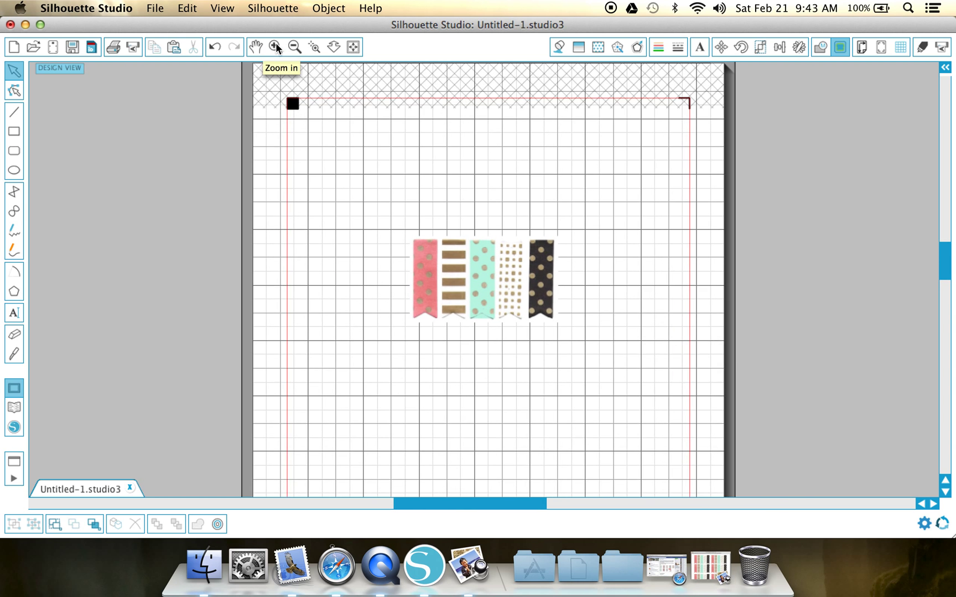
{"action": "left_click", "coordinate": [275, 47]}
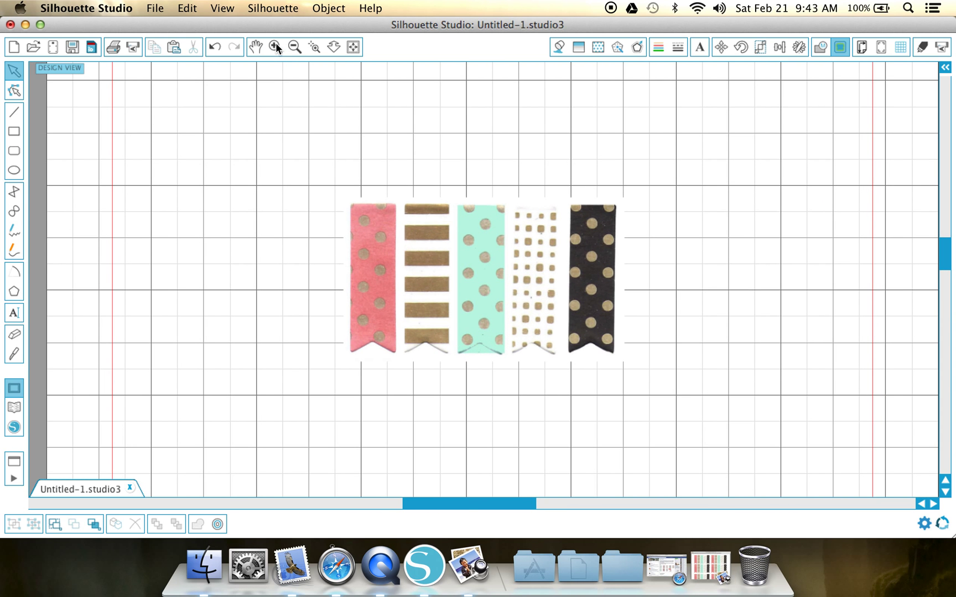
{"action": "left_click", "coordinate": [275, 47]}
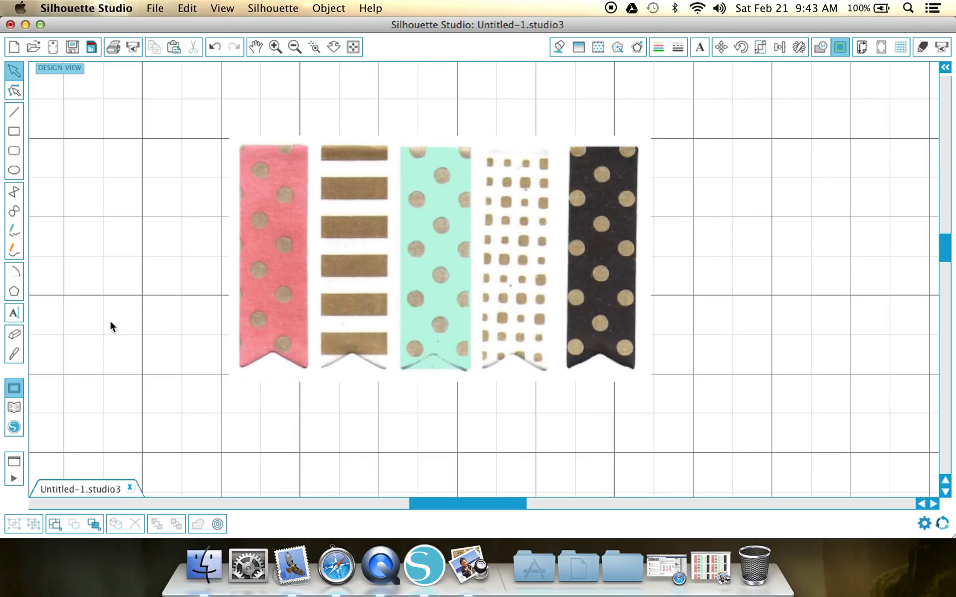
{"action": "mouse_move", "coordinate": [14, 354]}
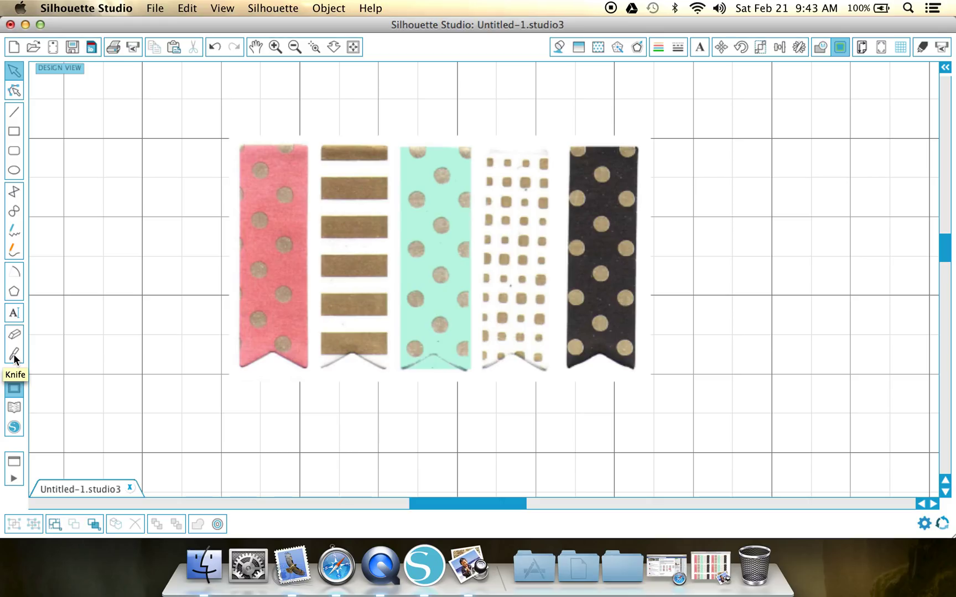
- Activate the Knife tool so the Knives panel shows the Straight knife
{"action": "left_click", "coordinate": [13, 354]}
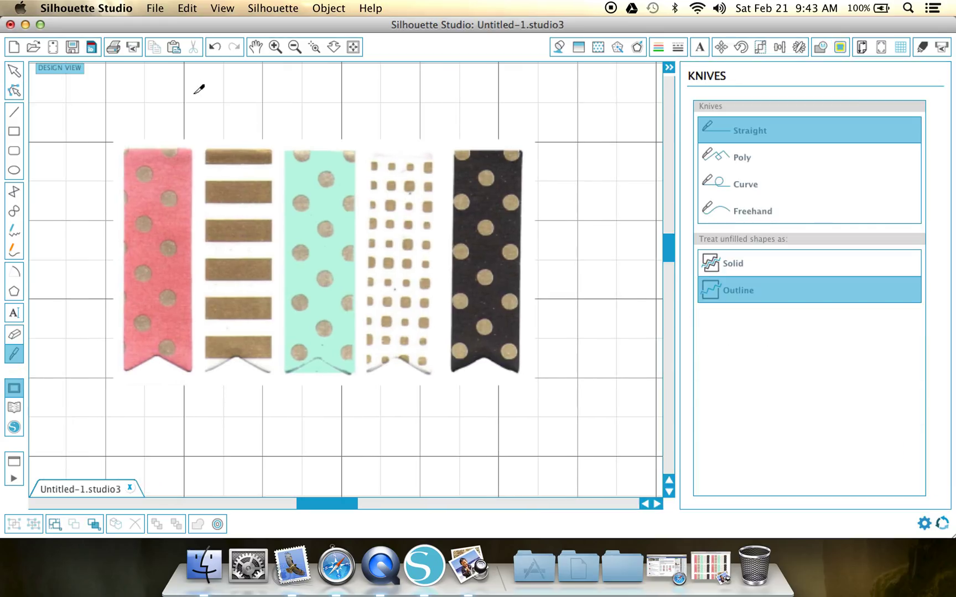
{"action": "mouse_move", "coordinate": [208, 144]}
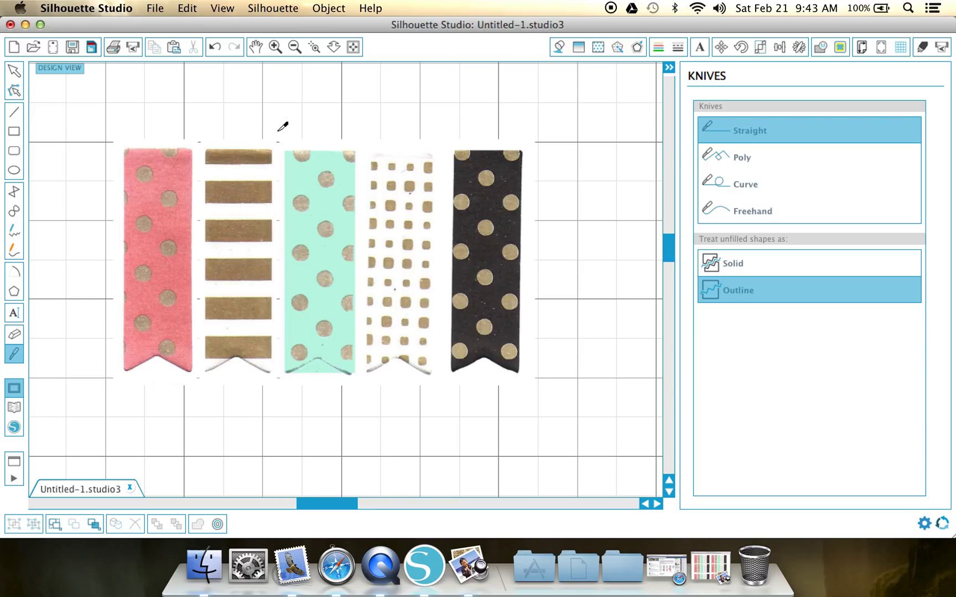
{"action": "mouse_move", "coordinate": [303, 142]}
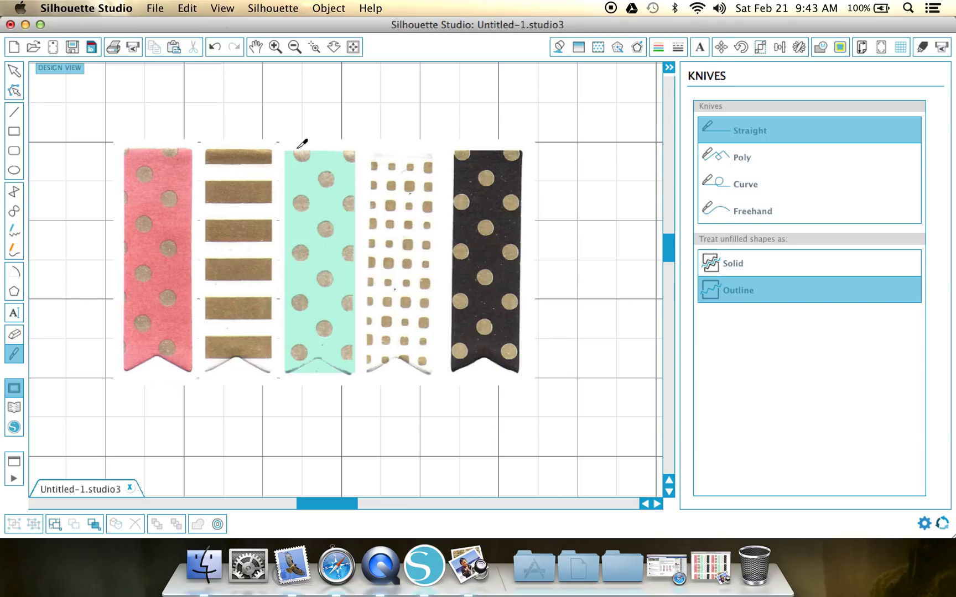
{"action": "mouse_move", "coordinate": [388, 143]}
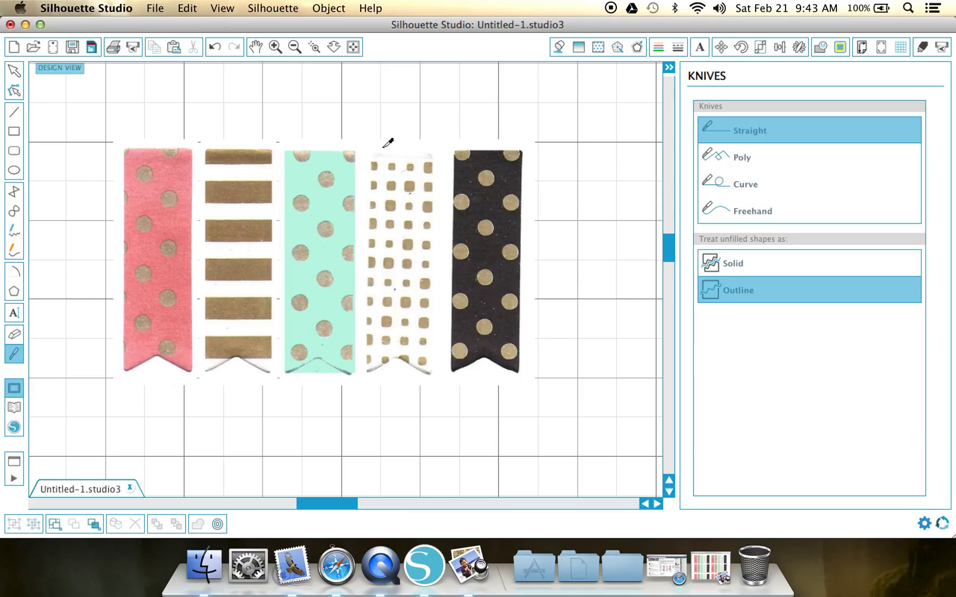
{"action": "mouse_move", "coordinate": [287, 113]}
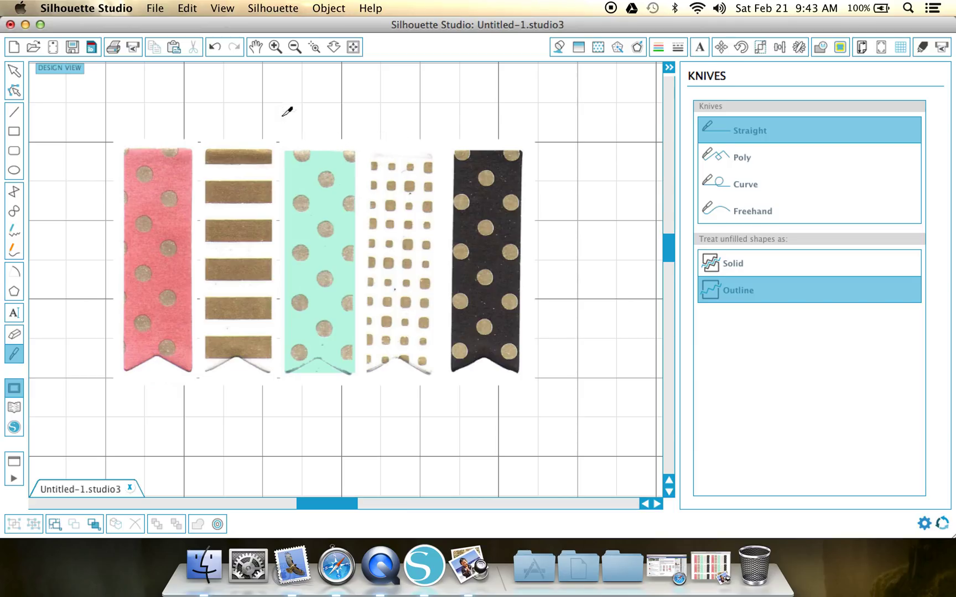
{"action": "mouse_move", "coordinate": [358, 257]}
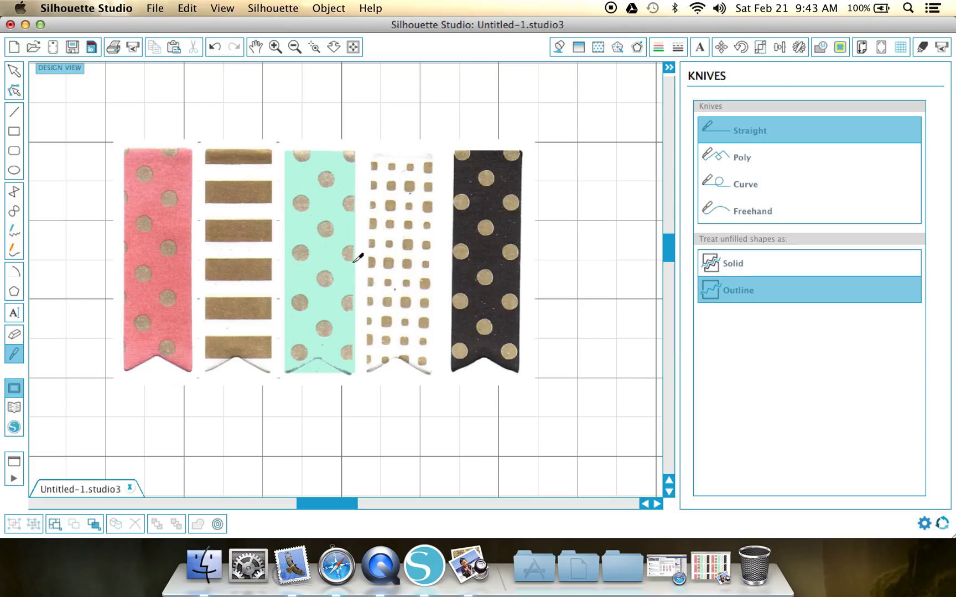
{"action": "mouse_move", "coordinate": [280, 216]}
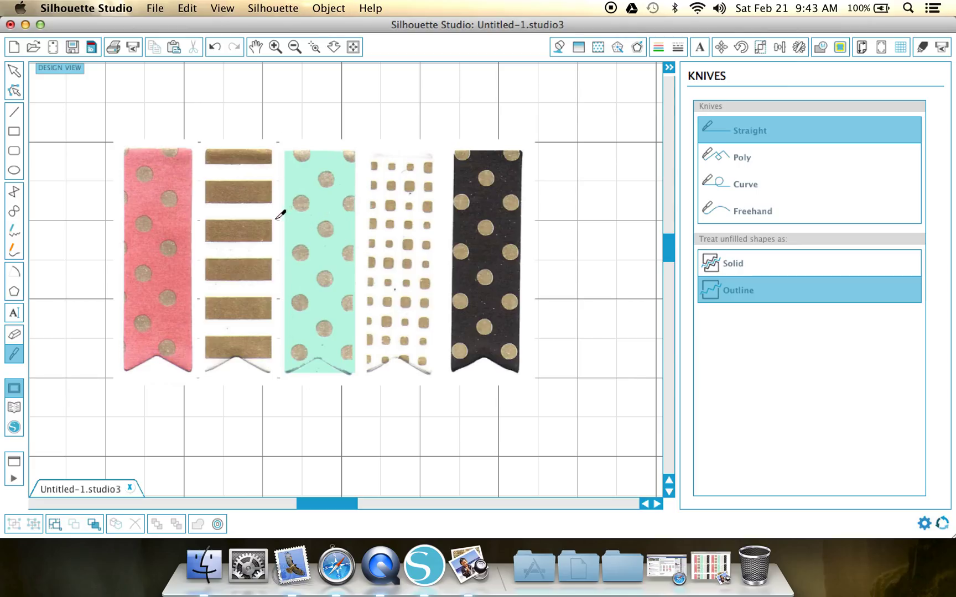
{"action": "mouse_move", "coordinate": [370, 186]}
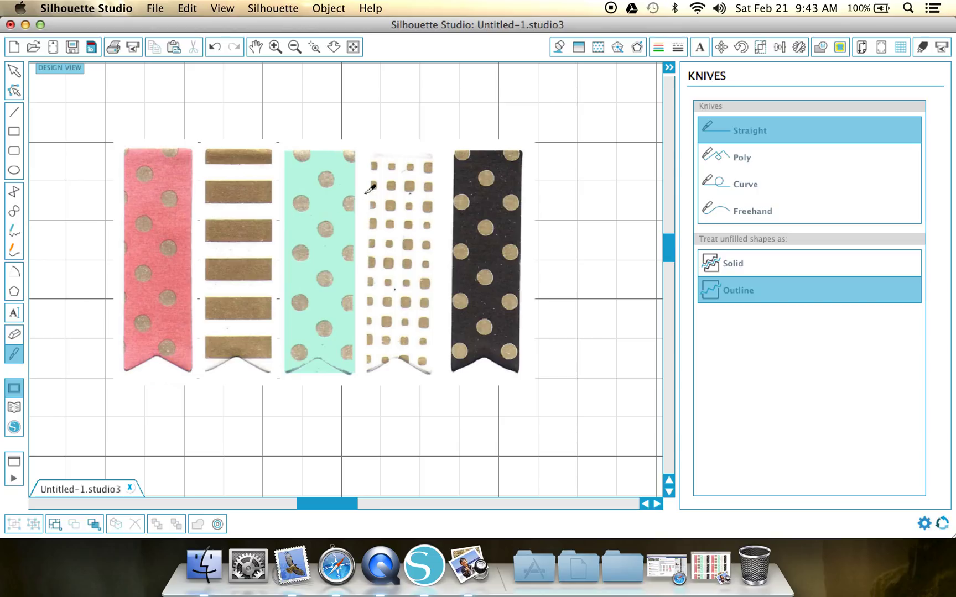
{"action": "mouse_move", "coordinate": [281, 216]}
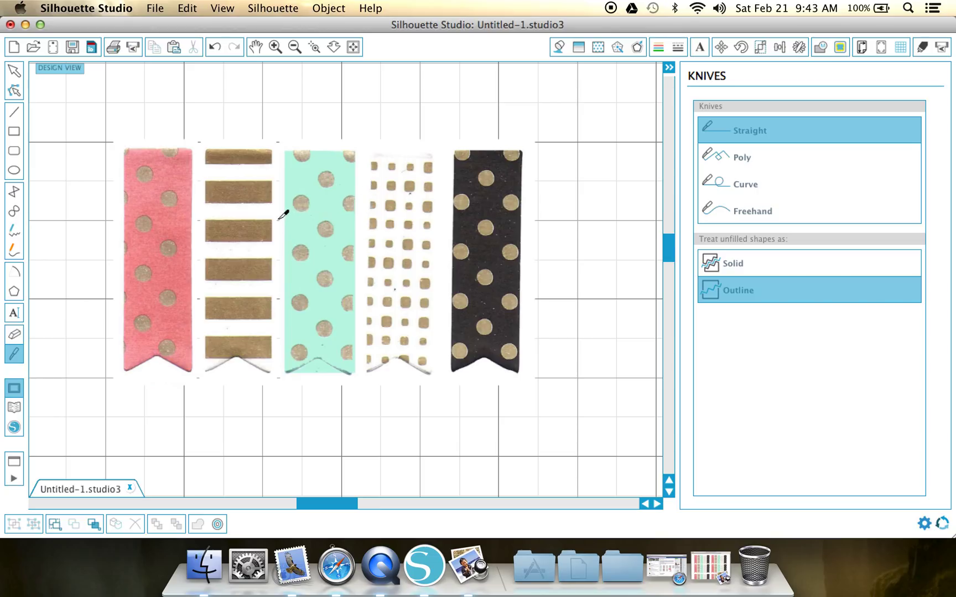
{"action": "mouse_move", "coordinate": [286, 390]}
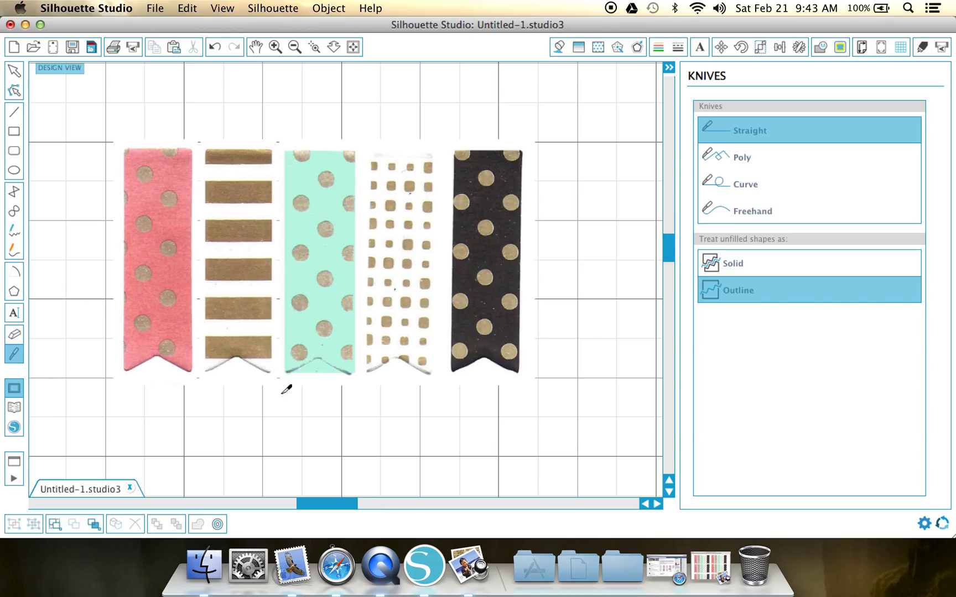
{"action": "mouse_move", "coordinate": [372, 131]}
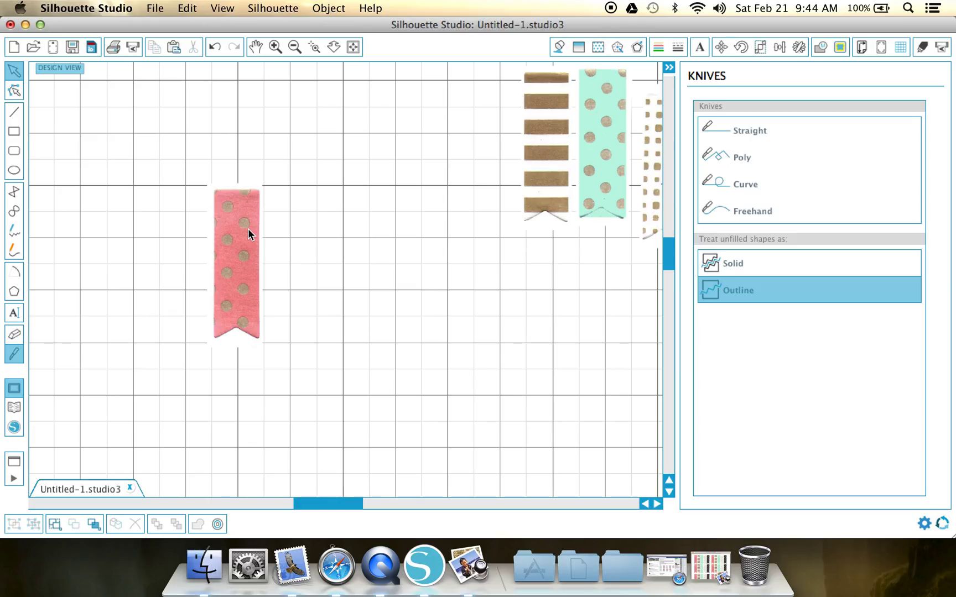
{"action": "mouse_move", "coordinate": [240, 121]}
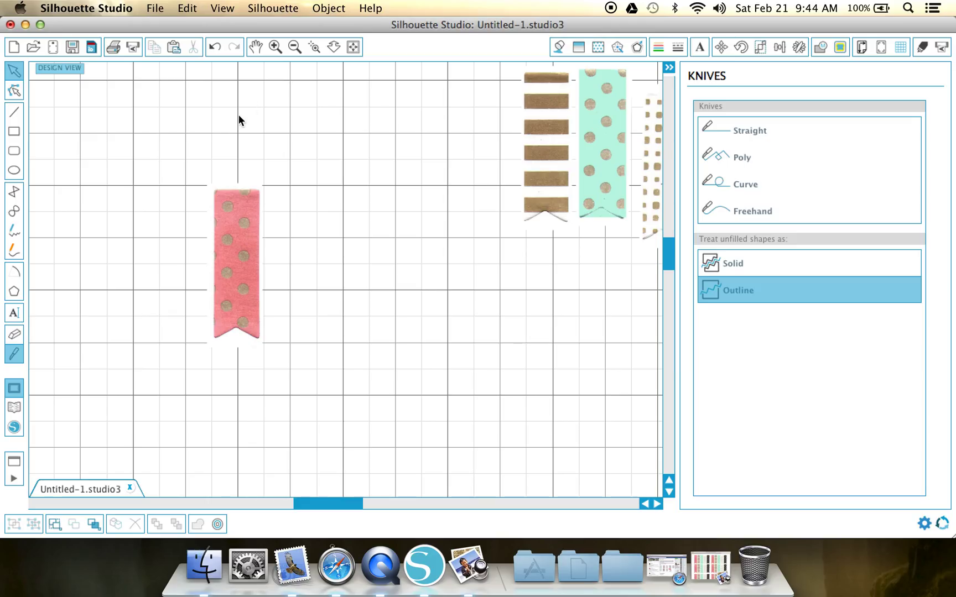
{"action": "mouse_move", "coordinate": [87, 120]}
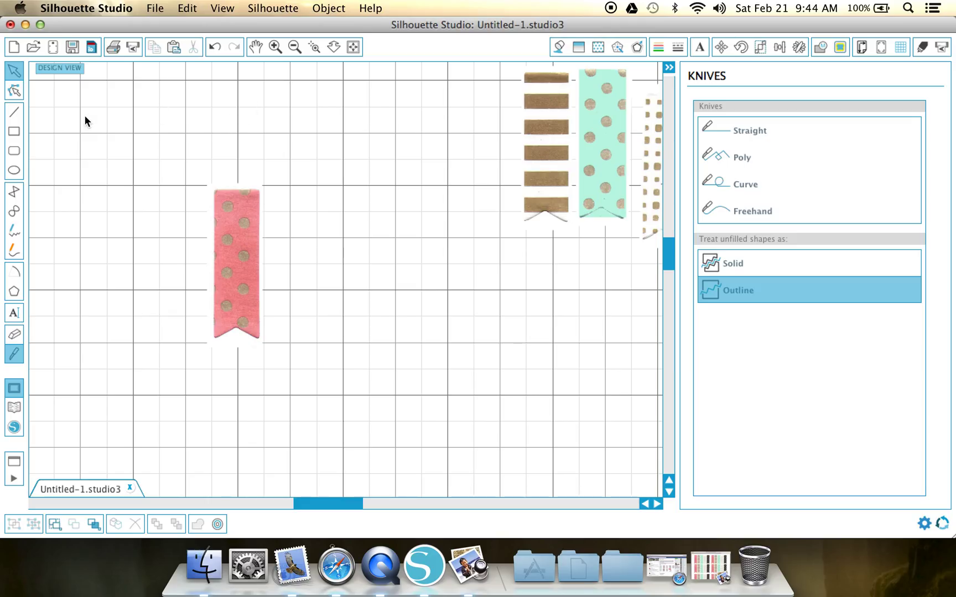
{"action": "mouse_move", "coordinate": [14, 112]}
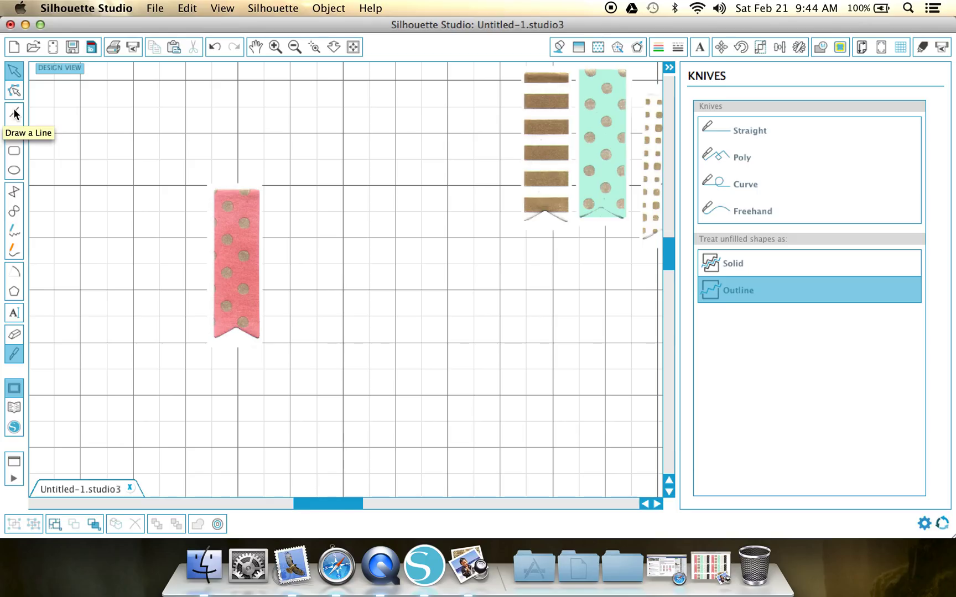
{"action": "mouse_move", "coordinate": [894, 56]}
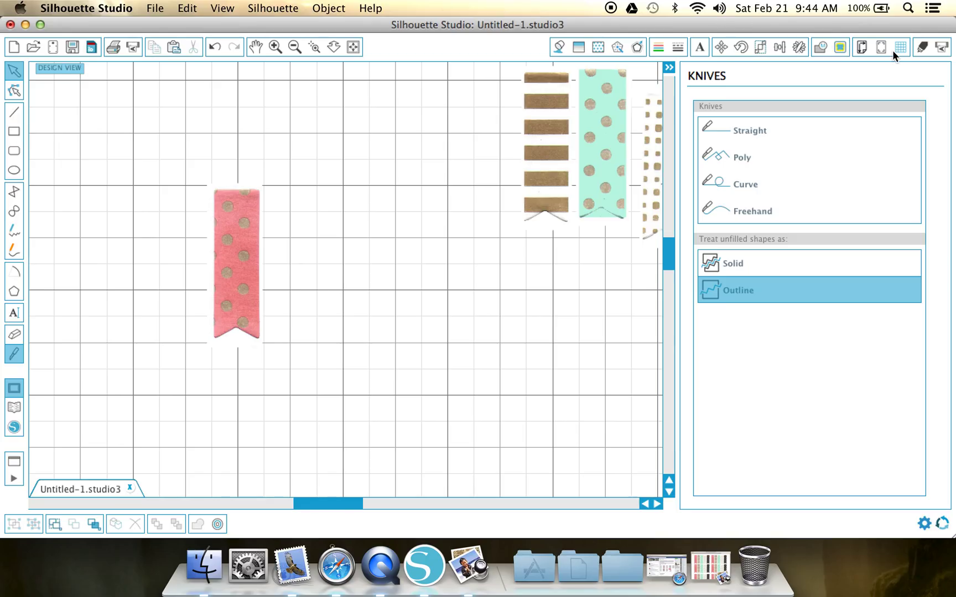
- Turn on Snap to Grid in the Grid Settings window
{"action": "left_click", "coordinate": [901, 46]}
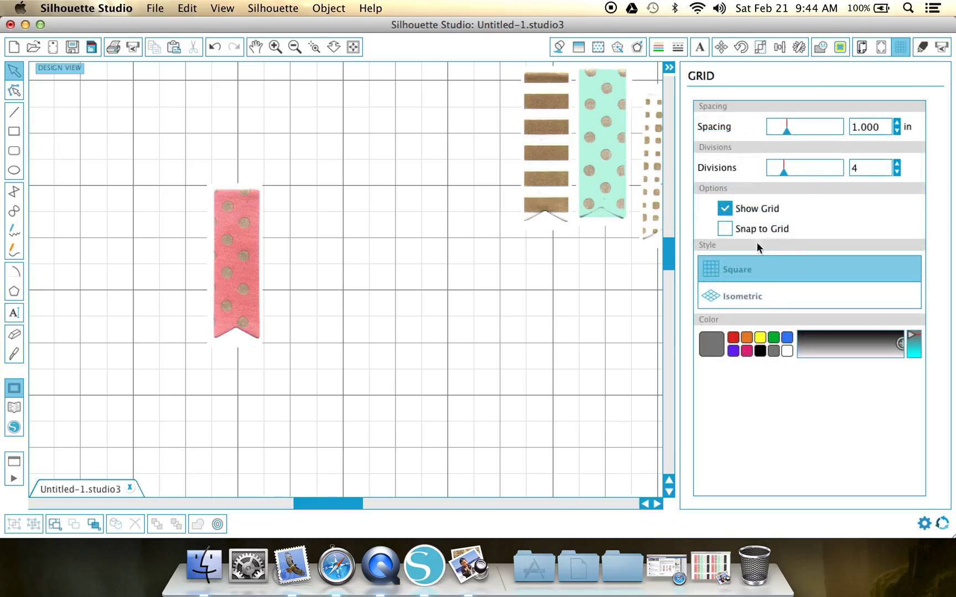
{"action": "mouse_move", "coordinate": [724, 229]}
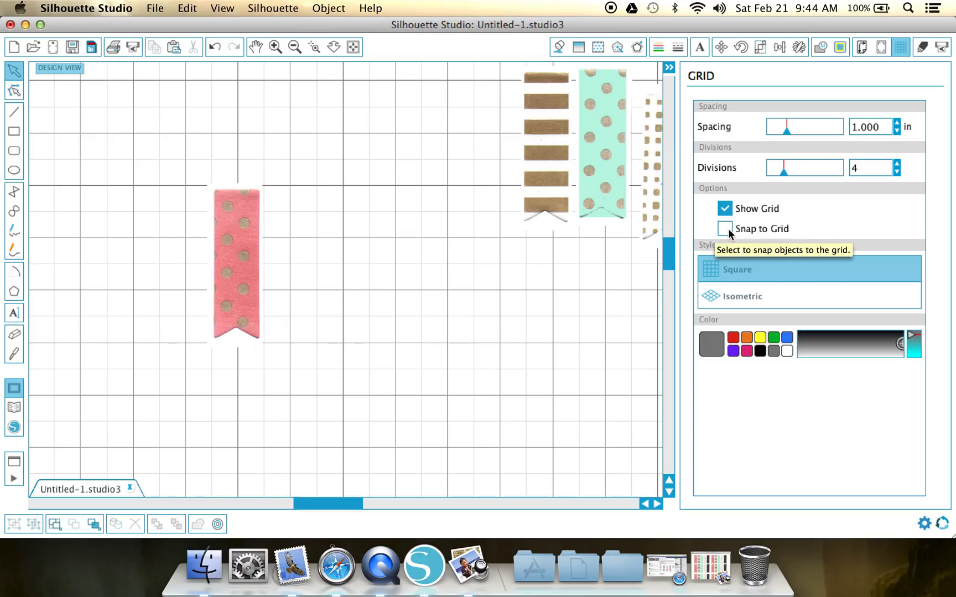
{"action": "left_click", "coordinate": [725, 229]}
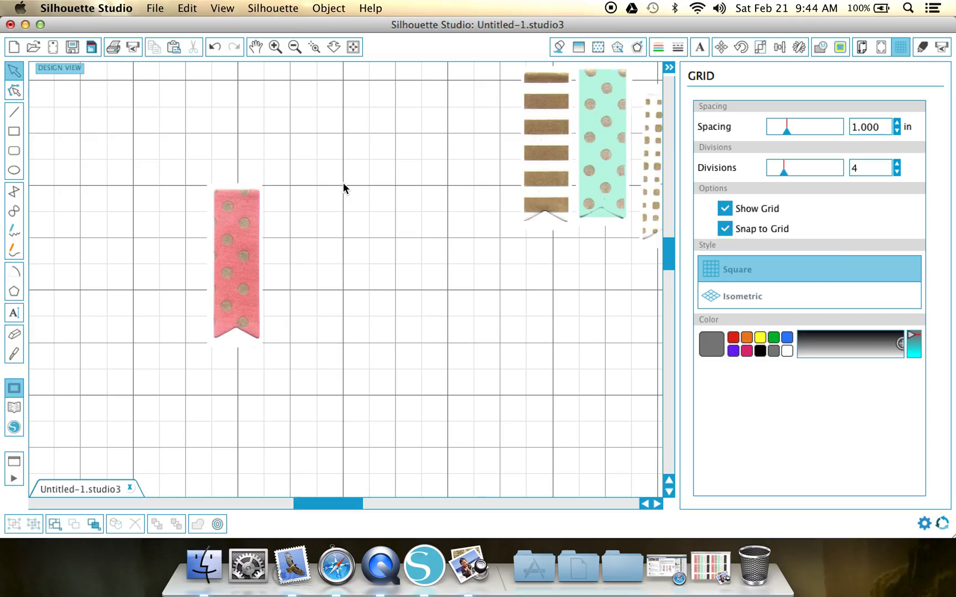
{"action": "mouse_move", "coordinate": [395, 305]}
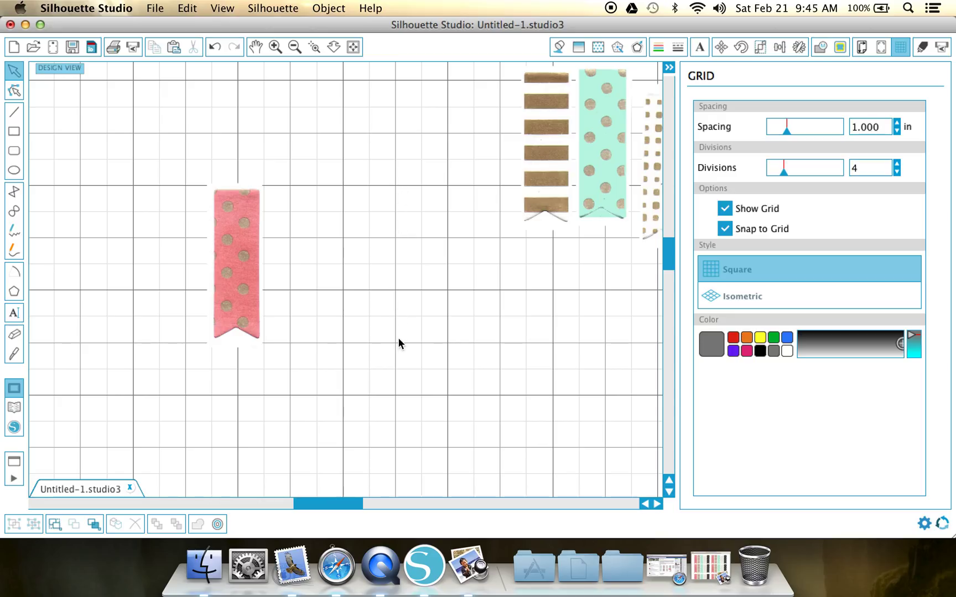
{"action": "mouse_move", "coordinate": [784, 48]}
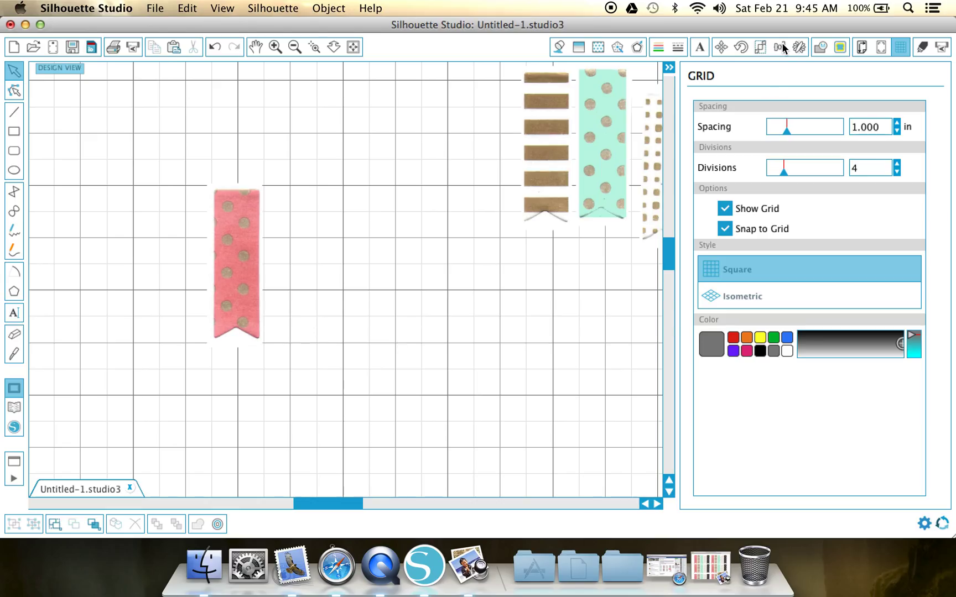
{"action": "left_click", "coordinate": [760, 47]}
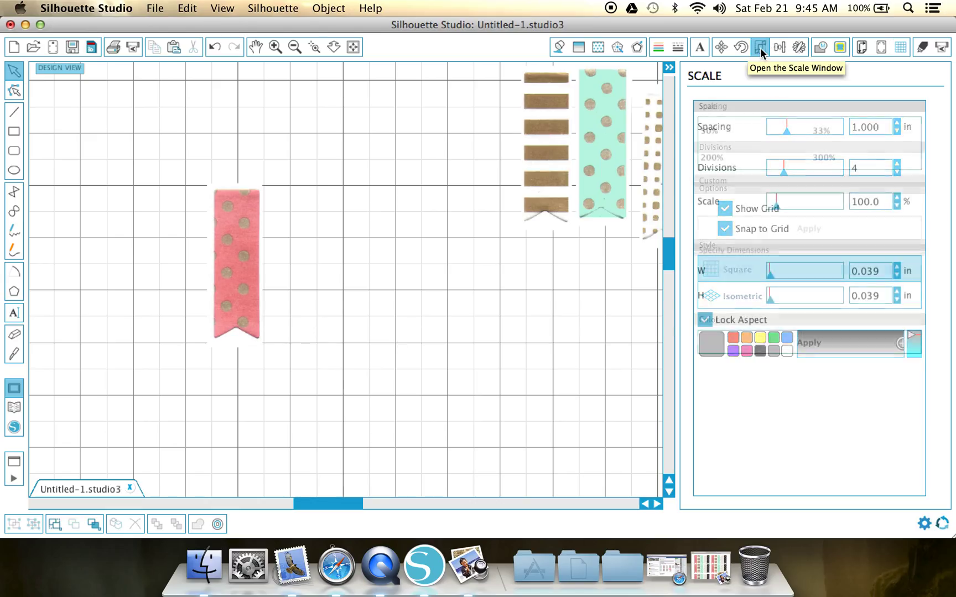
{"action": "left_click", "coordinate": [760, 46]}
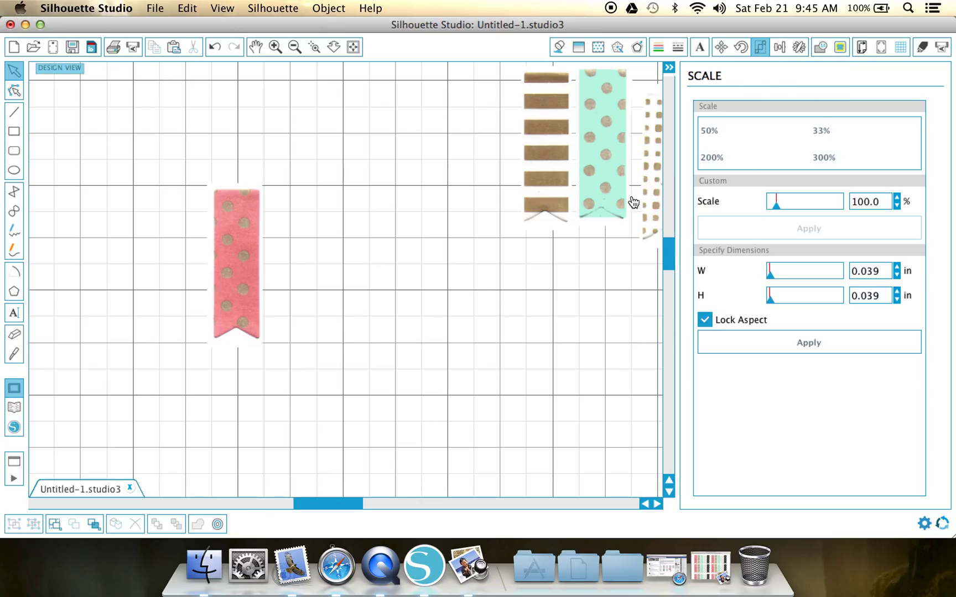
{"action": "left_click", "coordinate": [899, 47]}
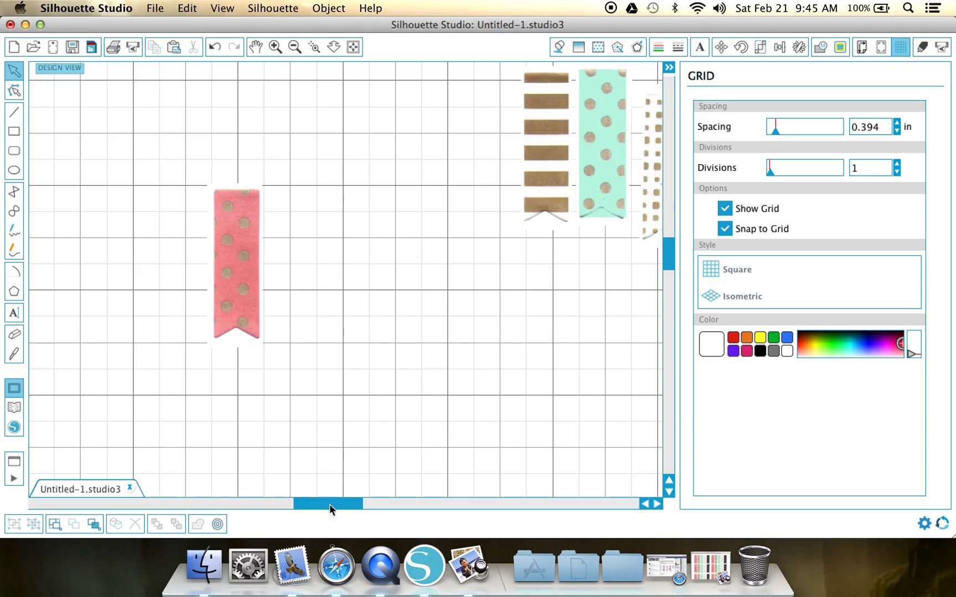
{"action": "mouse_move", "coordinate": [331, 517]}
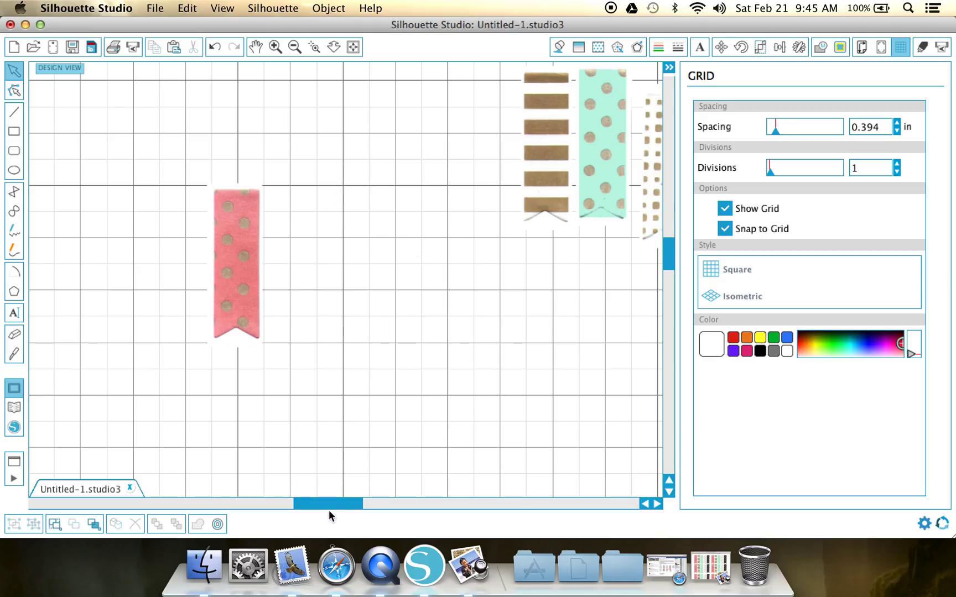
{"action": "mouse_move", "coordinate": [712, 261]}
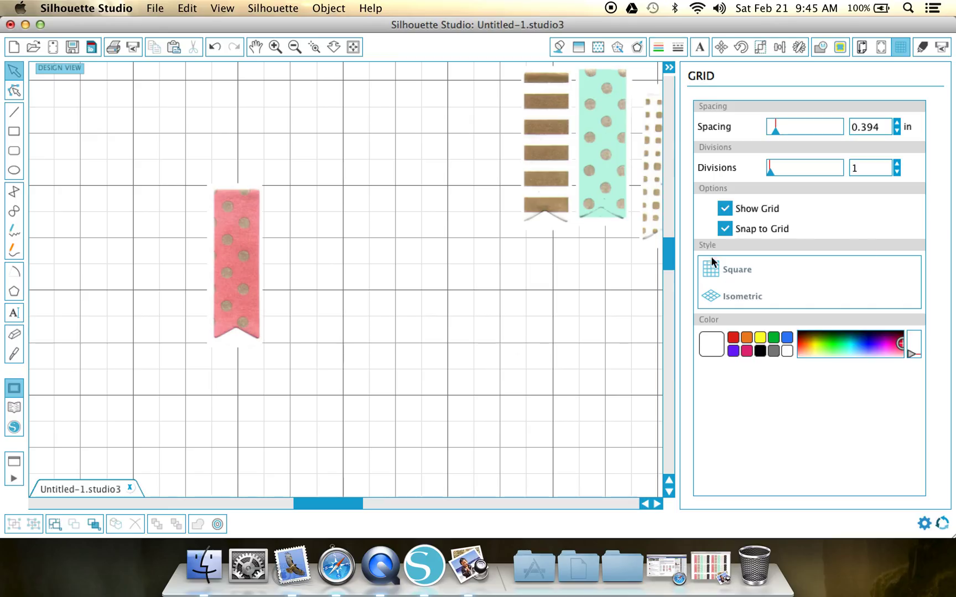
{"action": "mouse_move", "coordinate": [361, 389]}
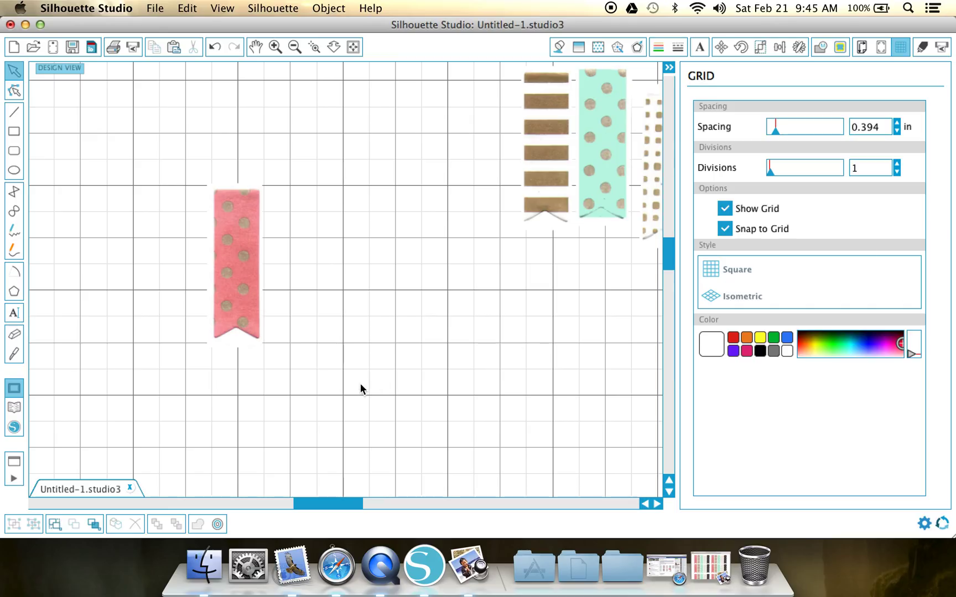
{"action": "mouse_move", "coordinate": [461, 223]}
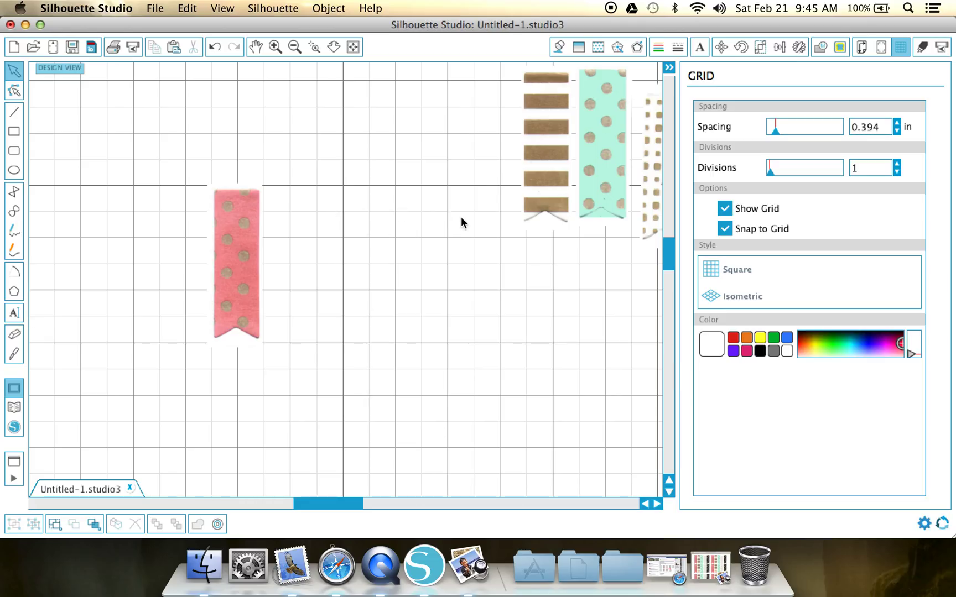
{"action": "mouse_move", "coordinate": [344, 245]}
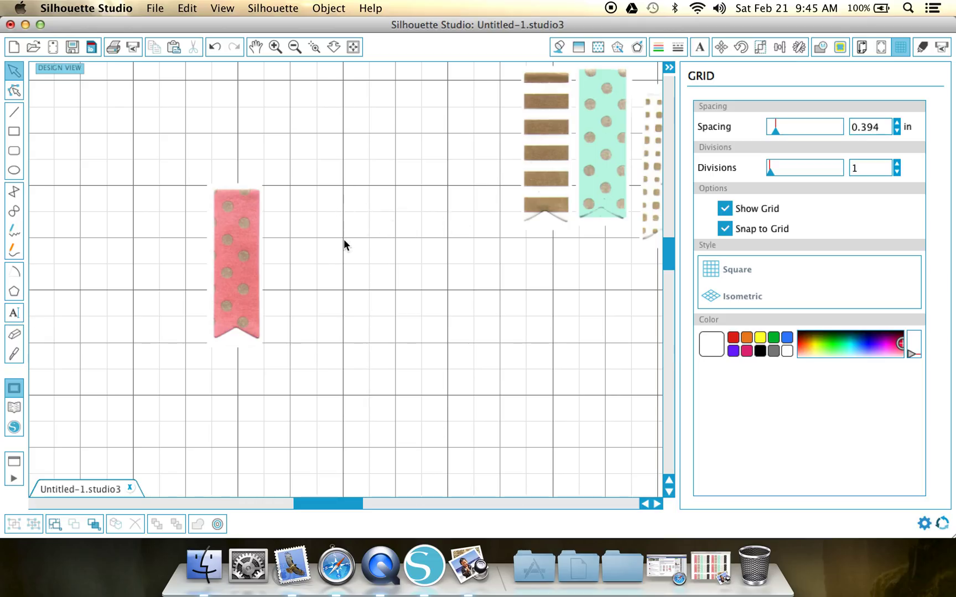
{"action": "mouse_move", "coordinate": [318, 216]}
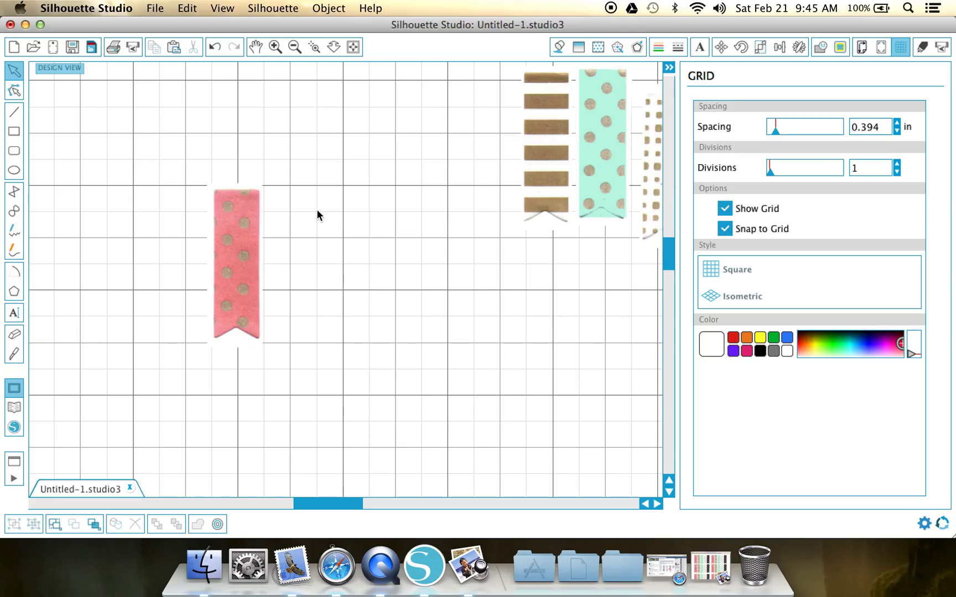
{"action": "mouse_move", "coordinate": [460, 218]}
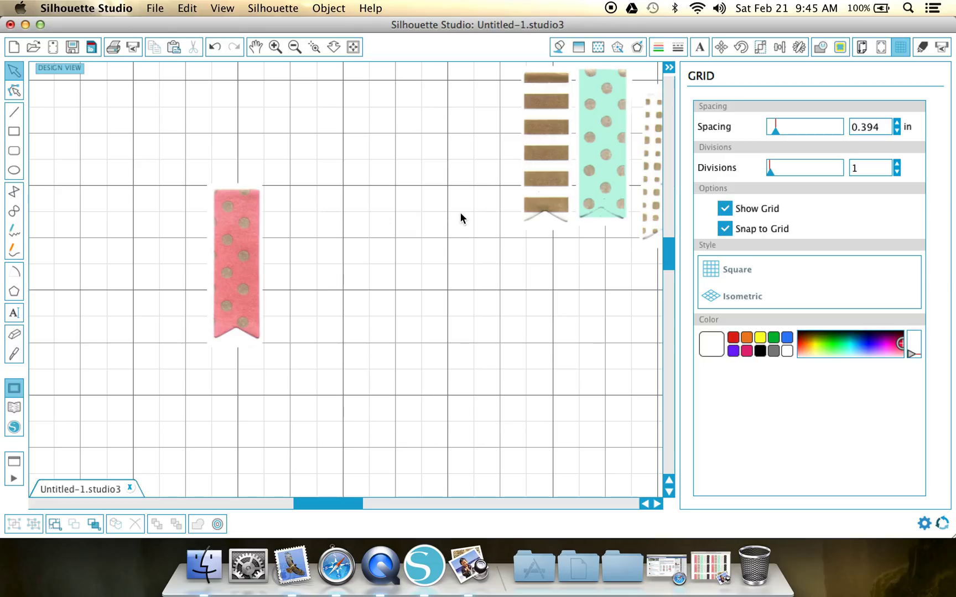
{"action": "mouse_move", "coordinate": [356, 321]}
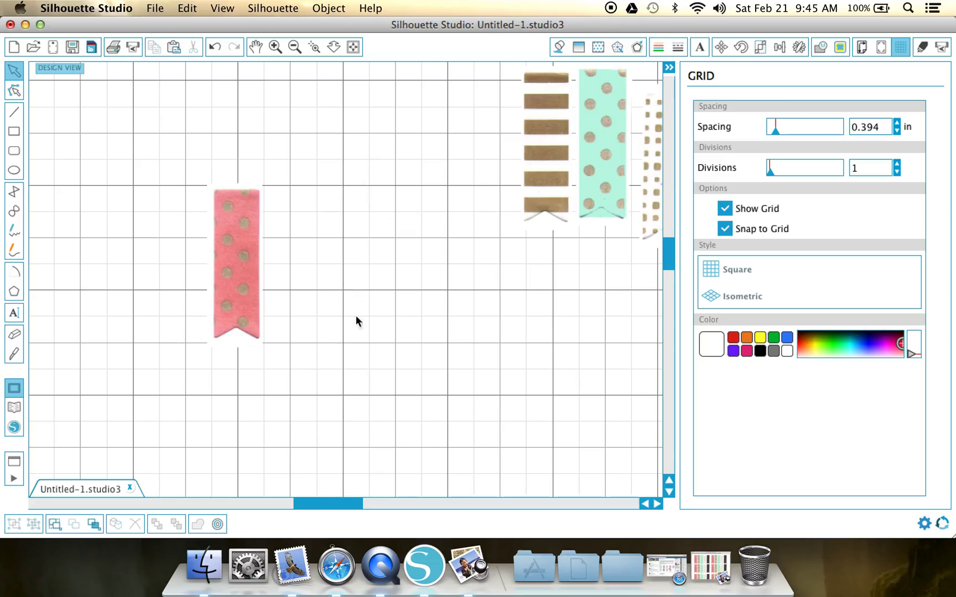
{"action": "mouse_move", "coordinate": [374, 224]}
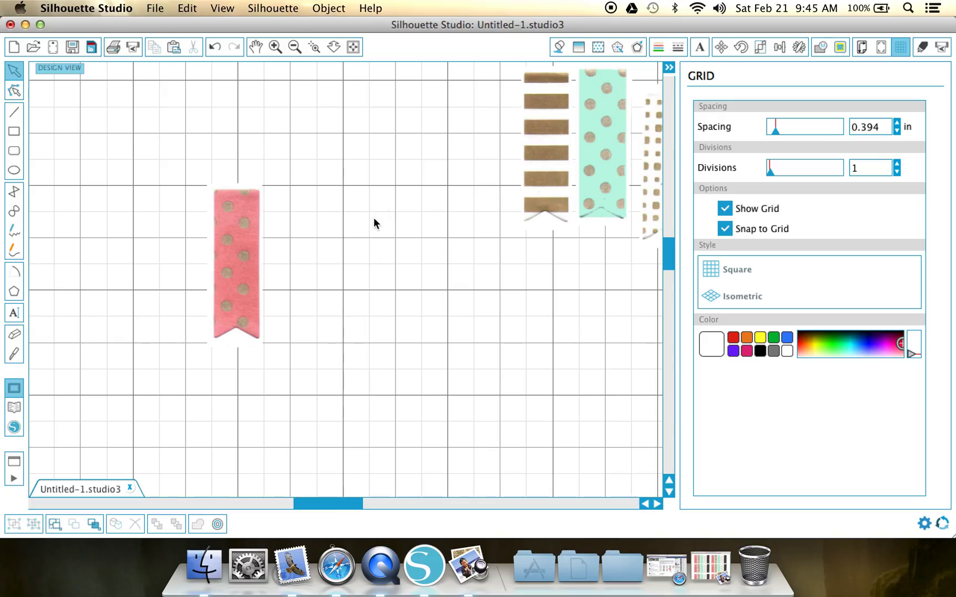
{"action": "mouse_move", "coordinate": [351, 391]}
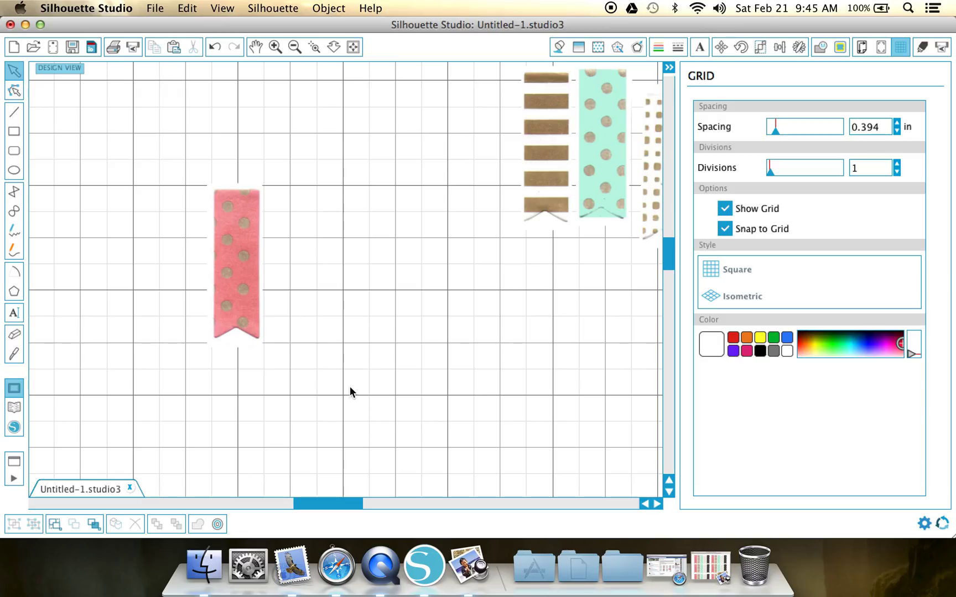
{"action": "mouse_move", "coordinate": [390, 319]}
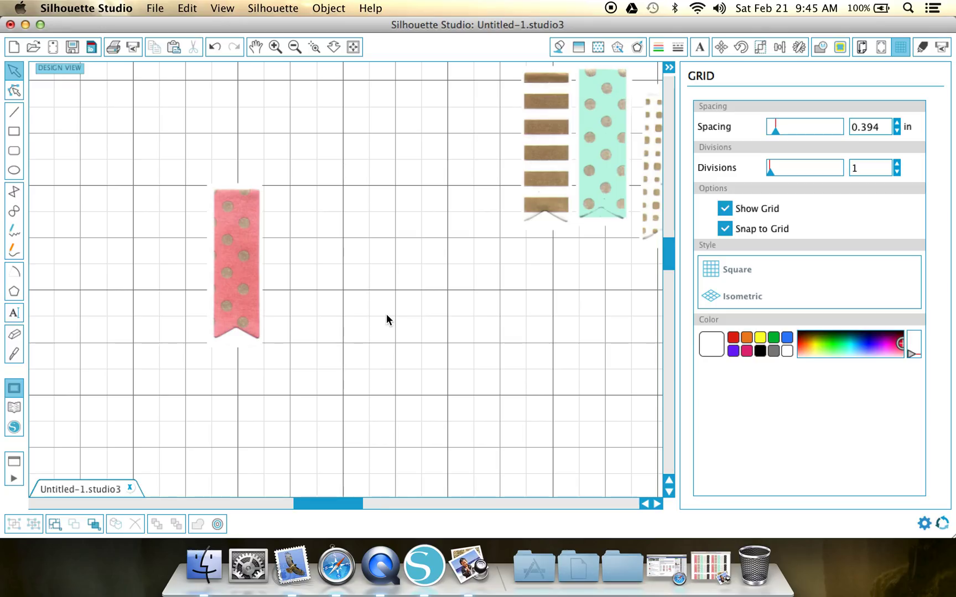
{"action": "mouse_move", "coordinate": [364, 235]}
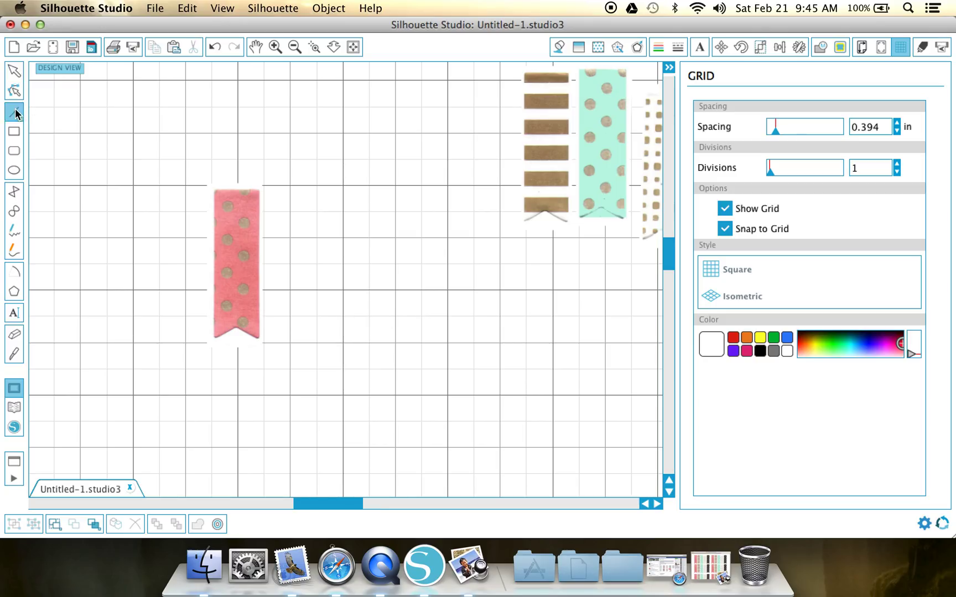
- Activate the Draw a Line tool over the snapping grid beside the pink flag strip
{"action": "left_click", "coordinate": [15, 112]}
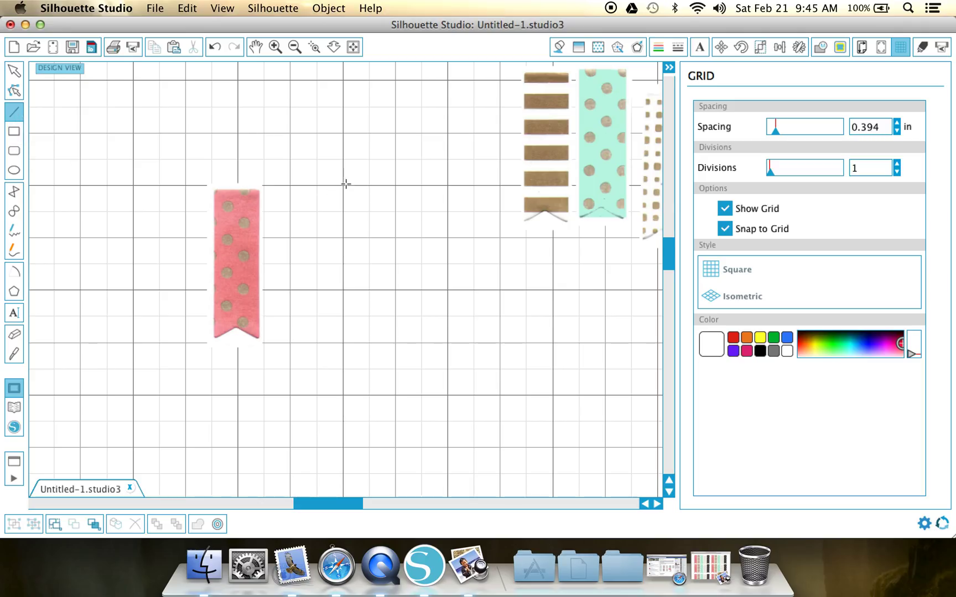
{"action": "mouse_move", "coordinate": [400, 187]}
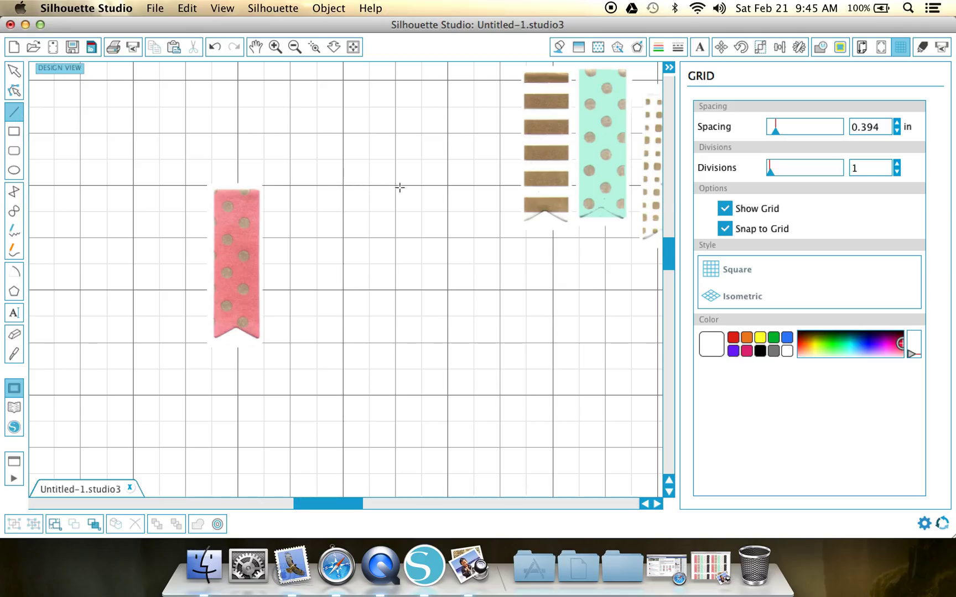
{"action": "mouse_move", "coordinate": [339, 183]}
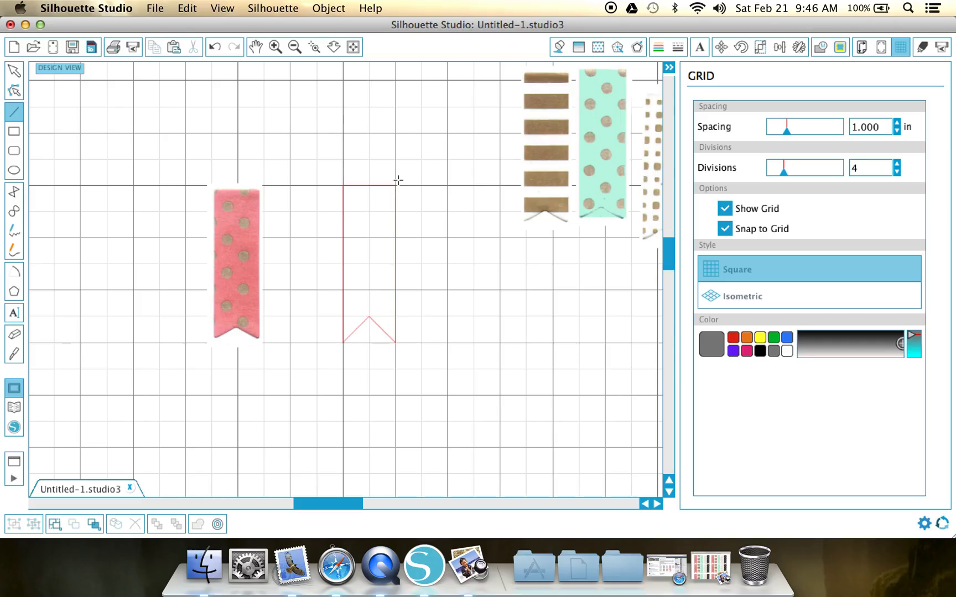
{"action": "mouse_move", "coordinate": [376, 270]}
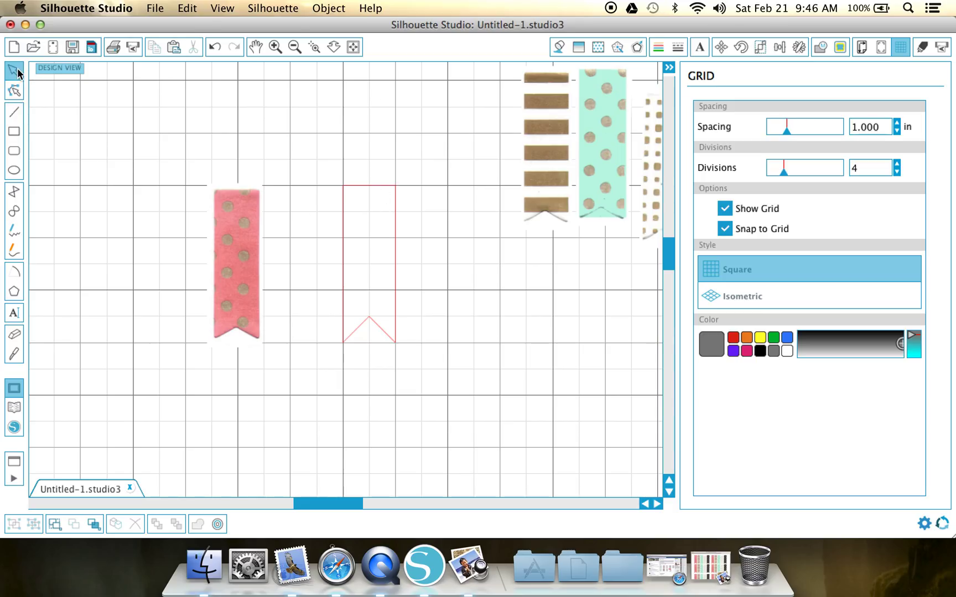
{"action": "mouse_move", "coordinate": [318, 168]}
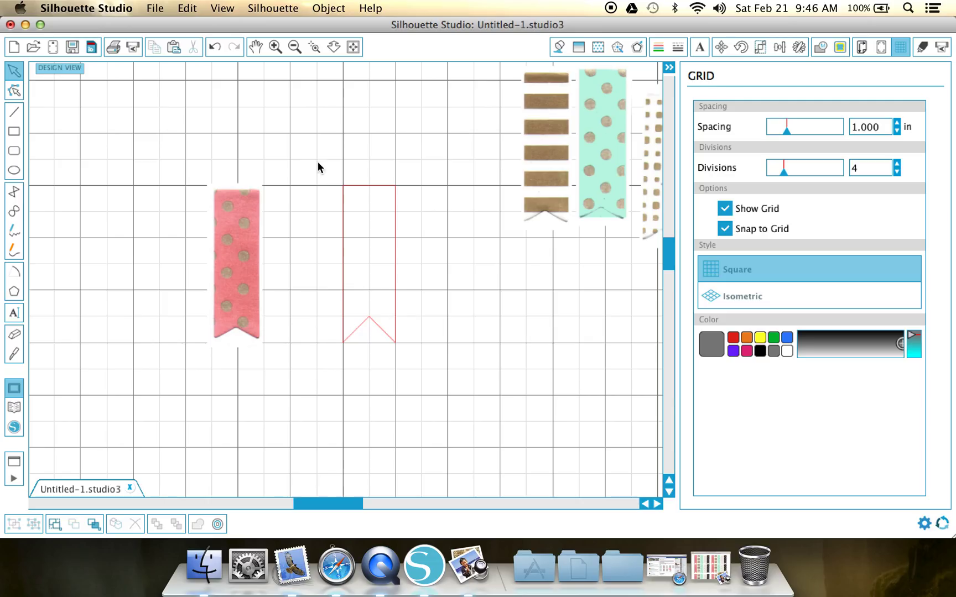
- Select the notched flag outline and start setting its width in the Scale panel's Specify Dimensions
{"action": "left_click", "coordinate": [760, 46]}
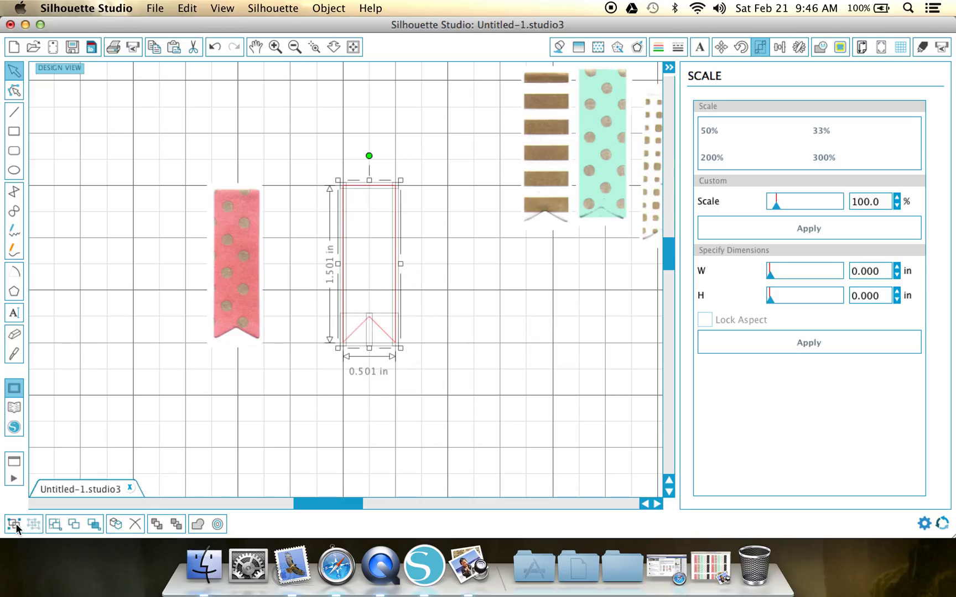
{"action": "mouse_move", "coordinate": [16, 525]}
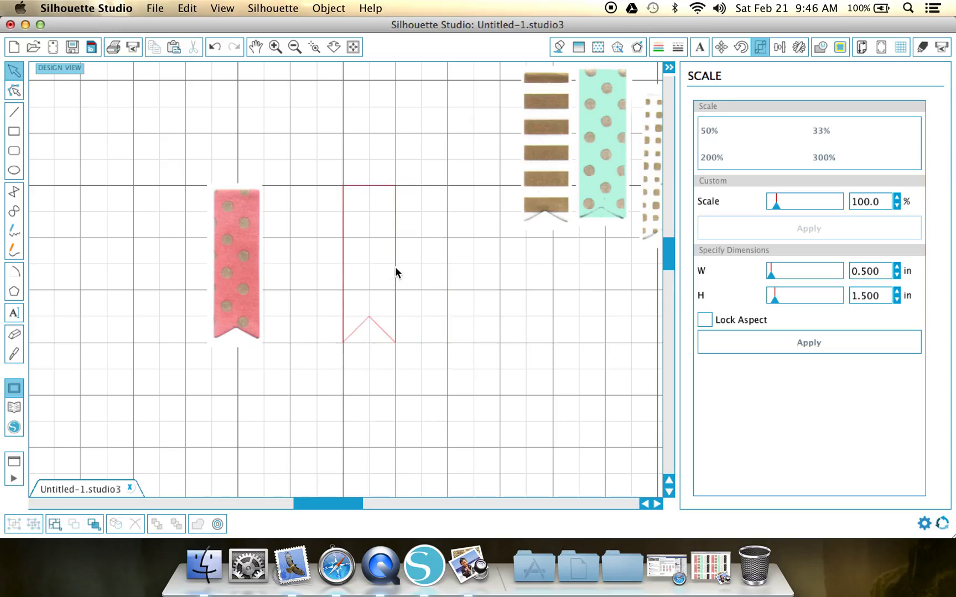
{"action": "left_click", "coordinate": [369, 263]}
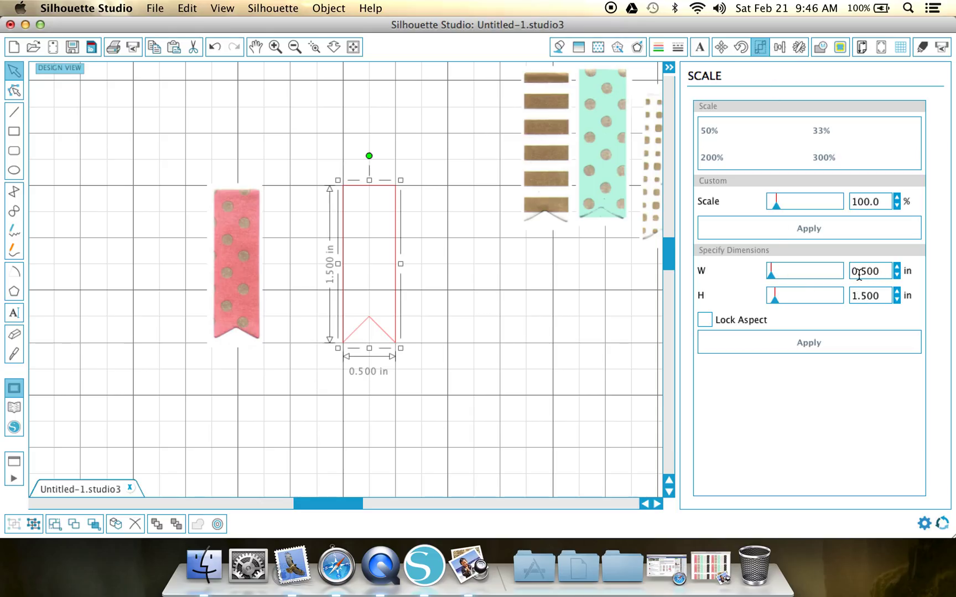
{"action": "left_click", "coordinate": [869, 295]}
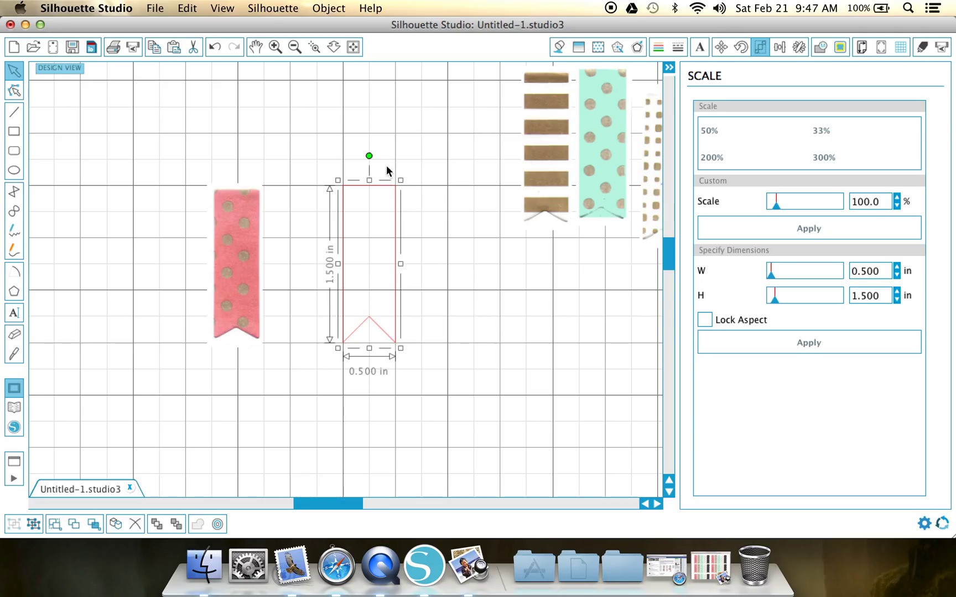
{"action": "mouse_move", "coordinate": [917, 116]}
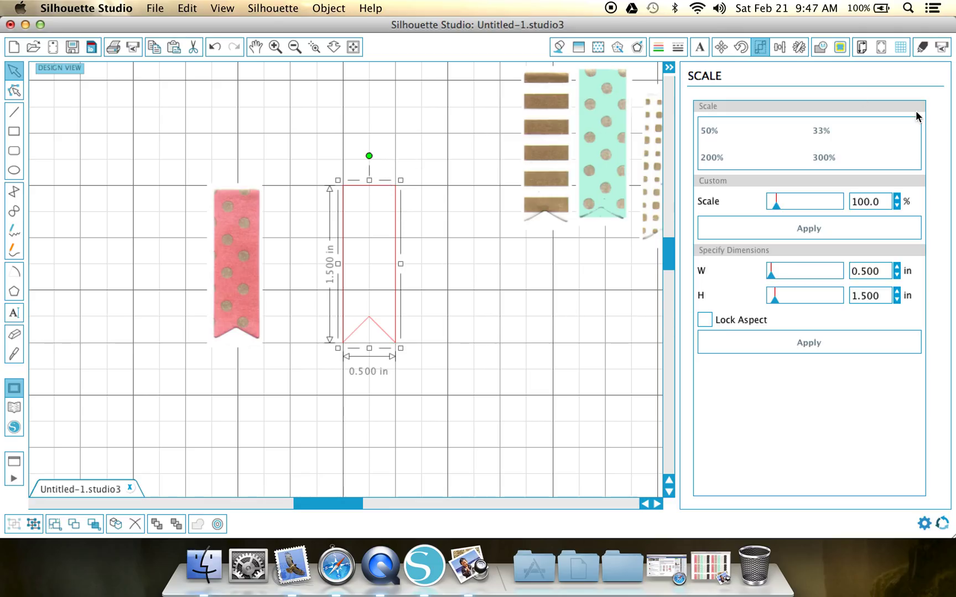
{"action": "mouse_move", "coordinate": [922, 47]}
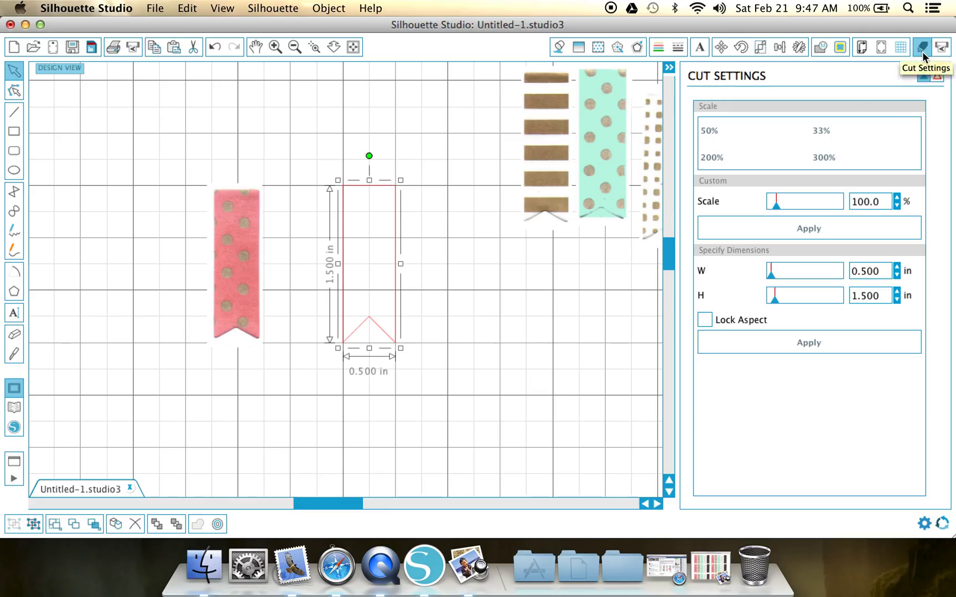
- Confirm the flag outline's cut style is Cut, then bring up its fill colour options
{"action": "left_click", "coordinate": [923, 47]}
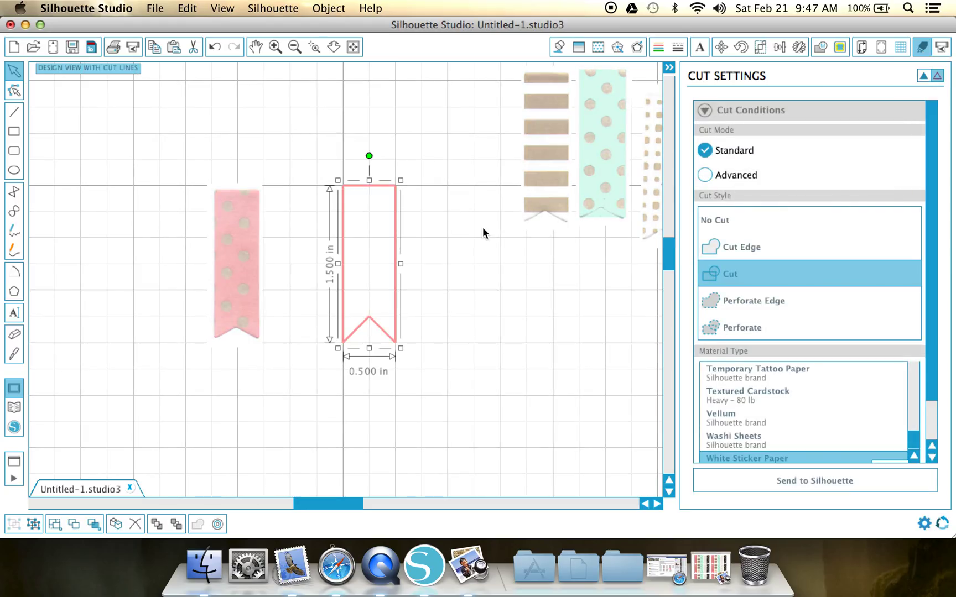
{"action": "mouse_move", "coordinate": [397, 229]}
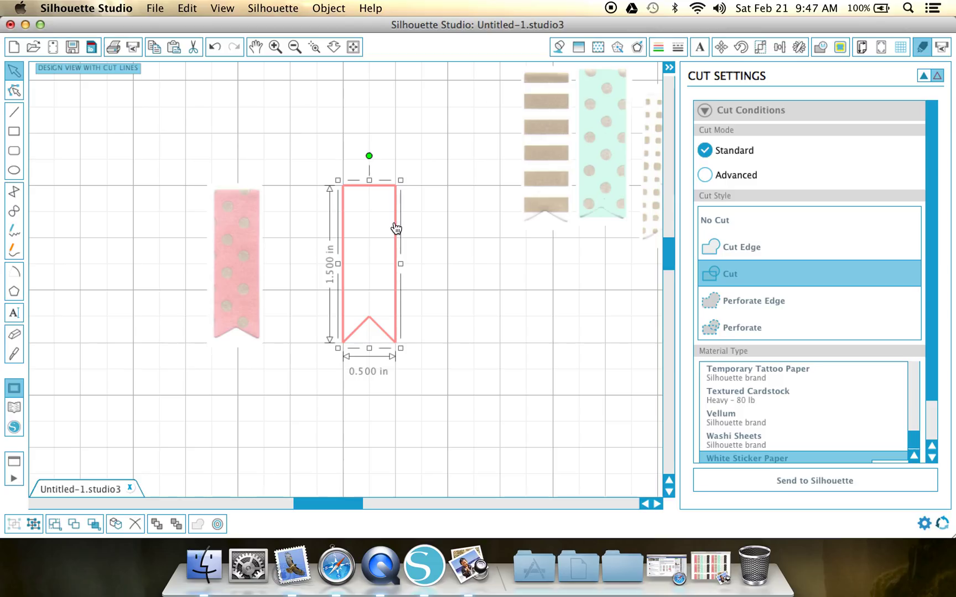
{"action": "mouse_move", "coordinate": [736, 228]}
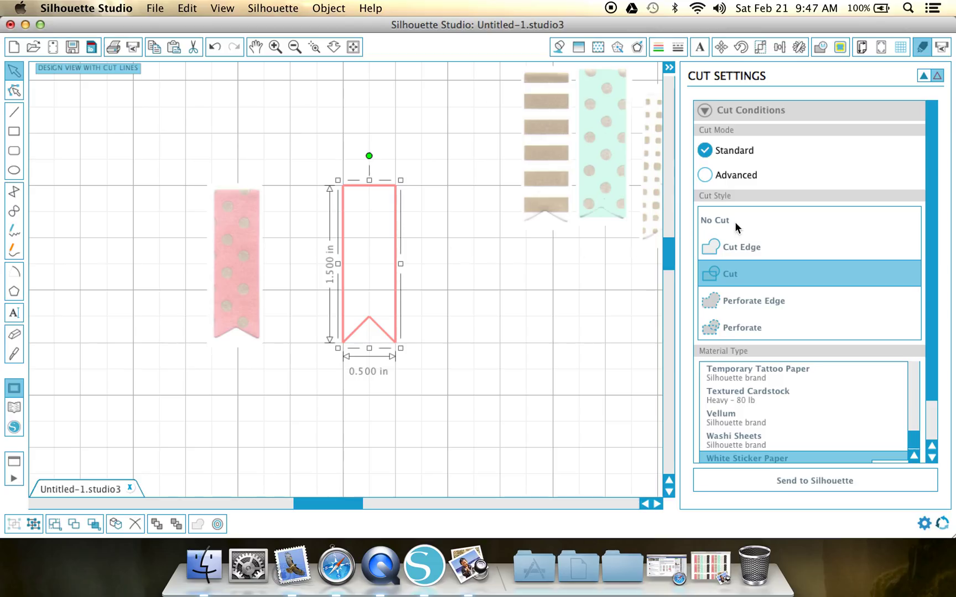
{"action": "mouse_move", "coordinate": [714, 220]}
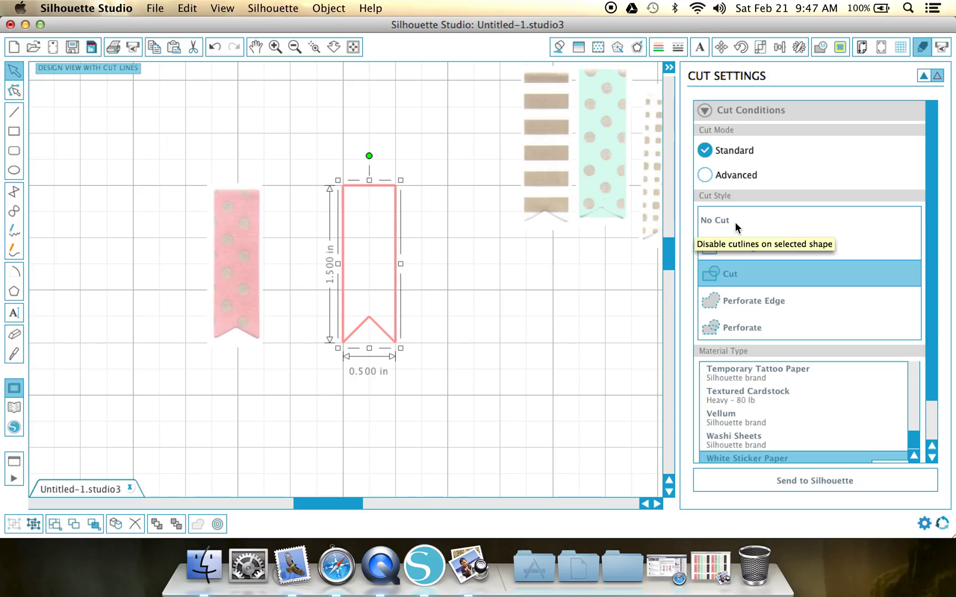
{"action": "mouse_move", "coordinate": [733, 280]}
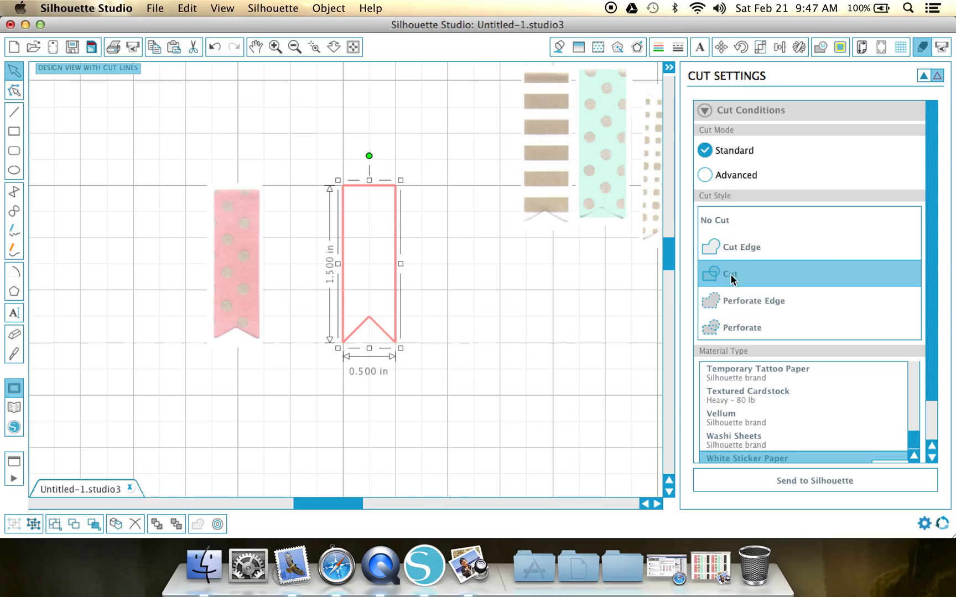
{"action": "left_click", "coordinate": [557, 46]}
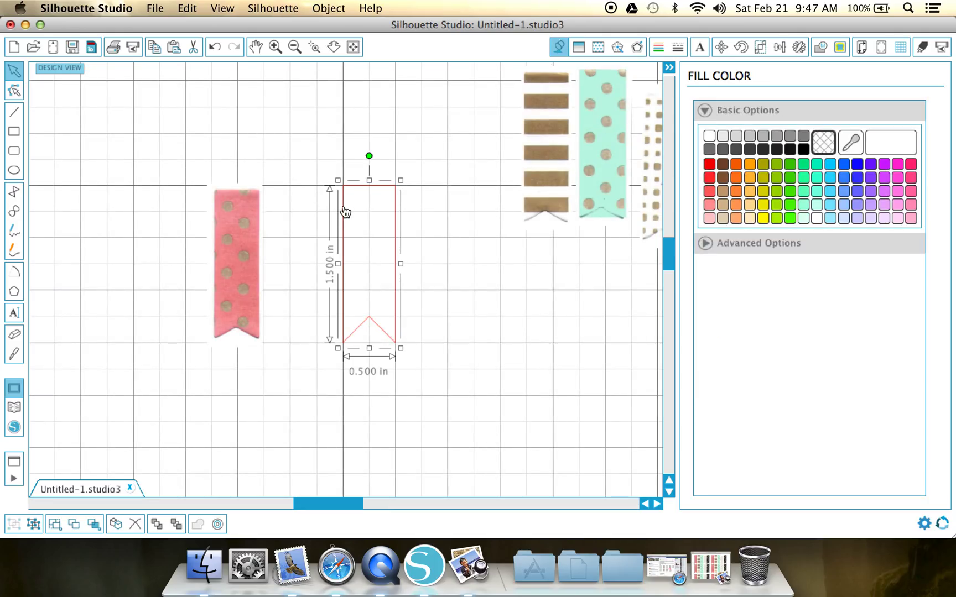
- Switch off Snap to Grid in Grid Settings so the flag pieces can move freely
{"action": "left_click", "coordinate": [899, 46]}
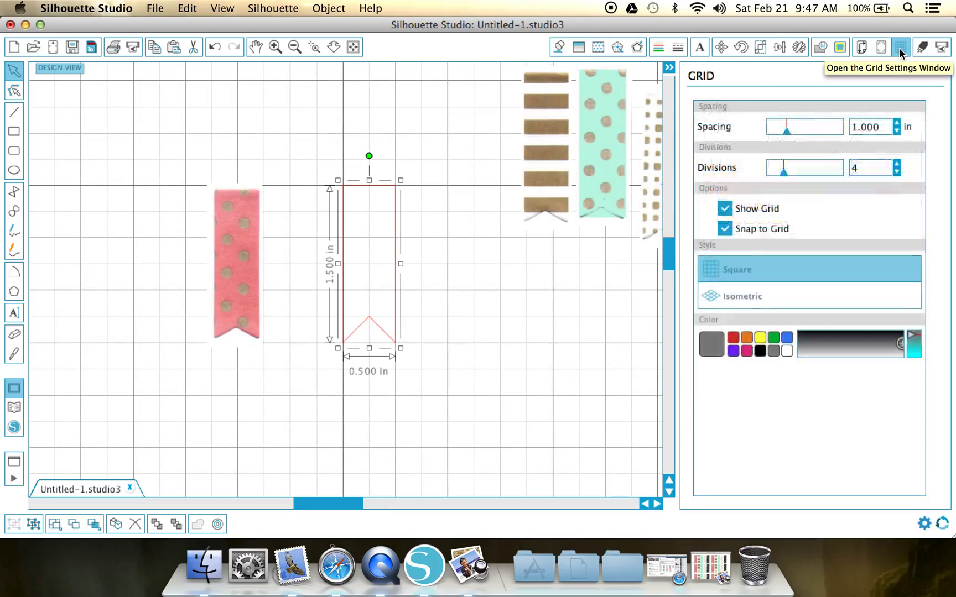
{"action": "left_click", "coordinate": [725, 229]}
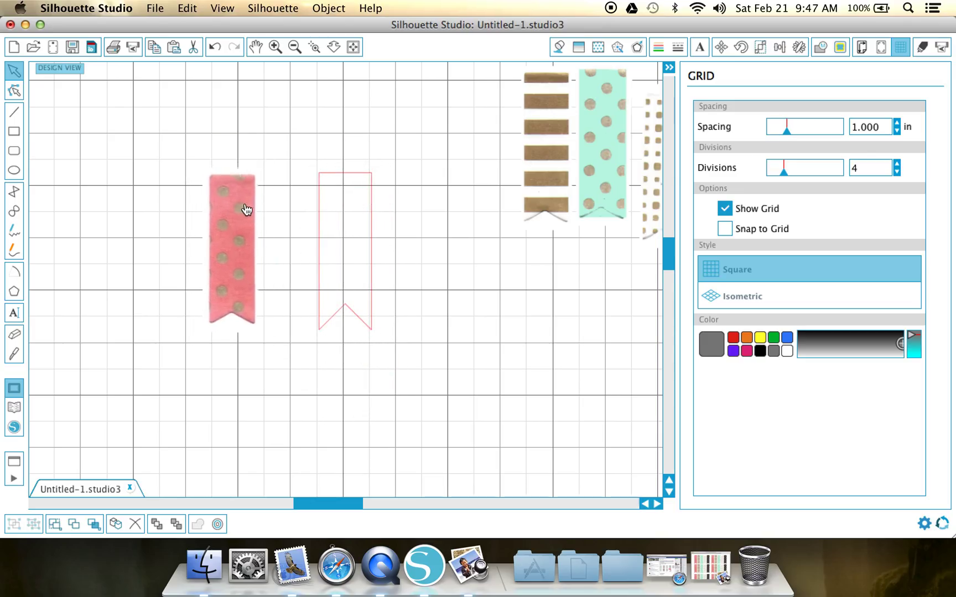
- Zoom in close on the pink polka-dot flag and its notched cut outline
{"action": "left_click", "coordinate": [274, 46]}
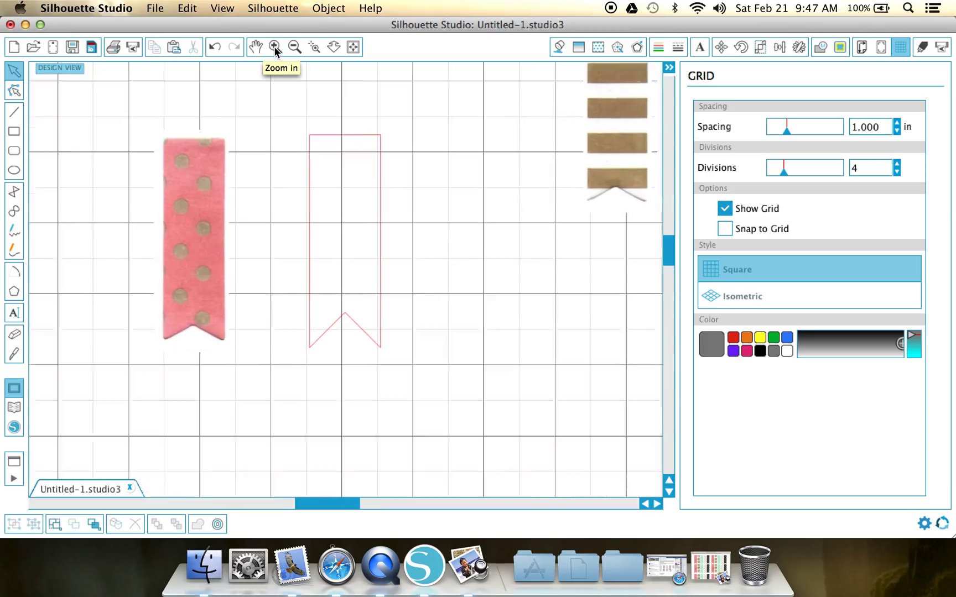
{"action": "left_click", "coordinate": [274, 47]}
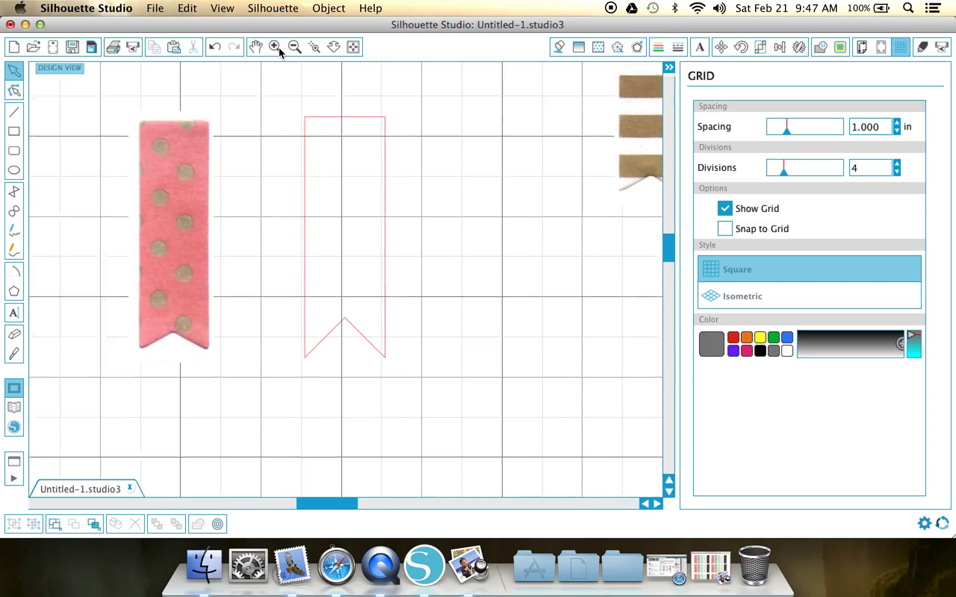
{"action": "left_click", "coordinate": [274, 46]}
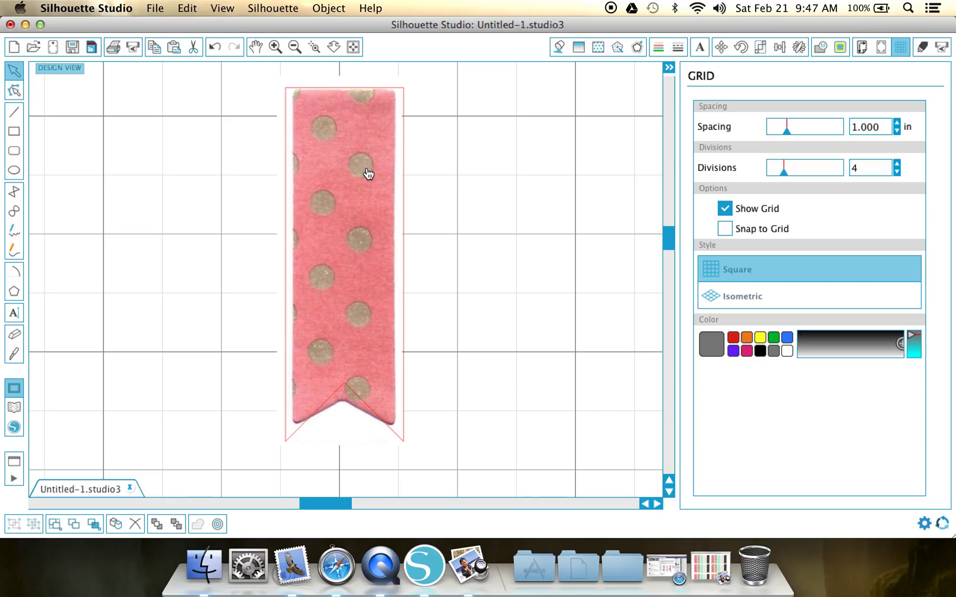
- Select the pink polka-dot flag image to resize it over the outline
{"action": "left_click", "coordinate": [317, 416]}
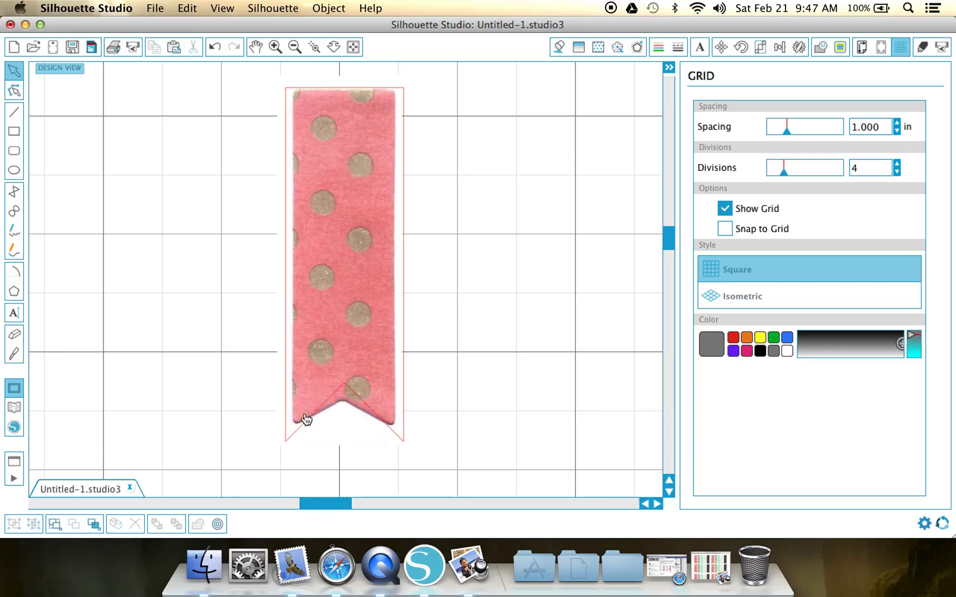
{"action": "mouse_move", "coordinate": [273, 87]}
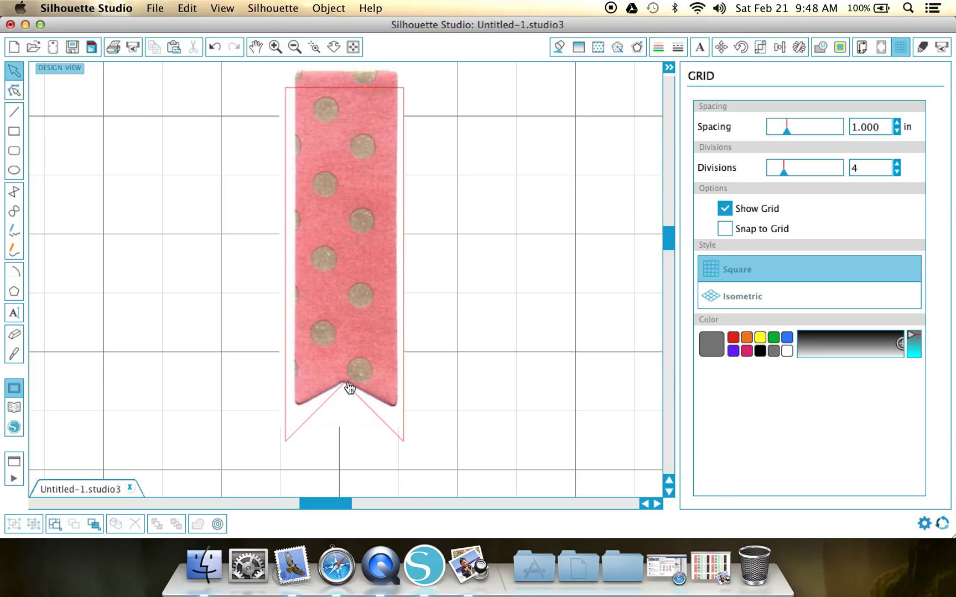
{"action": "mouse_move", "coordinate": [382, 285]}
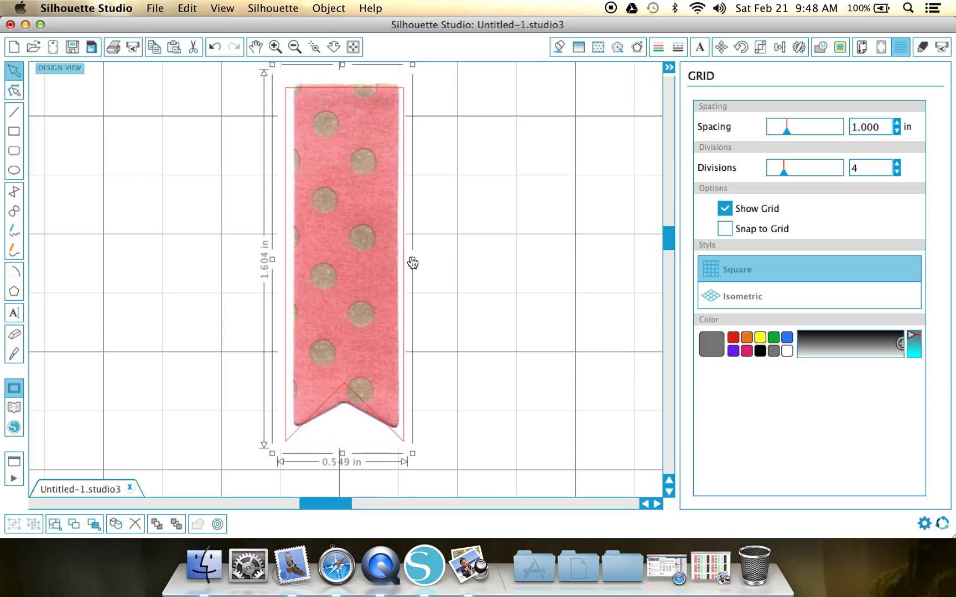
{"action": "mouse_move", "coordinate": [290, 263]}
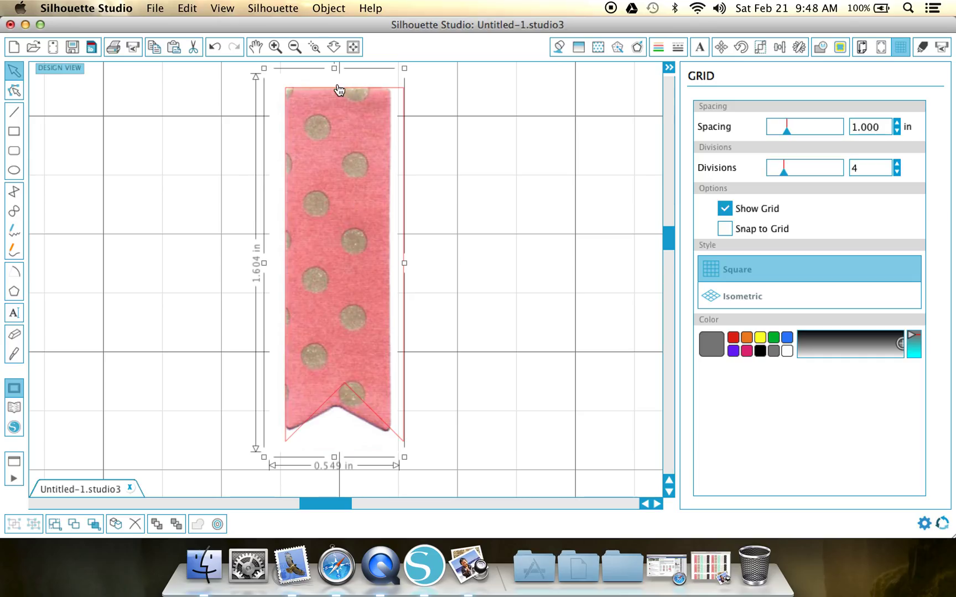
{"action": "mouse_move", "coordinate": [308, 92]}
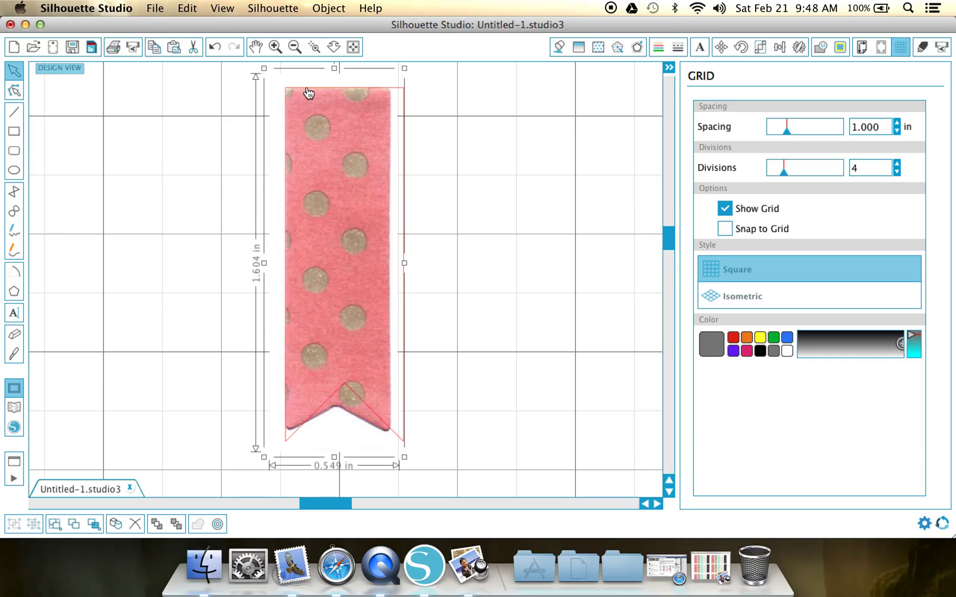
{"action": "mouse_move", "coordinate": [295, 299]}
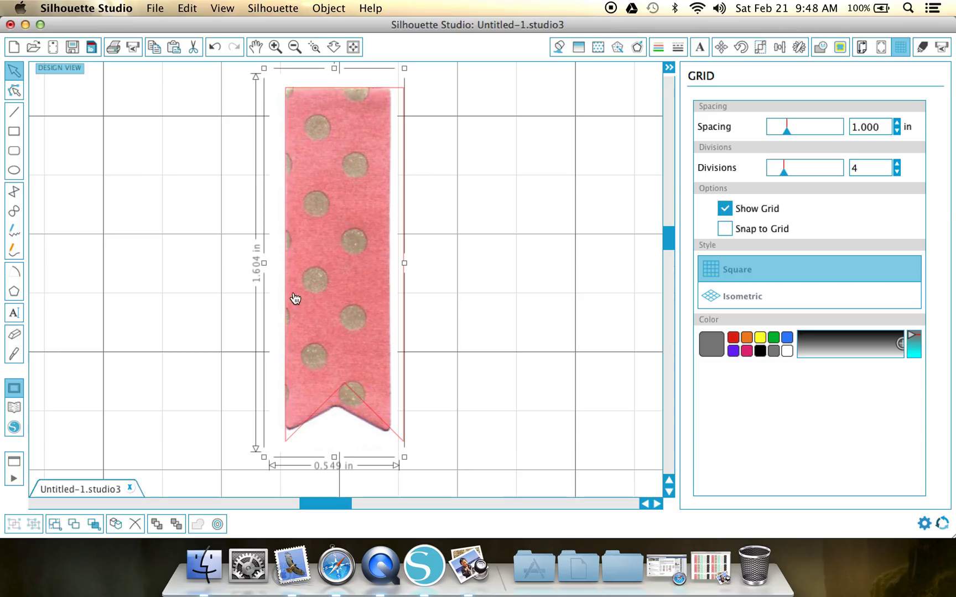
{"action": "mouse_move", "coordinate": [409, 255]}
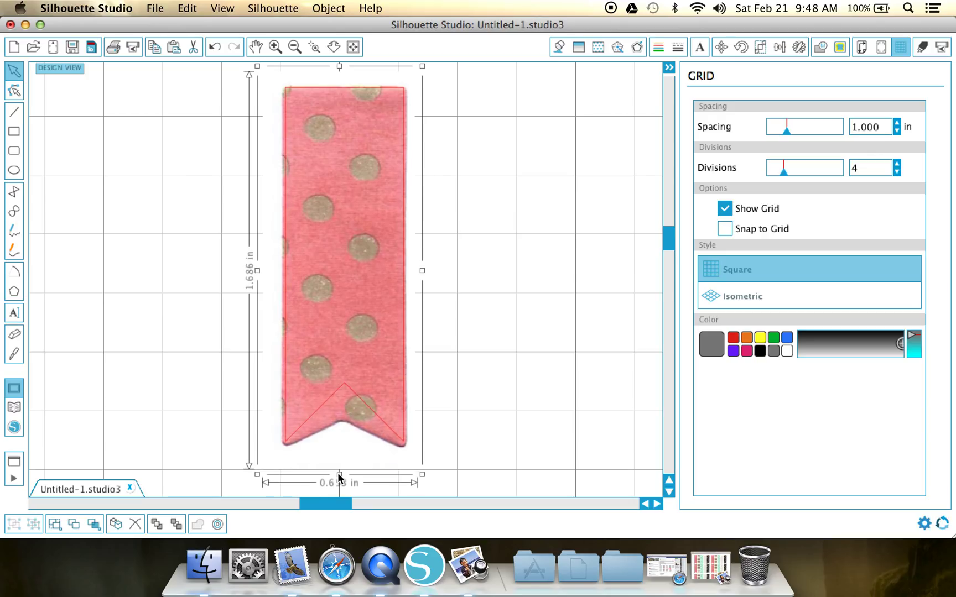
{"action": "mouse_move", "coordinate": [355, 408]}
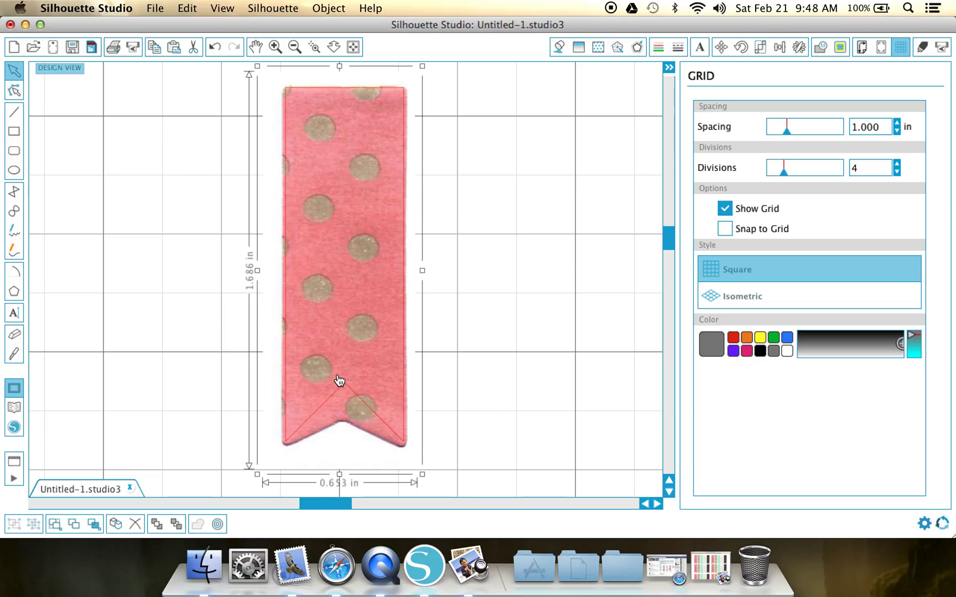
{"action": "mouse_move", "coordinate": [422, 270]}
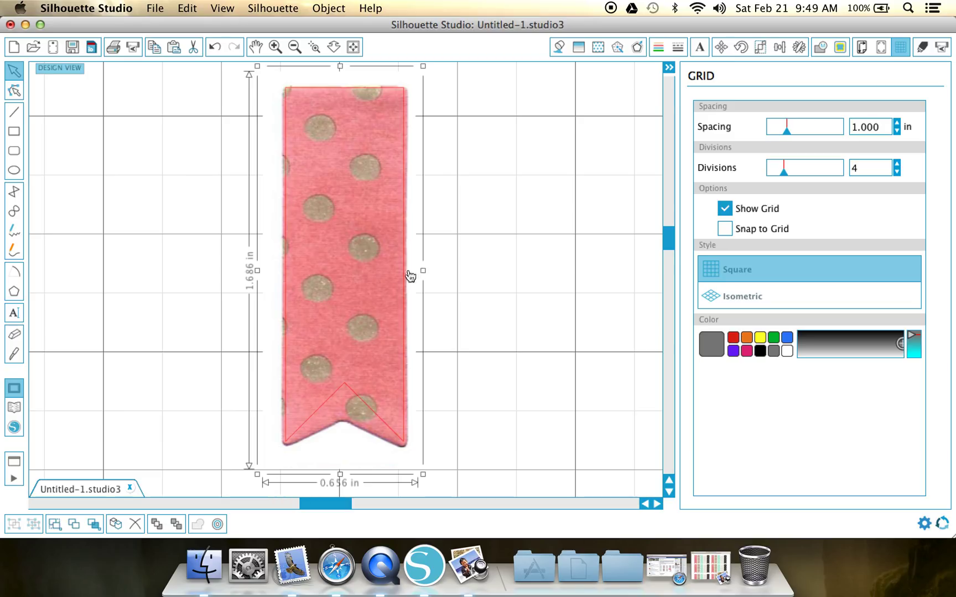
{"action": "mouse_move", "coordinate": [340, 69]}
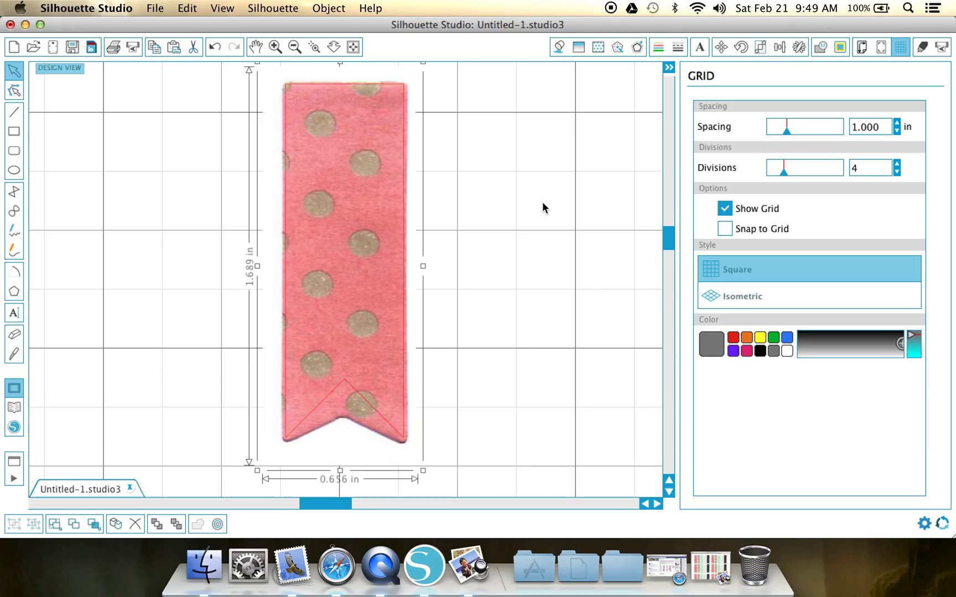
{"action": "mouse_move", "coordinate": [322, 74]}
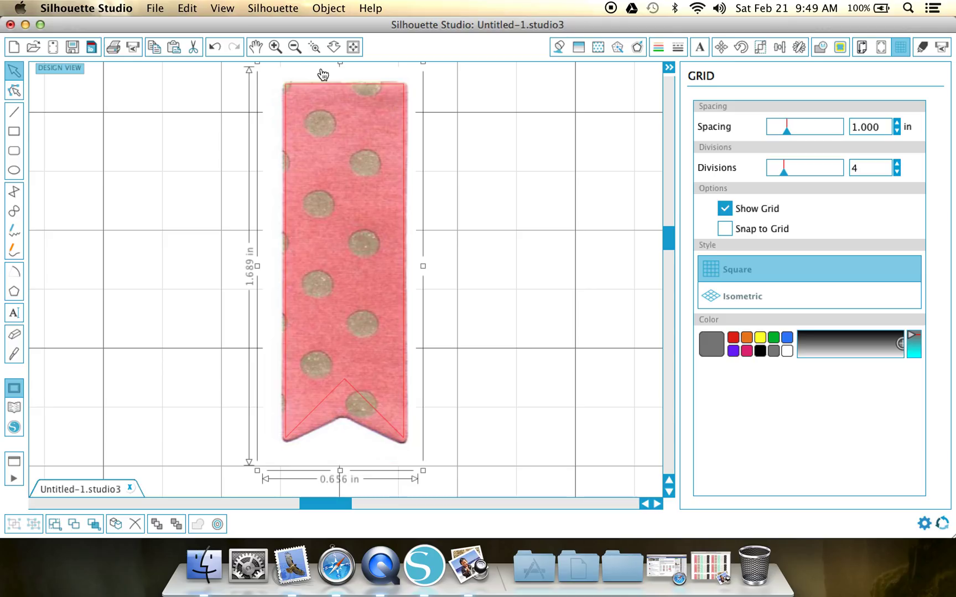
- Zoom out from the fitted pink flag to see the other flags
{"action": "left_click", "coordinate": [294, 46]}
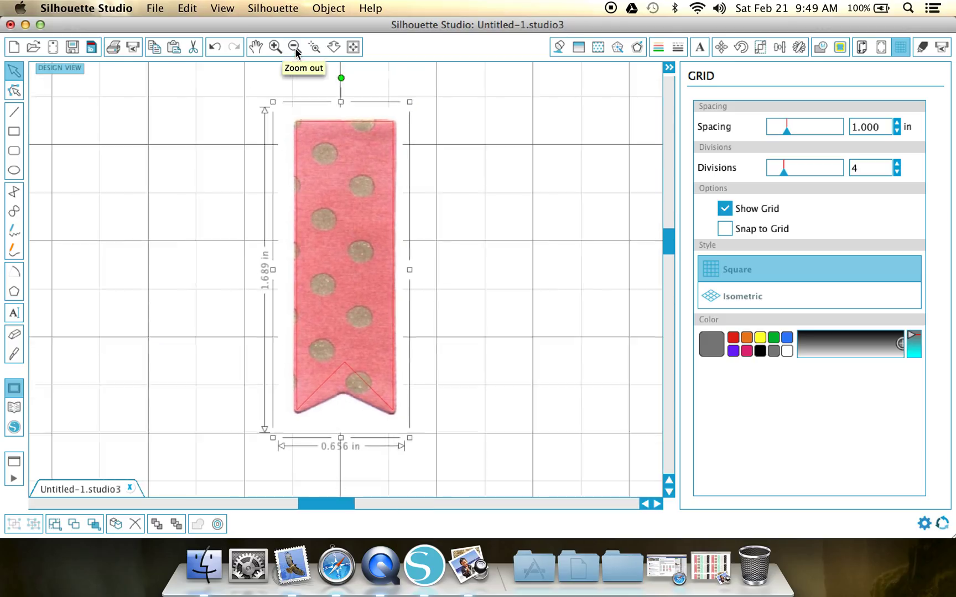
{"action": "left_click", "coordinate": [294, 47]}
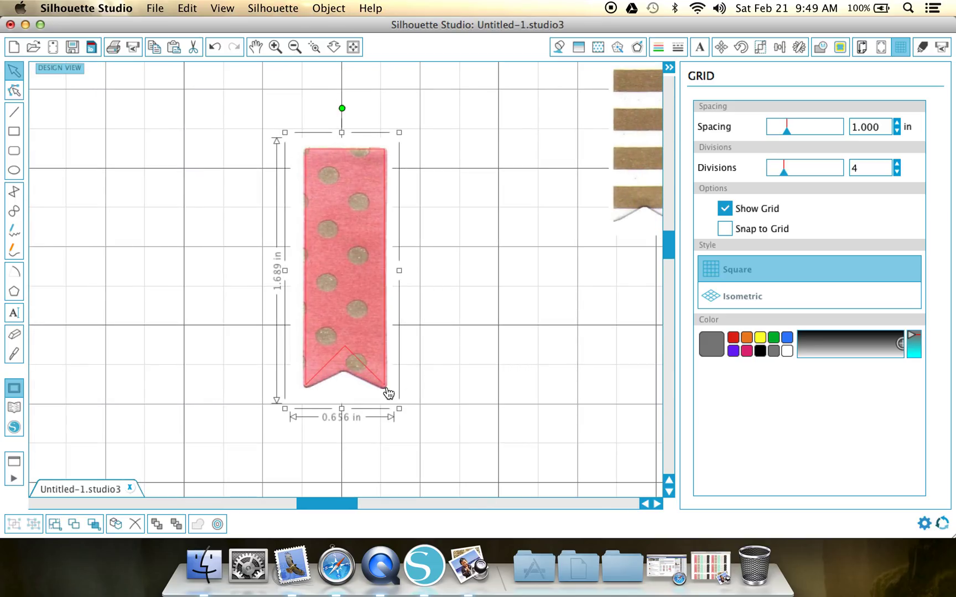
{"action": "mouse_move", "coordinate": [306, 200]}
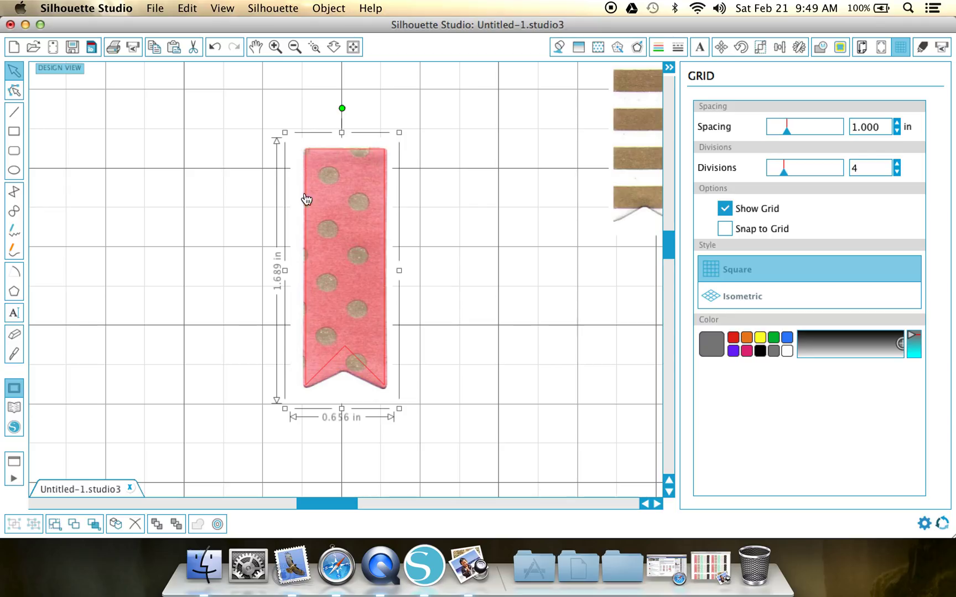
{"action": "mouse_move", "coordinate": [301, 402]}
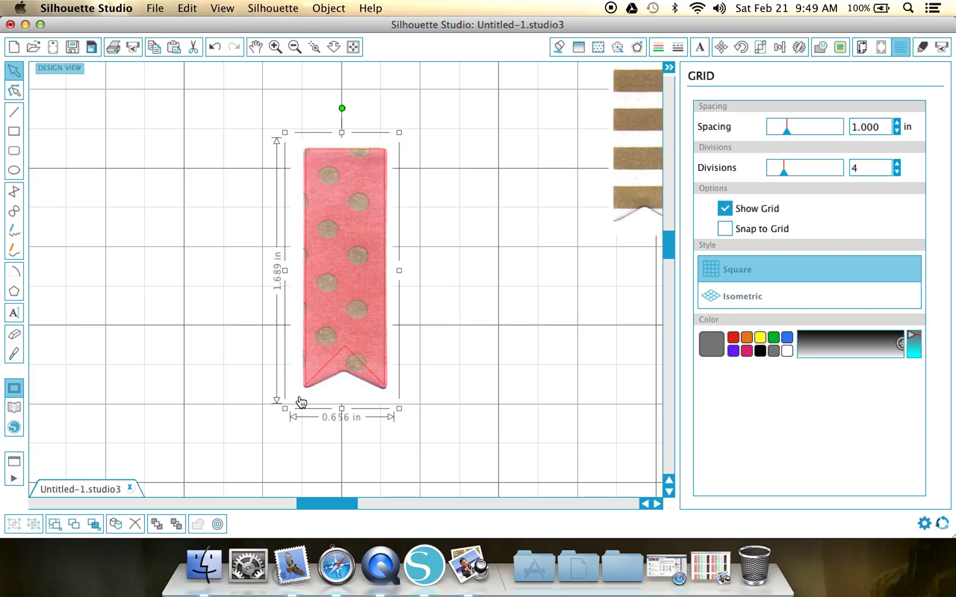
{"action": "mouse_move", "coordinate": [339, 276]}
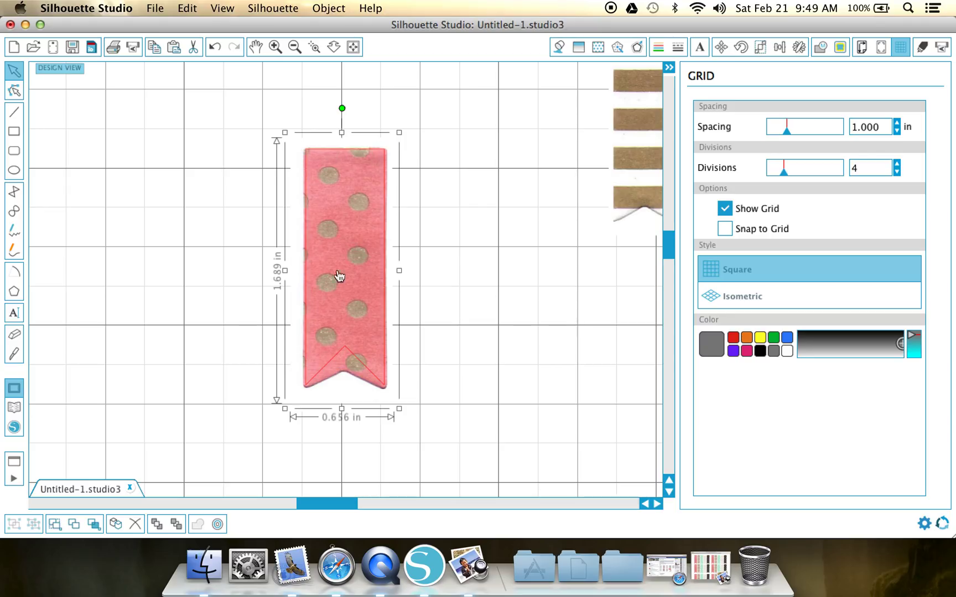
{"action": "mouse_move", "coordinate": [303, 217]}
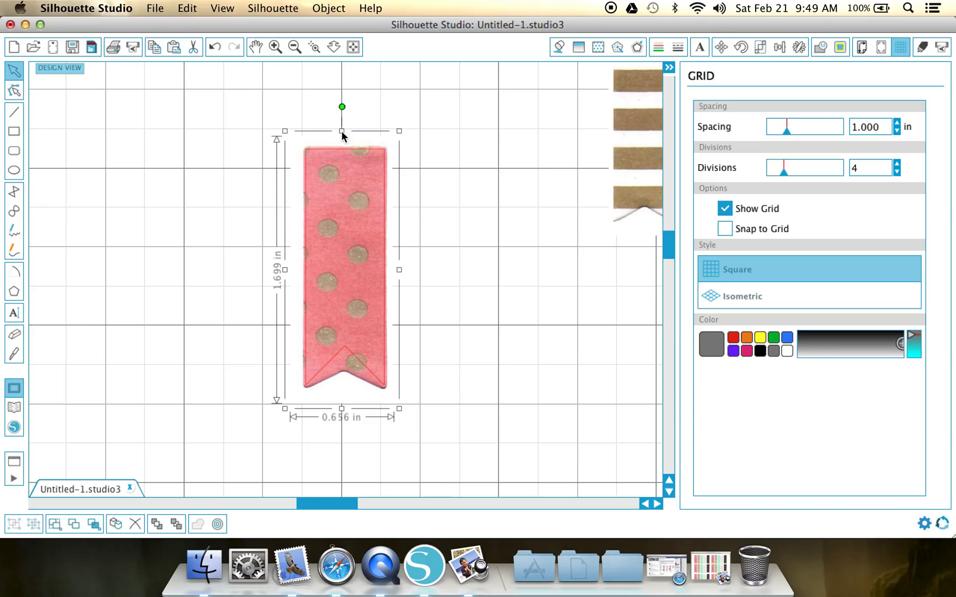
{"action": "mouse_move", "coordinate": [289, 272]}
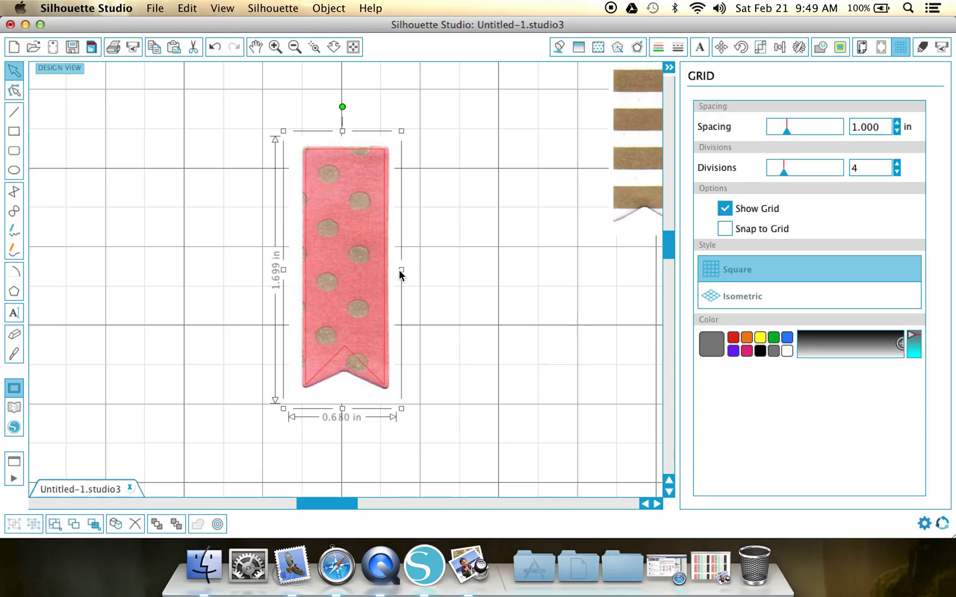
{"action": "mouse_move", "coordinate": [378, 195]}
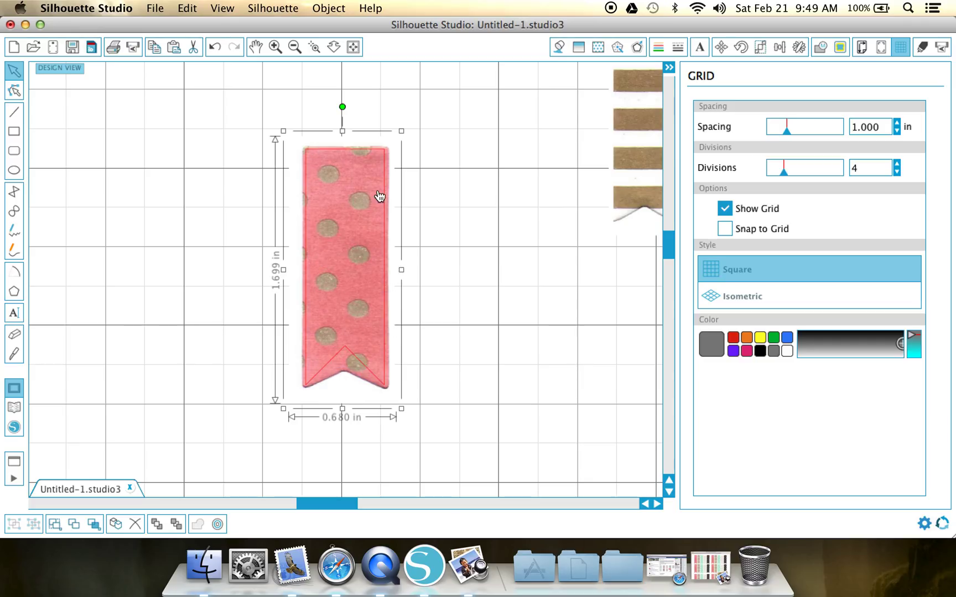
{"action": "mouse_move", "coordinate": [311, 331]}
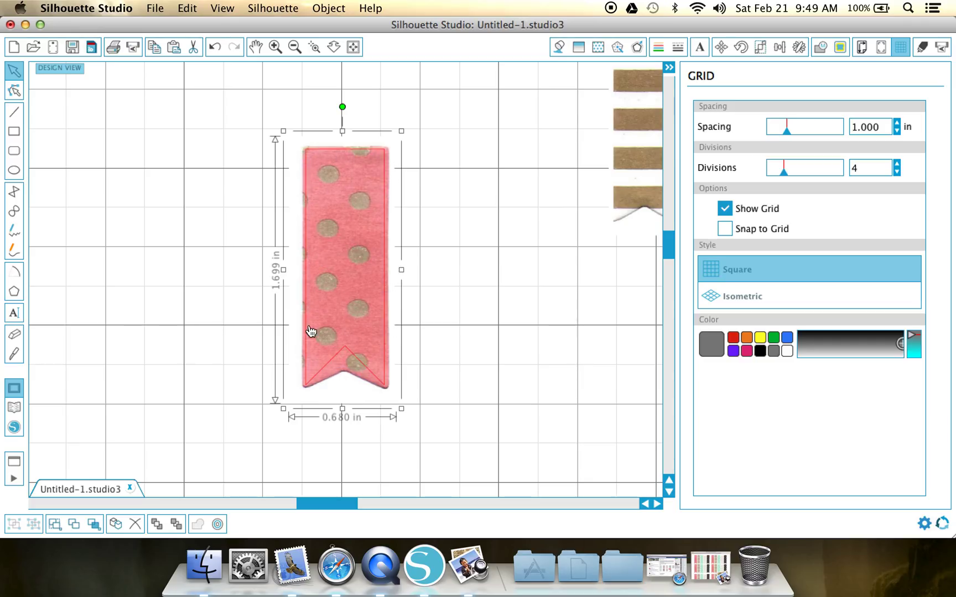
- Reselect the pink flag and begin stacking the striped and mint flags beneath it
{"action": "left_click", "coordinate": [231, 98]}
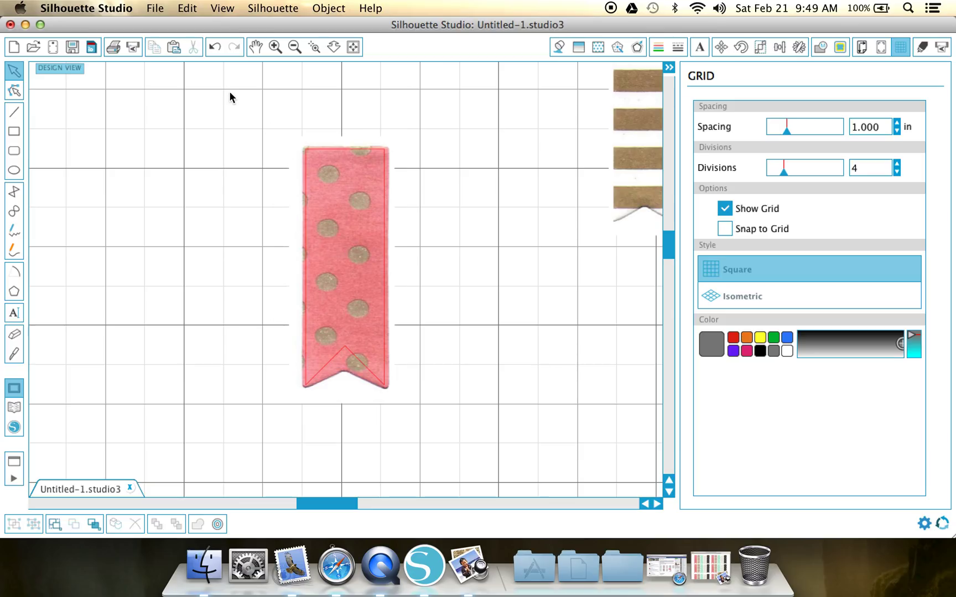
{"action": "left_click", "coordinate": [344, 268]}
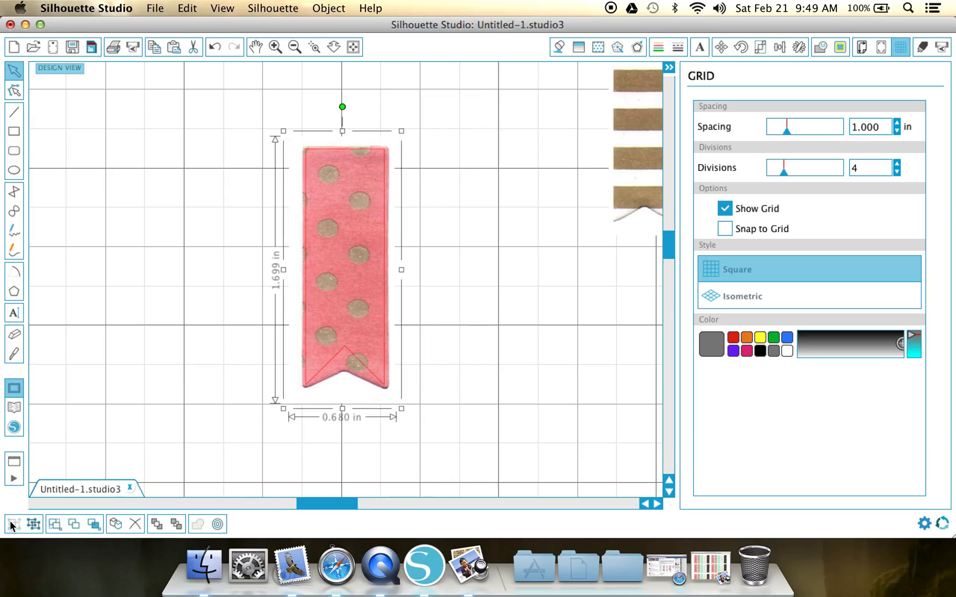
{"action": "left_click", "coordinate": [385, 159]}
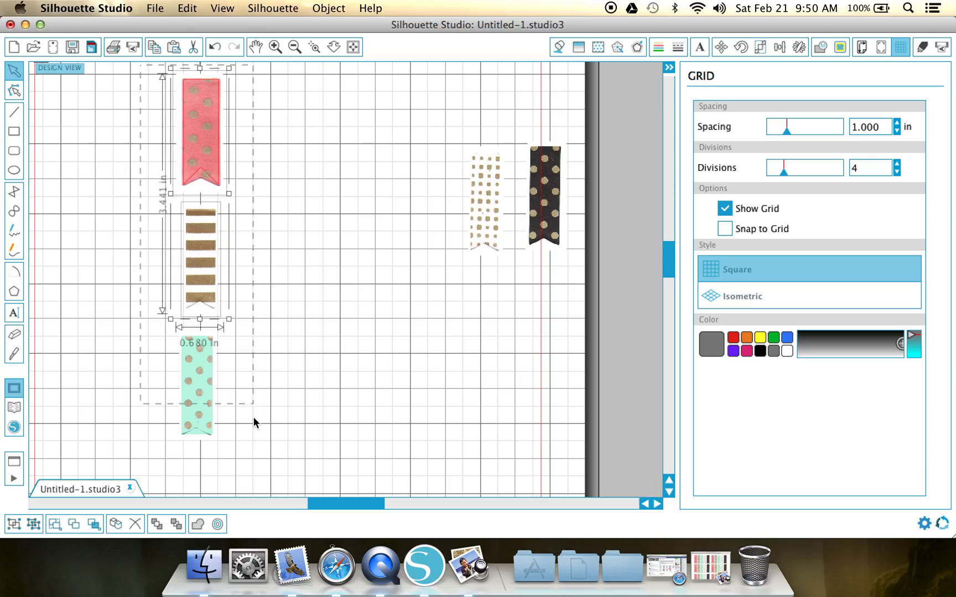
- Show the Replicate panel options and zoom in on the tan-squares flag at mid-page
{"action": "left_click", "coordinate": [799, 46]}
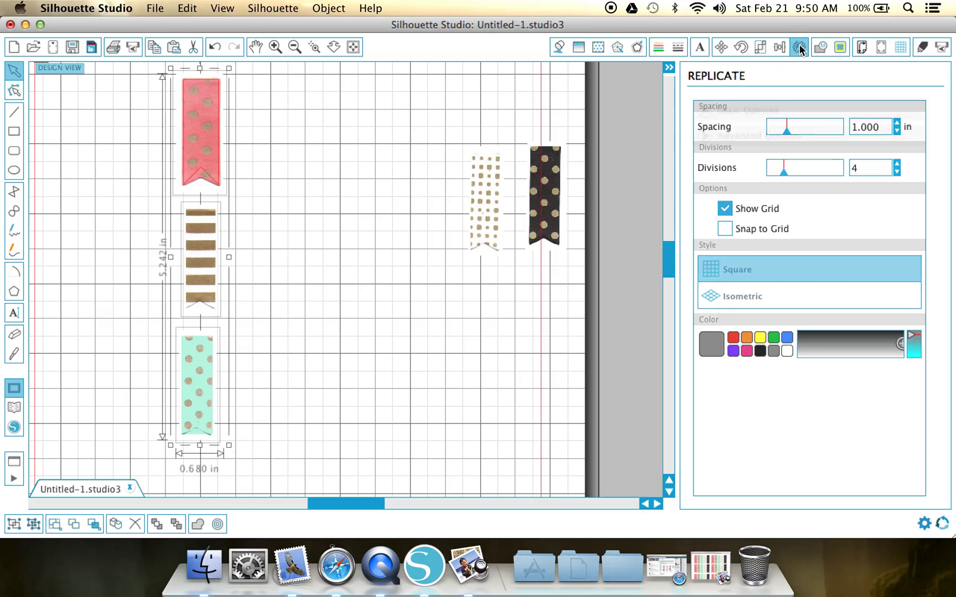
{"action": "left_click", "coordinate": [799, 46]}
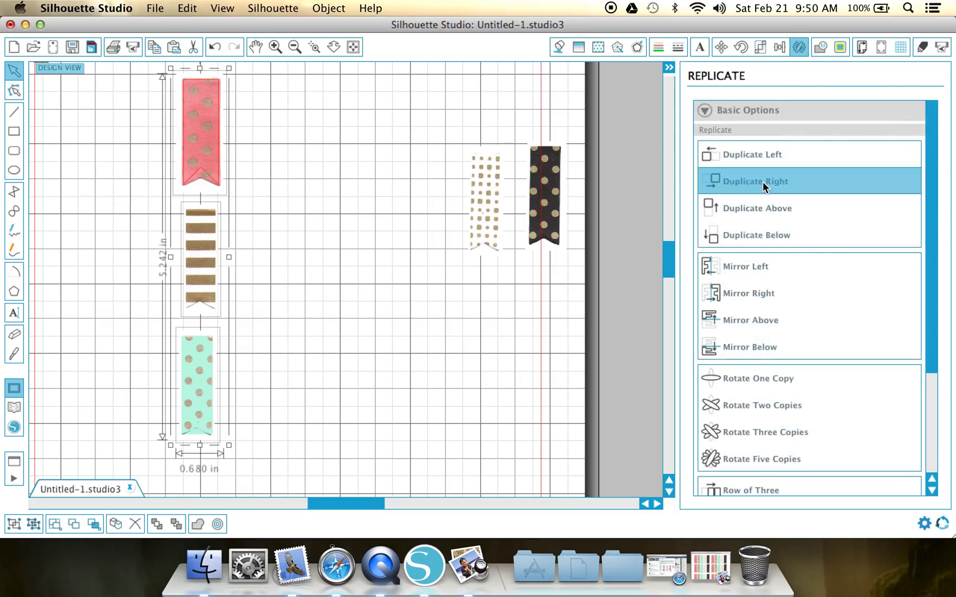
{"action": "left_click", "coordinate": [756, 182]}
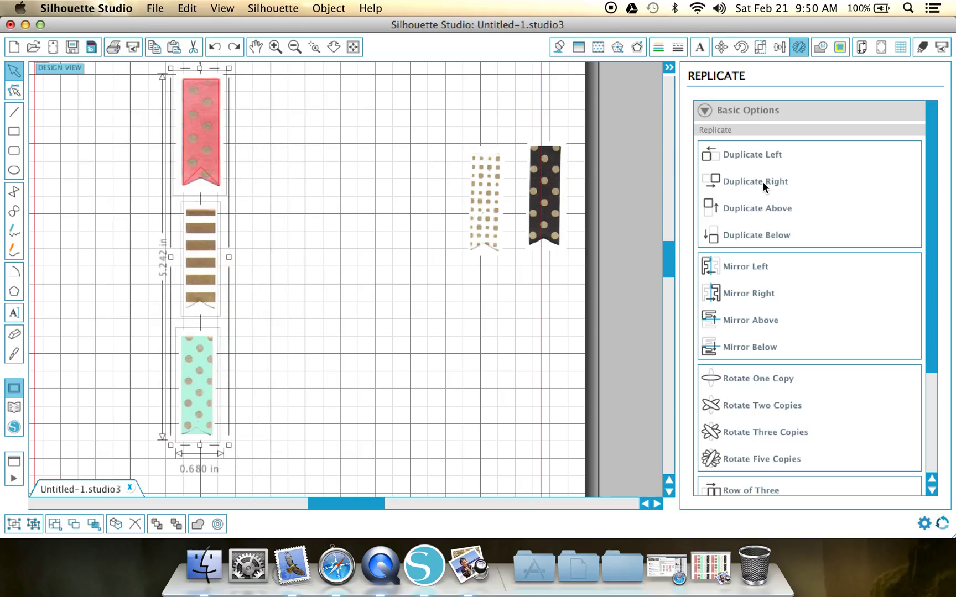
{"action": "mouse_move", "coordinate": [407, 111]}
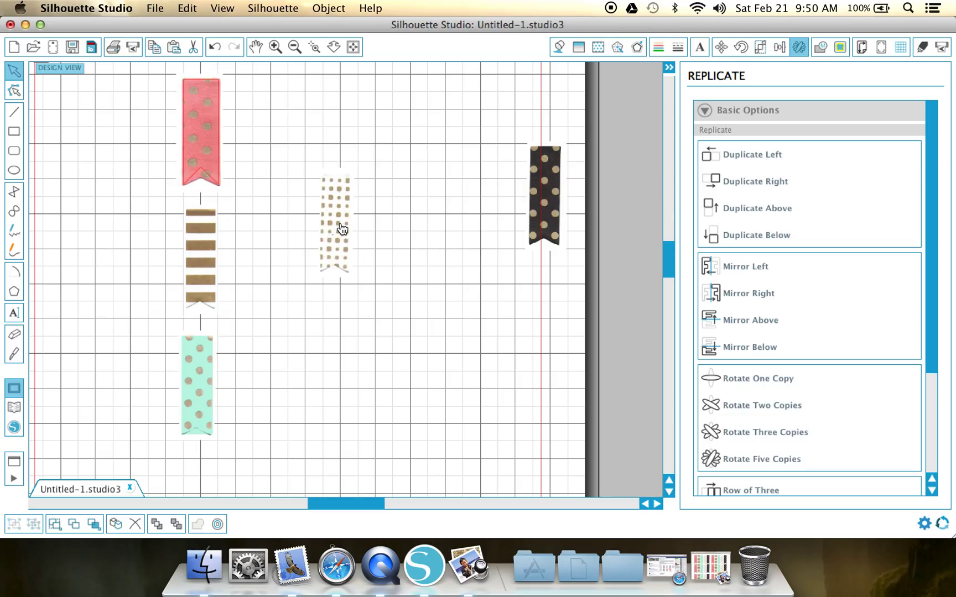
{"action": "left_click", "coordinate": [275, 46]}
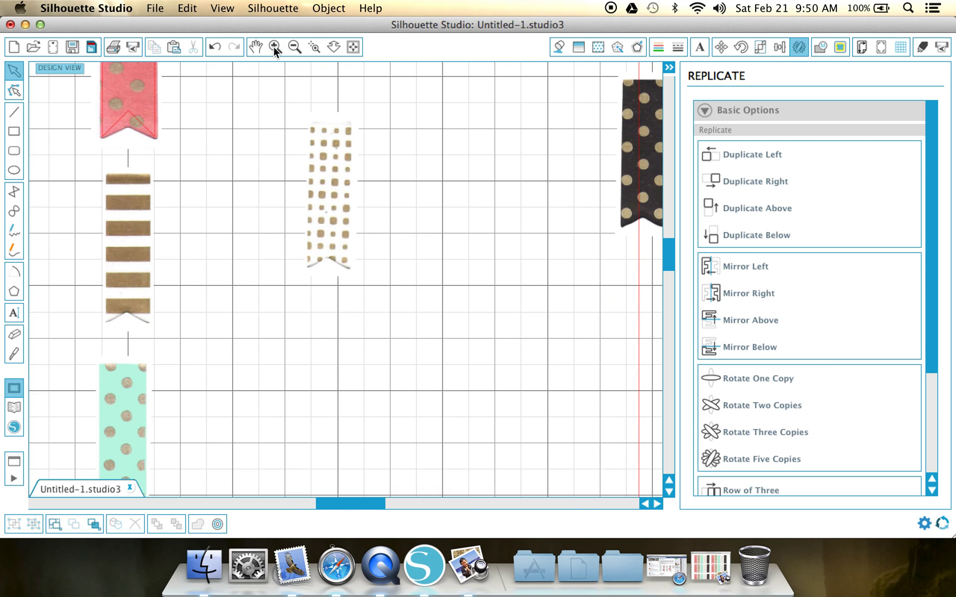
{"action": "left_click", "coordinate": [276, 46]}
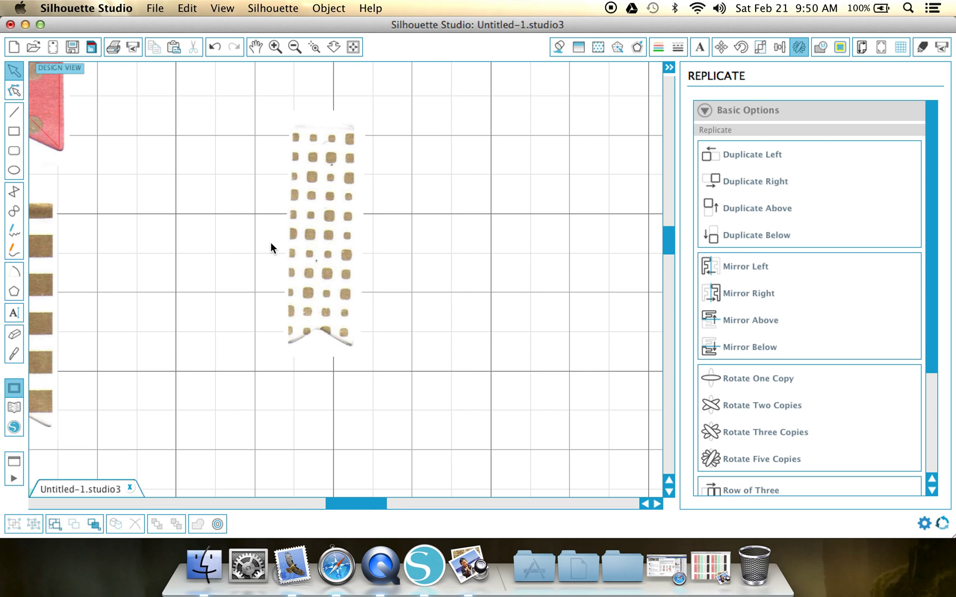
{"action": "mouse_move", "coordinate": [326, 212]}
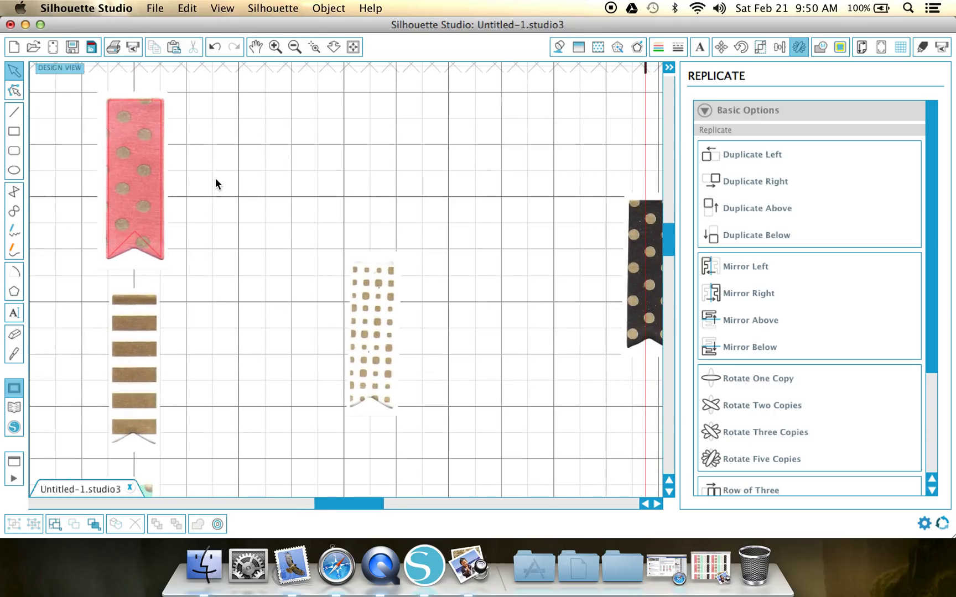
- Check the pink flag still covers its outline, then lay a red outline over the tan-squares flag
{"action": "left_click", "coordinate": [134, 177]}
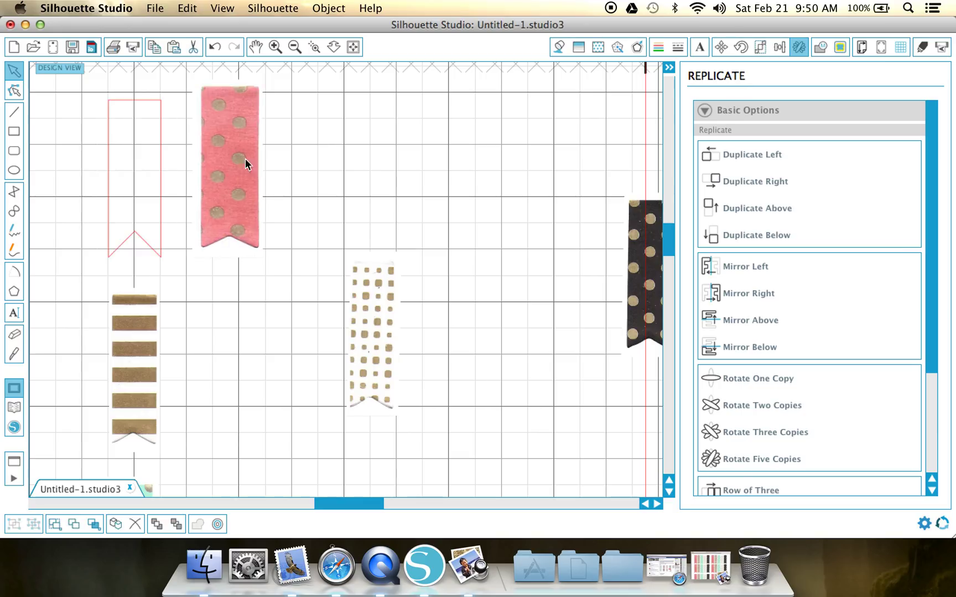
{"action": "left_click", "coordinate": [134, 169]}
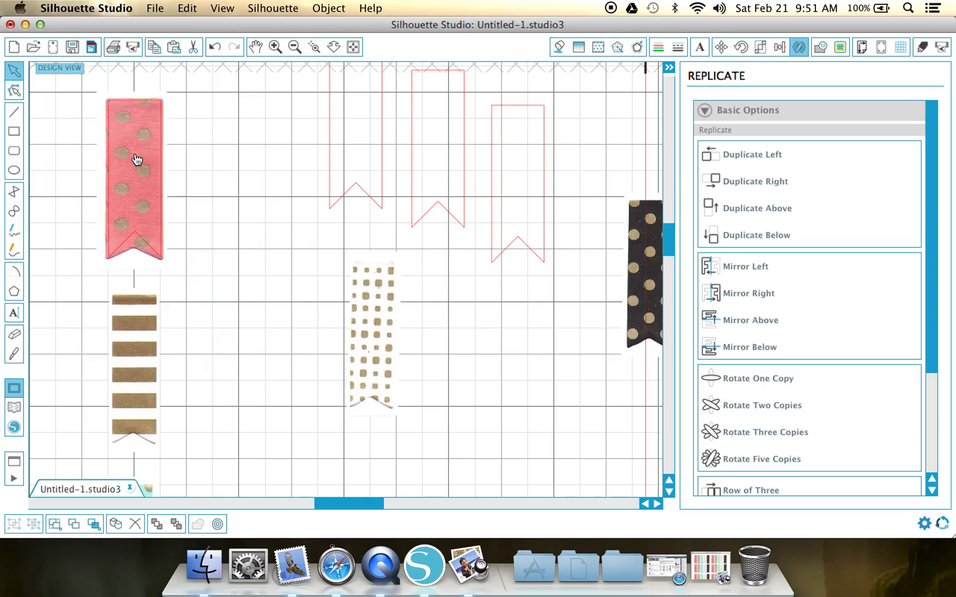
{"action": "left_click", "coordinate": [136, 159]}
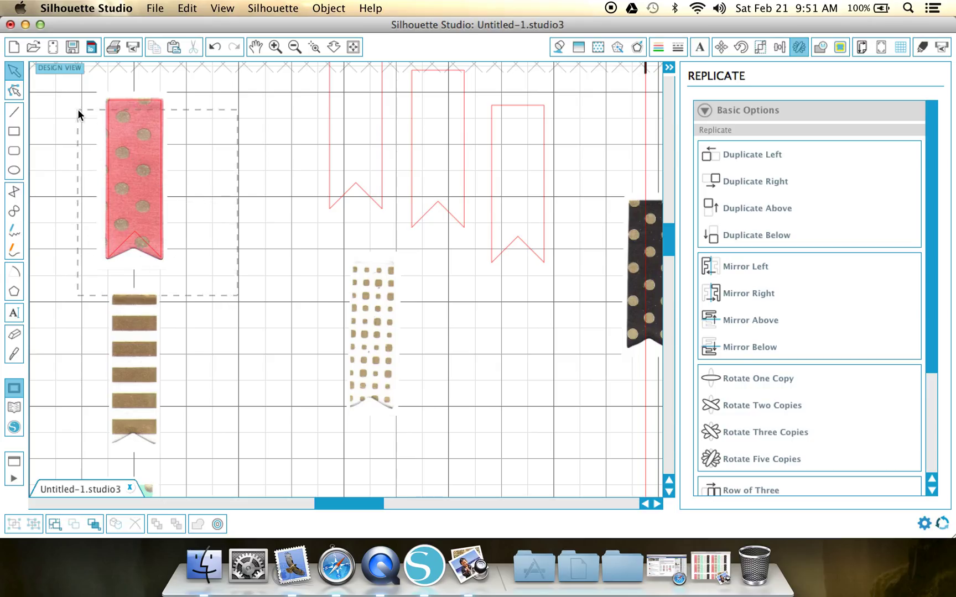
{"action": "left_click", "coordinate": [135, 181]}
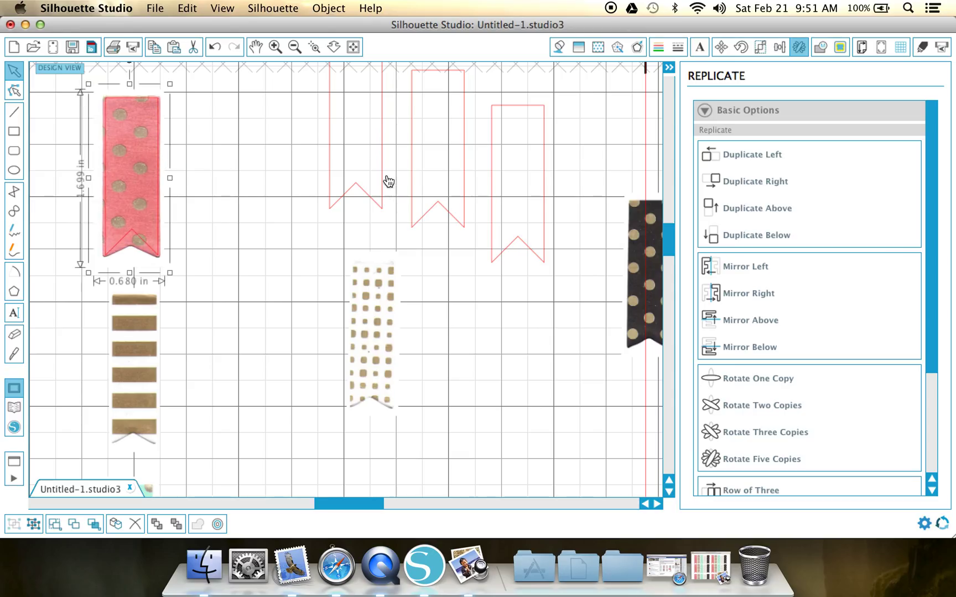
{"action": "left_click", "coordinate": [375, 335]}
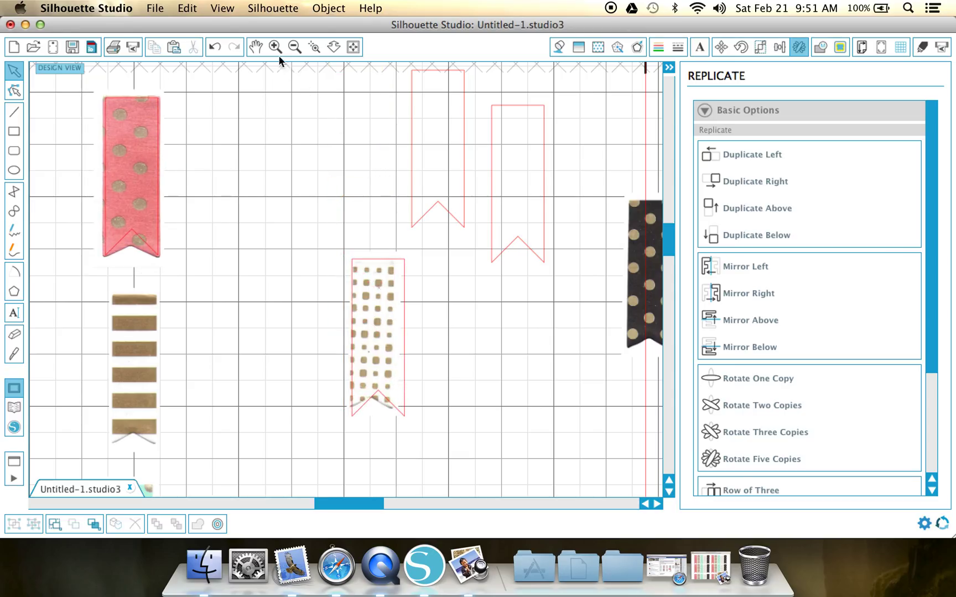
- Zoom in on the tan-squares flag and its red cut outline
{"action": "left_click", "coordinate": [275, 47]}
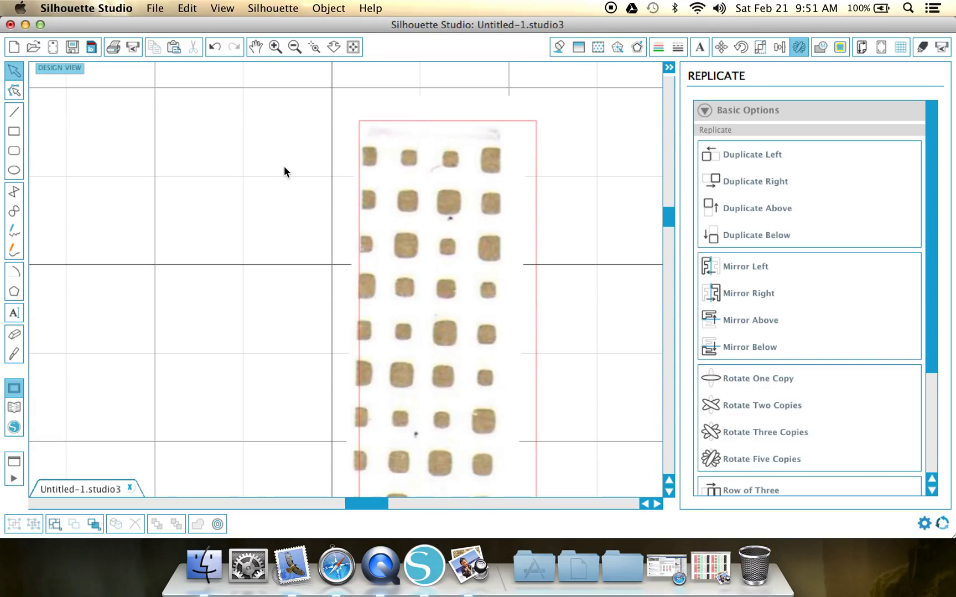
{"action": "mouse_move", "coordinate": [391, 138]}
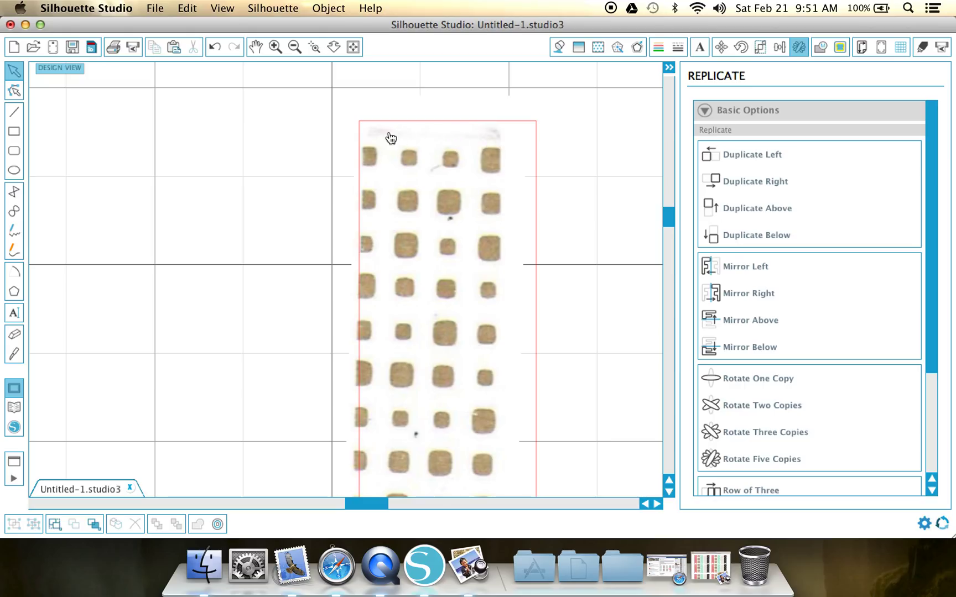
{"action": "mouse_move", "coordinate": [491, 143]}
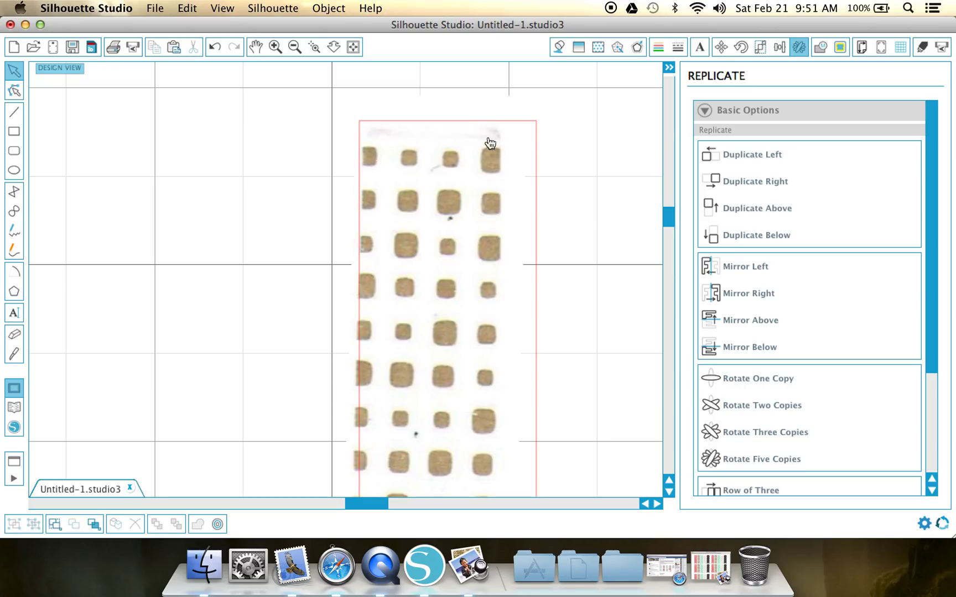
{"action": "mouse_move", "coordinate": [425, 117]}
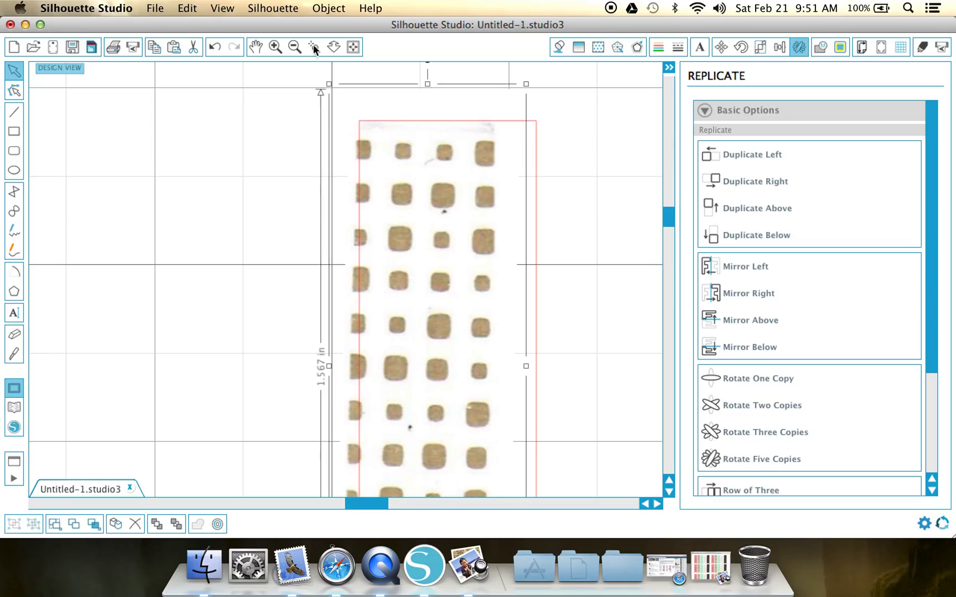
- Zoom out to see the whole cream flag image with its notched outline
{"action": "left_click", "coordinate": [313, 47]}
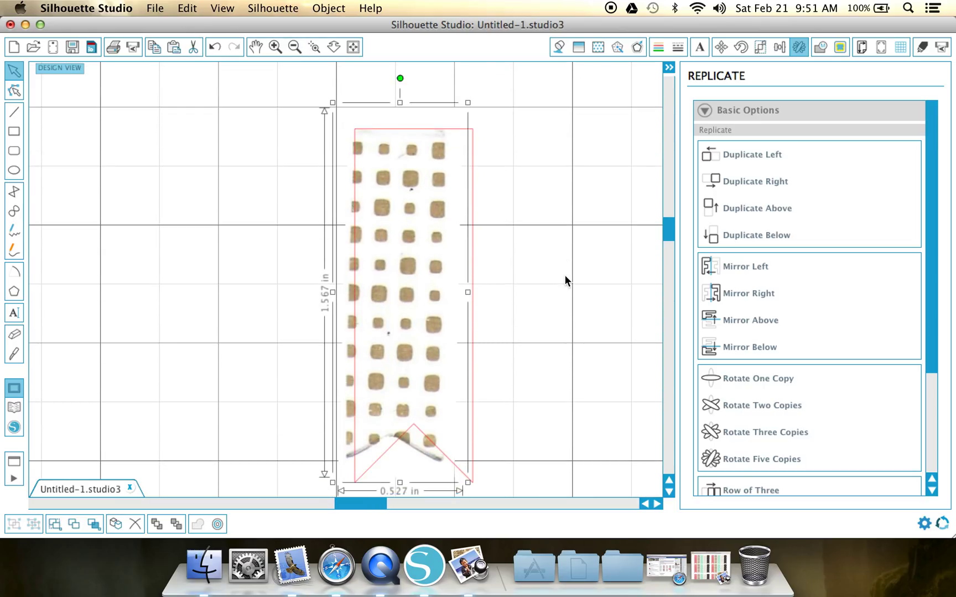
{"action": "mouse_move", "coordinate": [357, 163]}
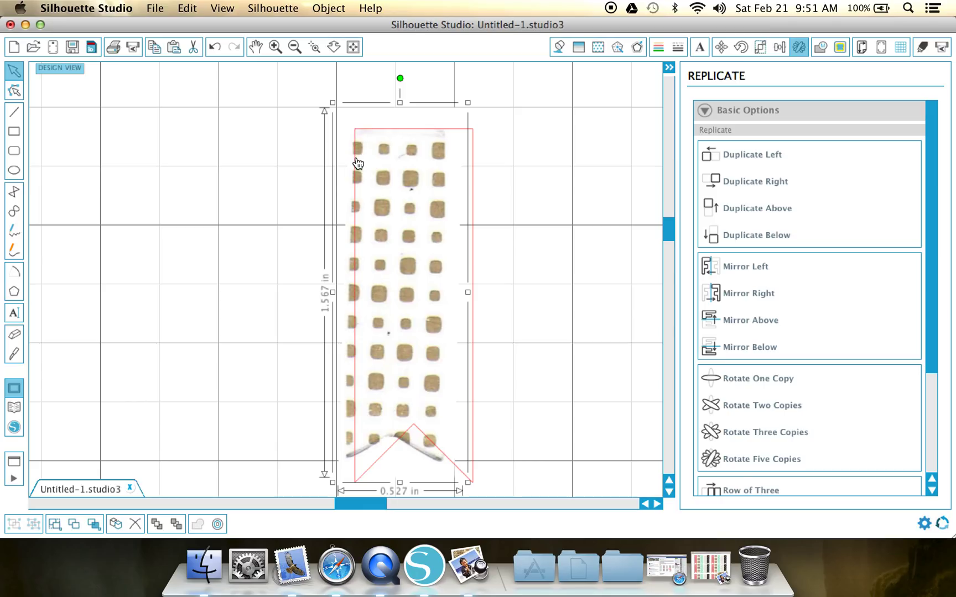
{"action": "mouse_move", "coordinate": [376, 133]}
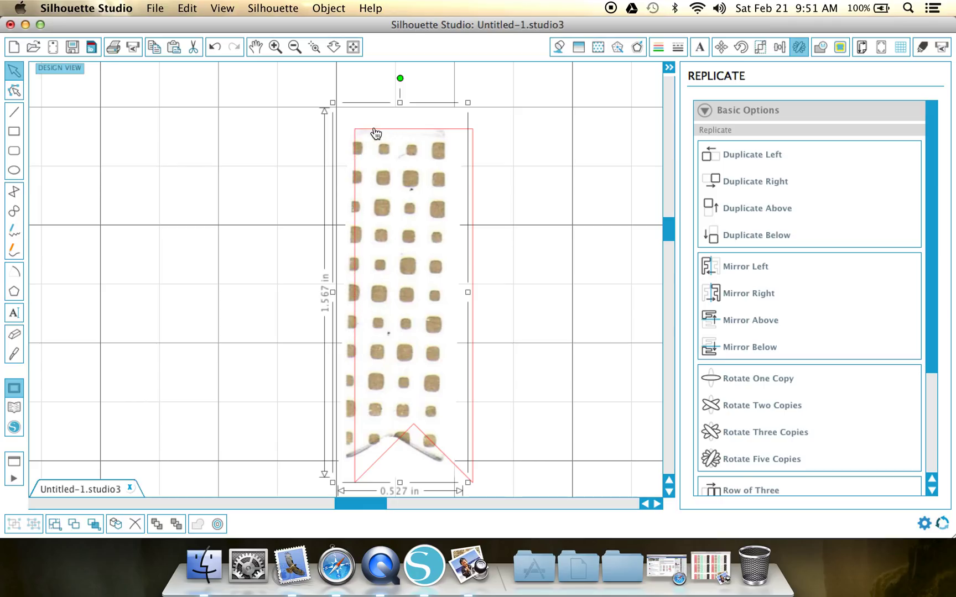
{"action": "mouse_move", "coordinate": [346, 259]}
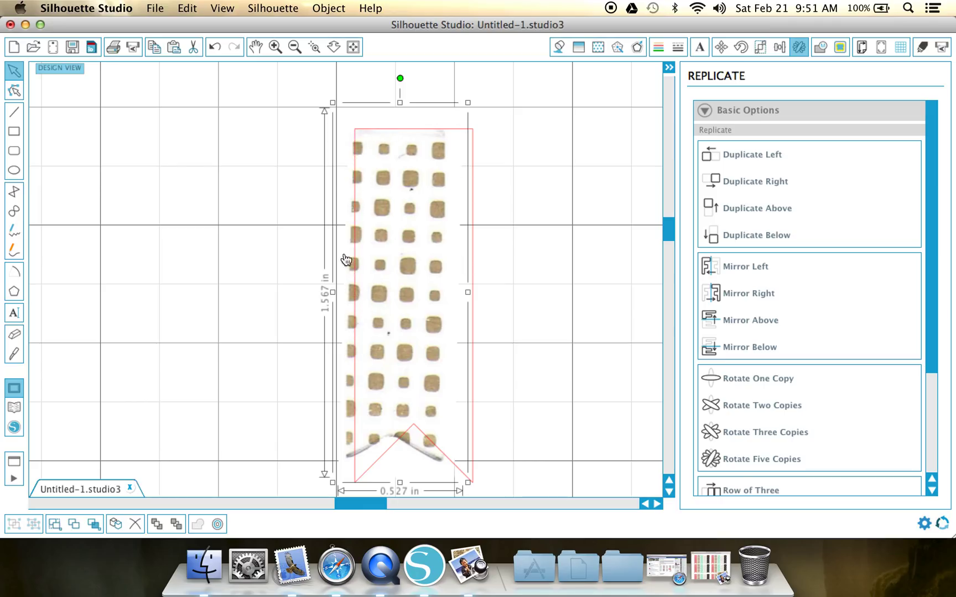
{"action": "mouse_move", "coordinate": [354, 438]}
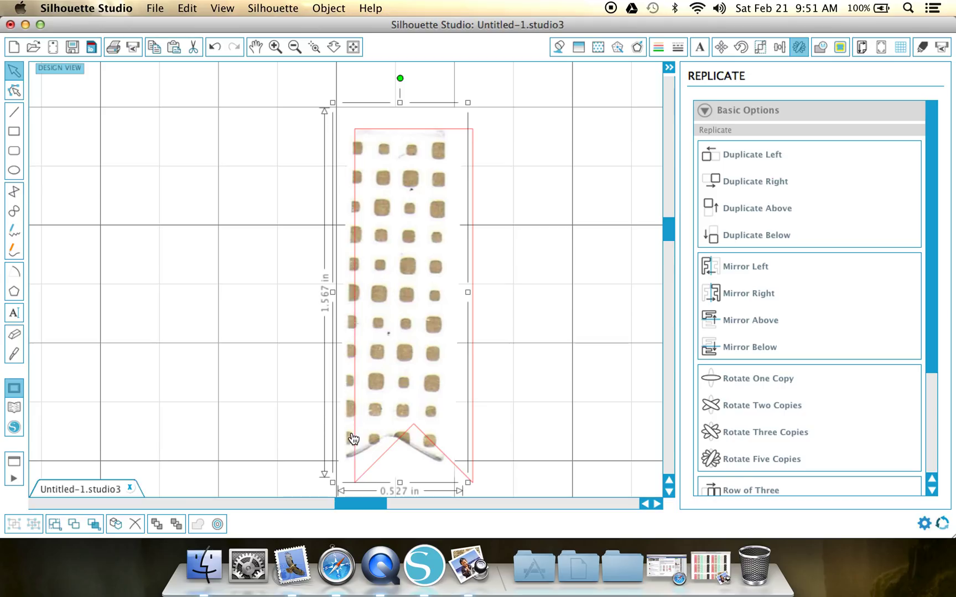
{"action": "mouse_move", "coordinate": [344, 448]}
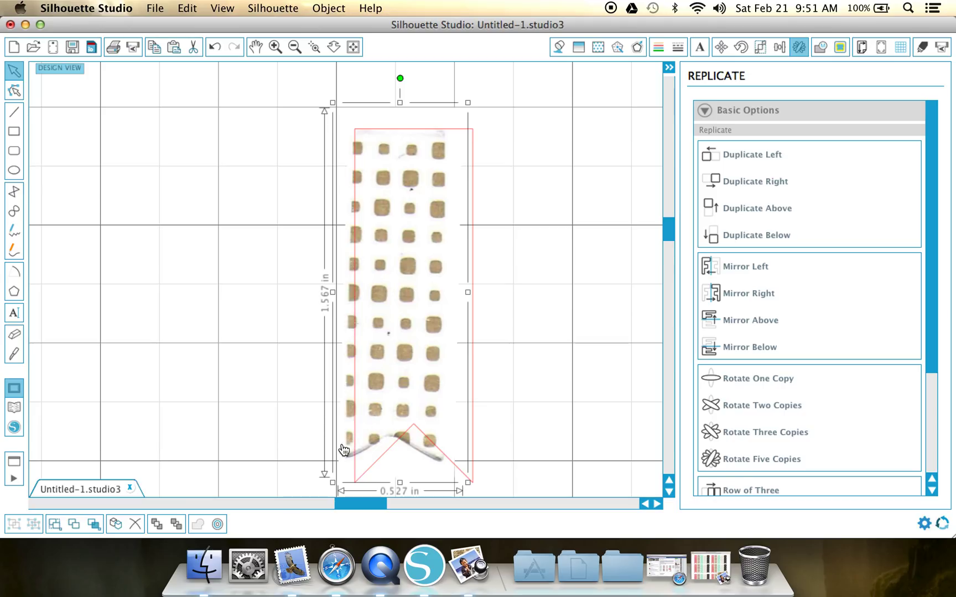
{"action": "mouse_move", "coordinate": [392, 398]}
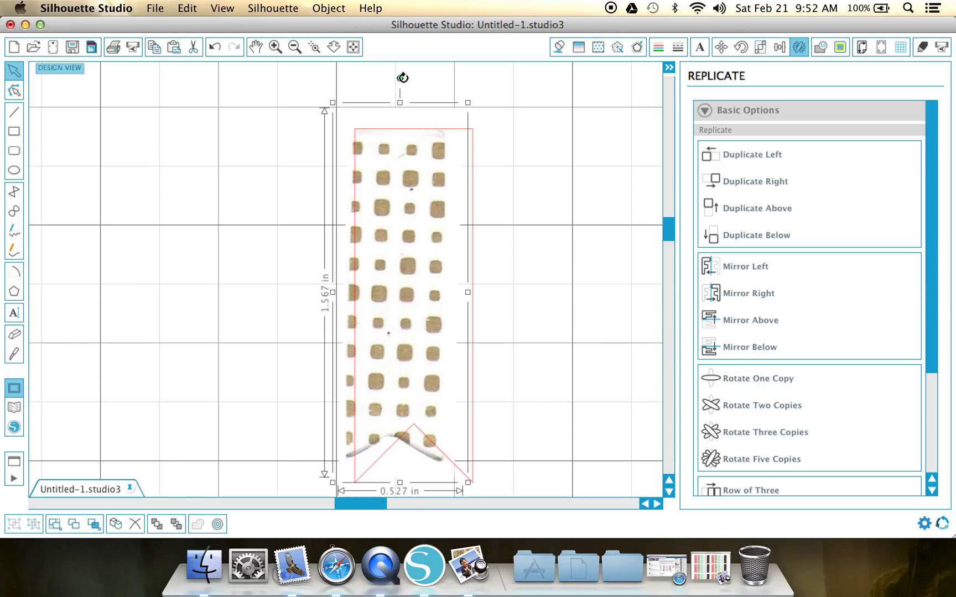
{"action": "mouse_move", "coordinate": [402, 80]}
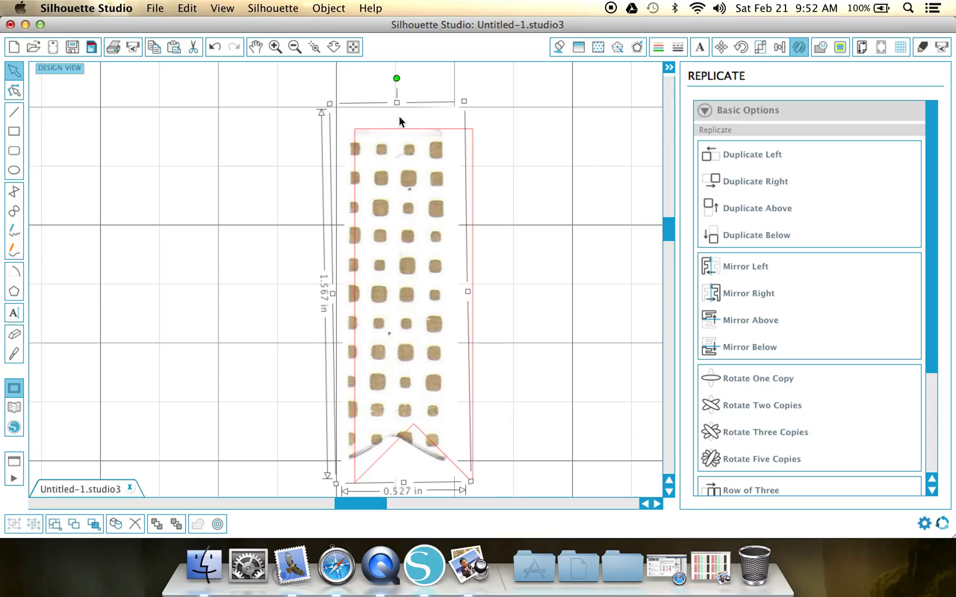
{"action": "mouse_move", "coordinate": [445, 137]}
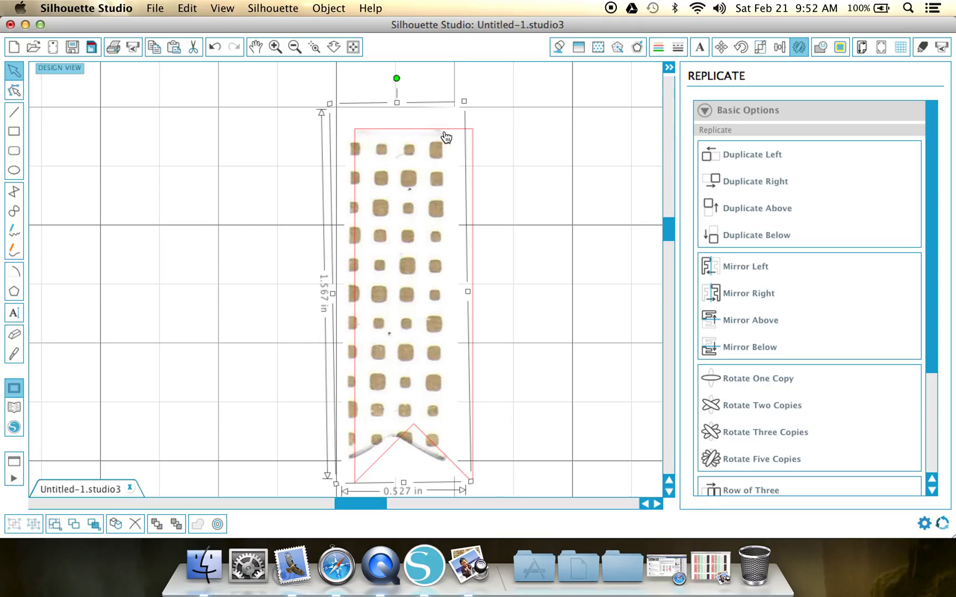
{"action": "mouse_move", "coordinate": [434, 122]}
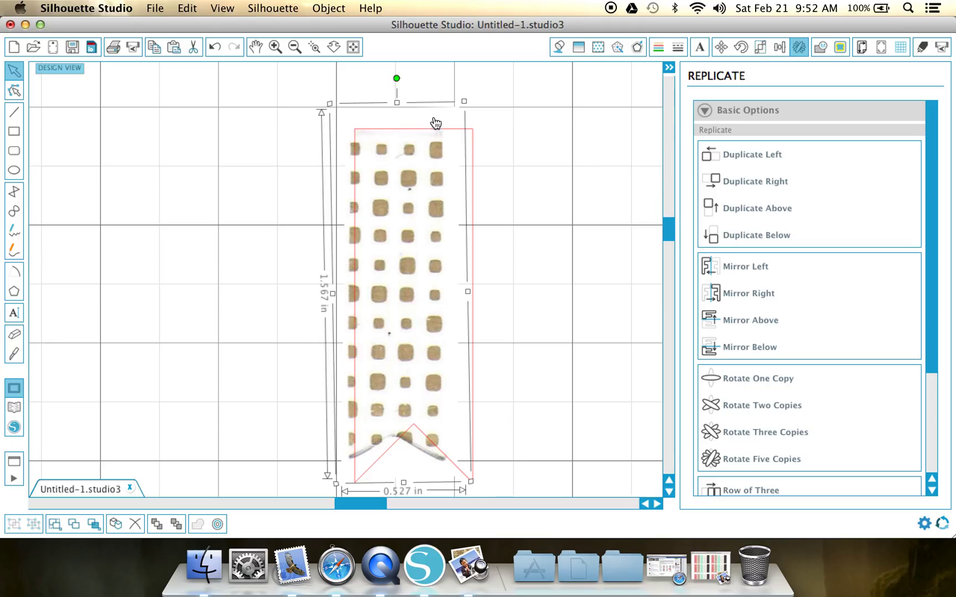
{"action": "mouse_move", "coordinate": [378, 135]}
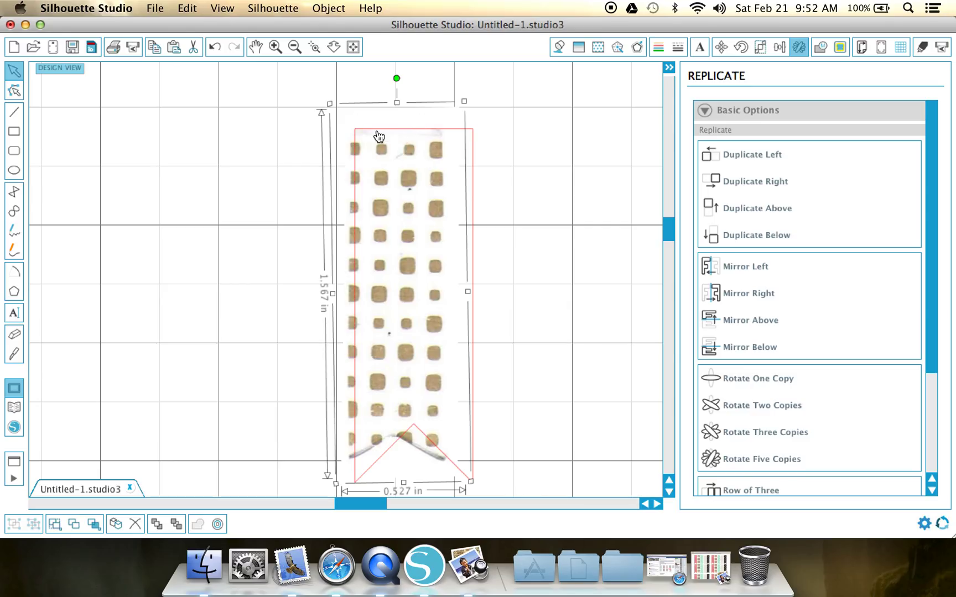
{"action": "mouse_move", "coordinate": [448, 242]}
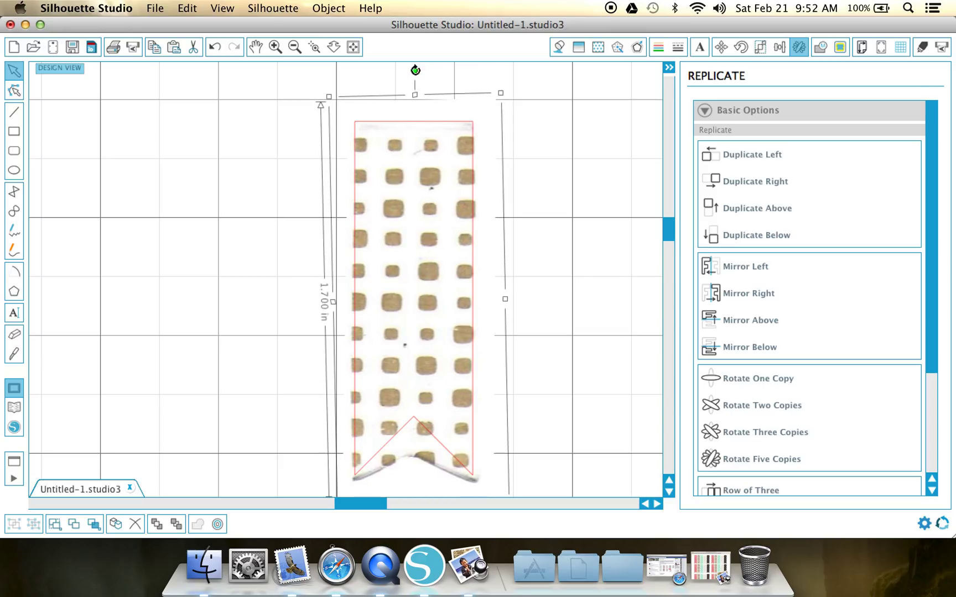
{"action": "mouse_move", "coordinate": [515, 276]}
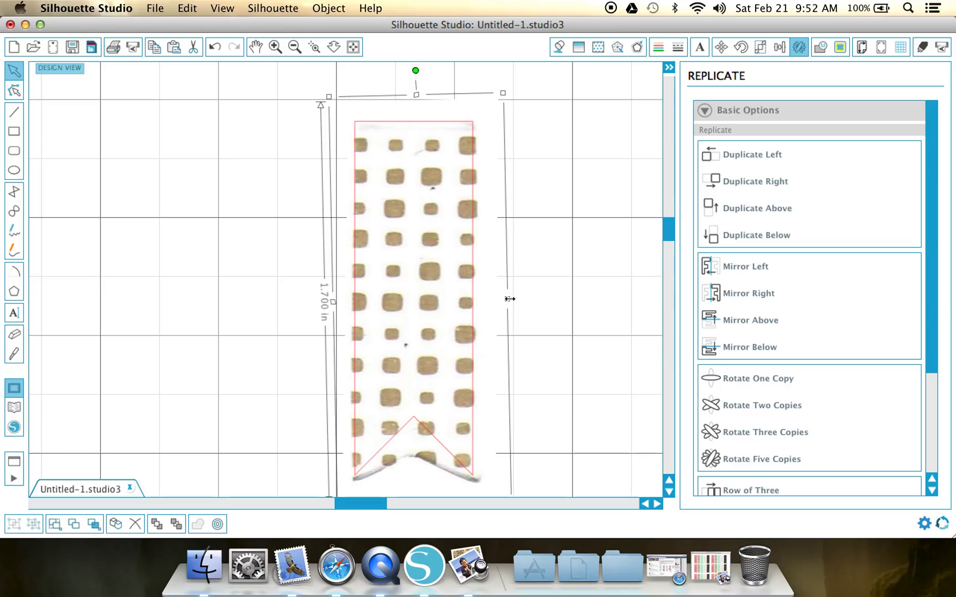
{"action": "mouse_move", "coordinate": [428, 188]}
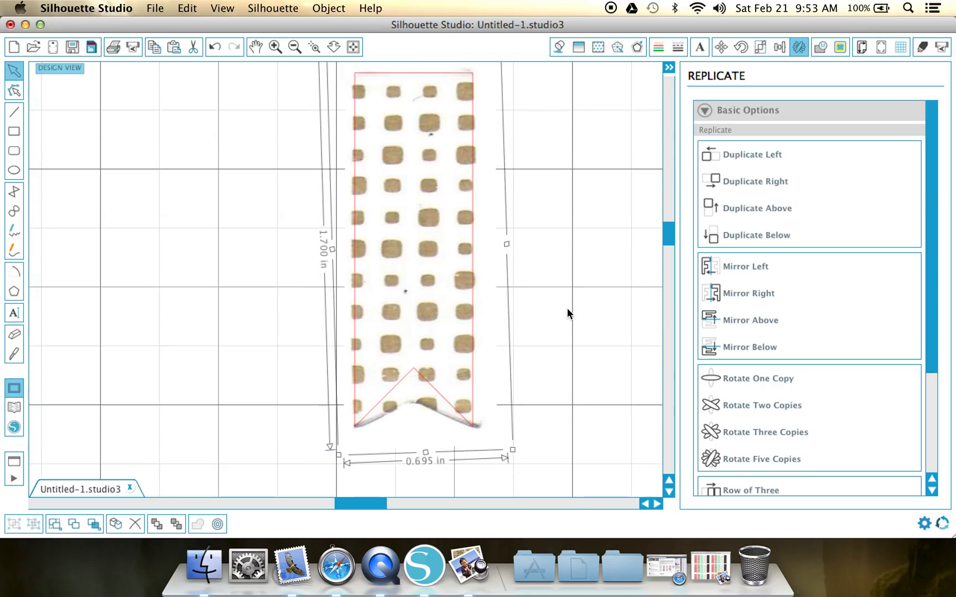
{"action": "mouse_move", "coordinate": [425, 455]}
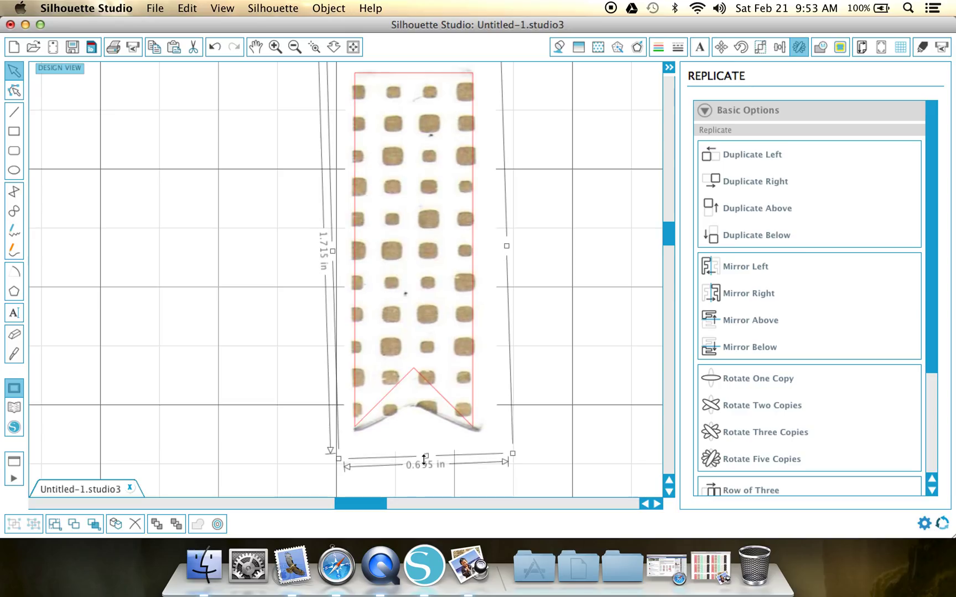
{"action": "mouse_move", "coordinate": [525, 253]}
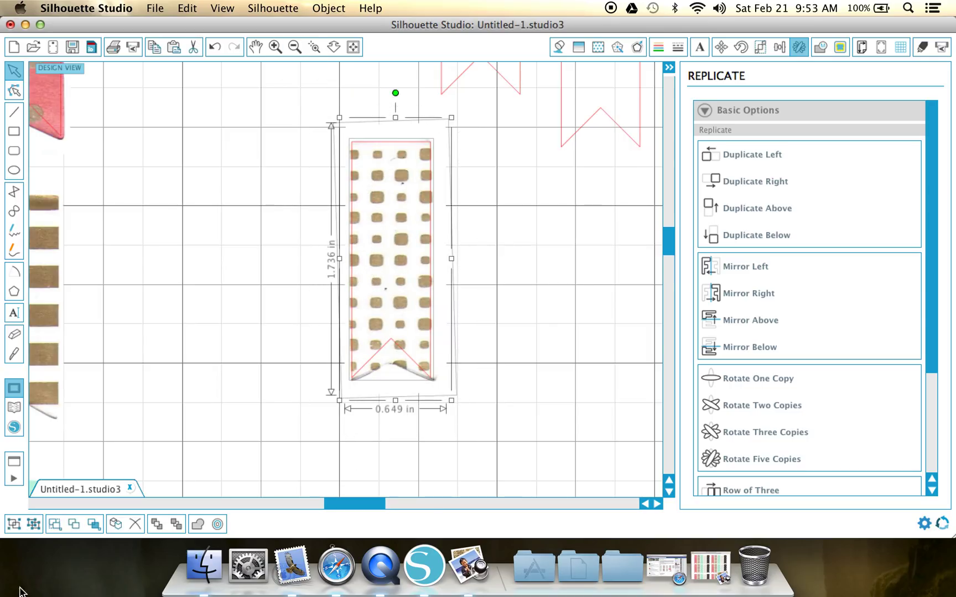
- Zoom out until the full page with all five flags and registration marks shows
{"action": "left_click", "coordinate": [294, 47]}
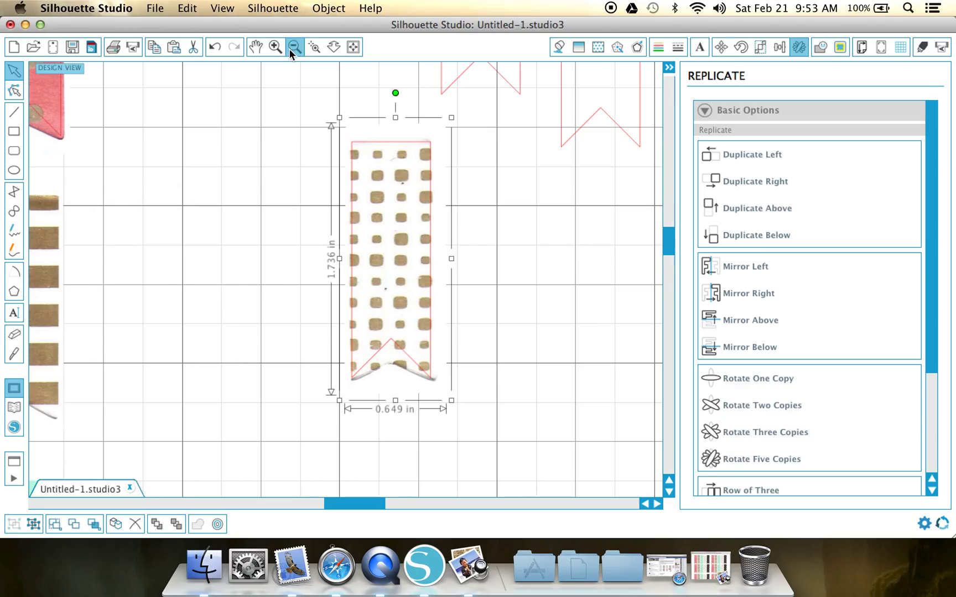
{"action": "left_click", "coordinate": [294, 46]}
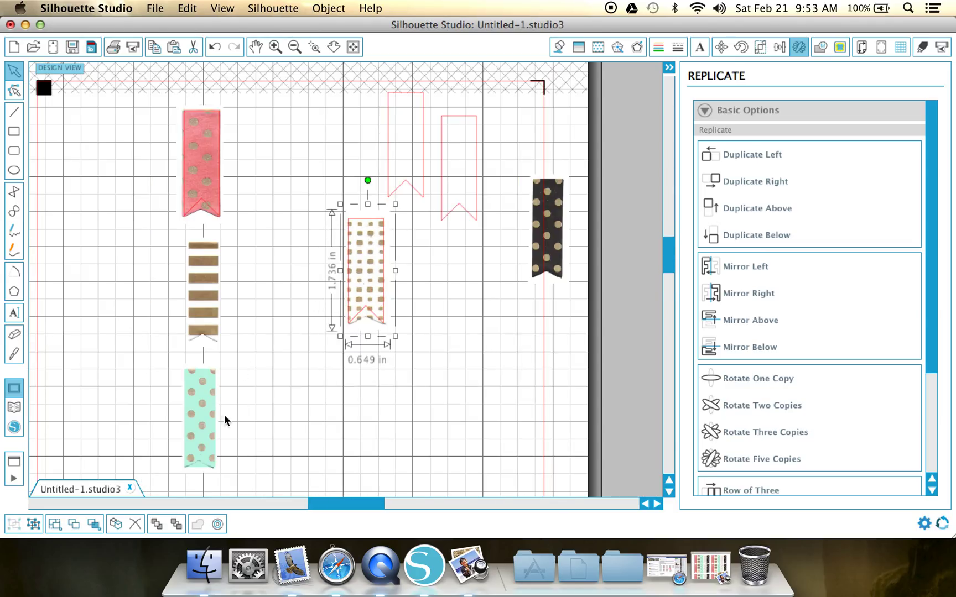
{"action": "mouse_move", "coordinate": [503, 455]}
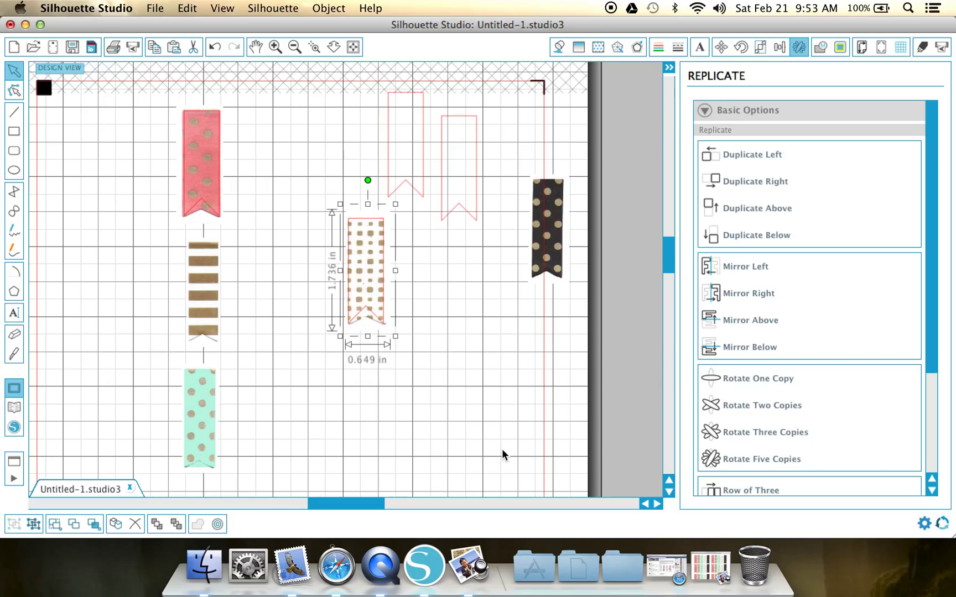
{"action": "mouse_move", "coordinate": [56, 97]}
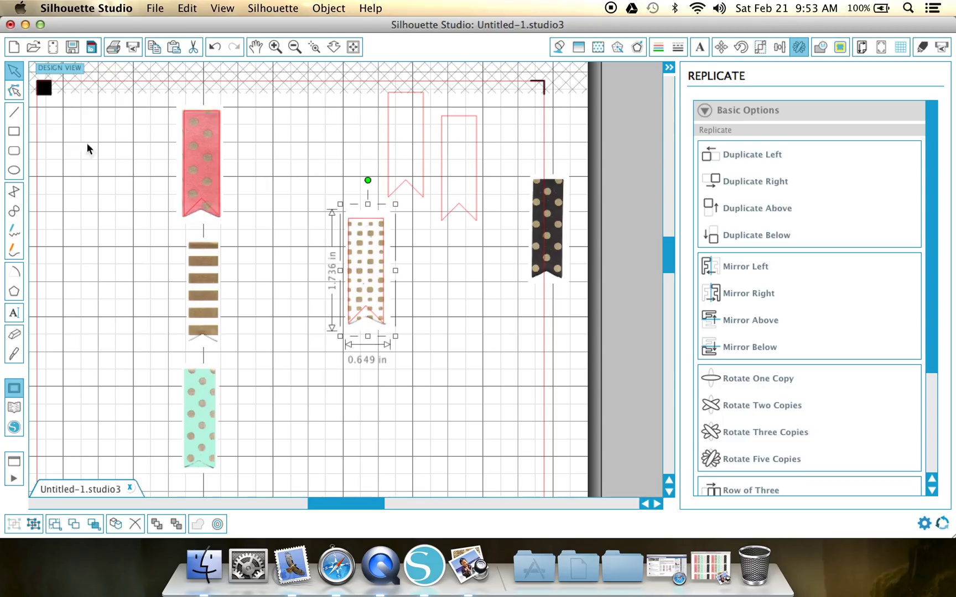
{"action": "mouse_move", "coordinate": [59, 106]}
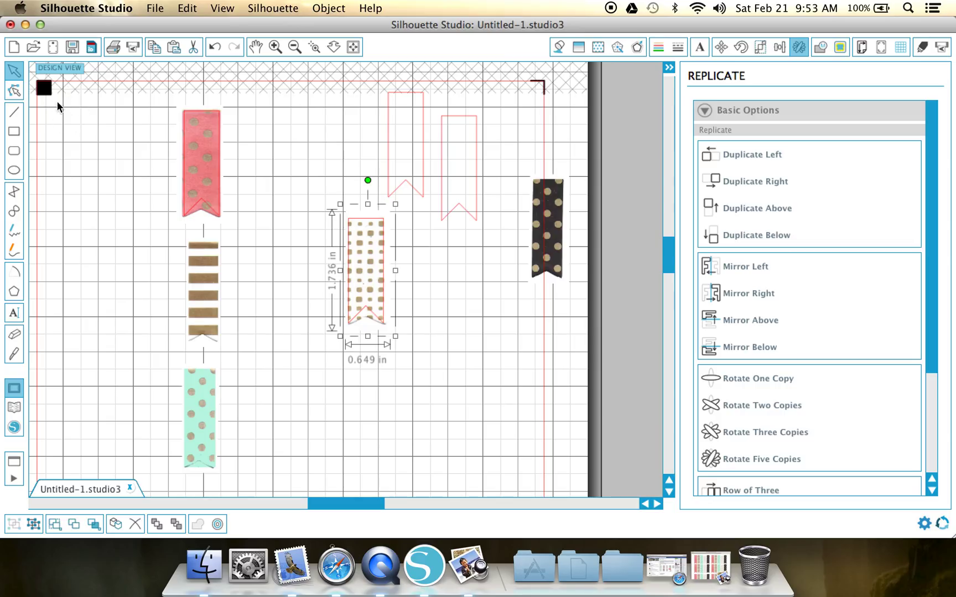
{"action": "mouse_move", "coordinate": [92, 218]}
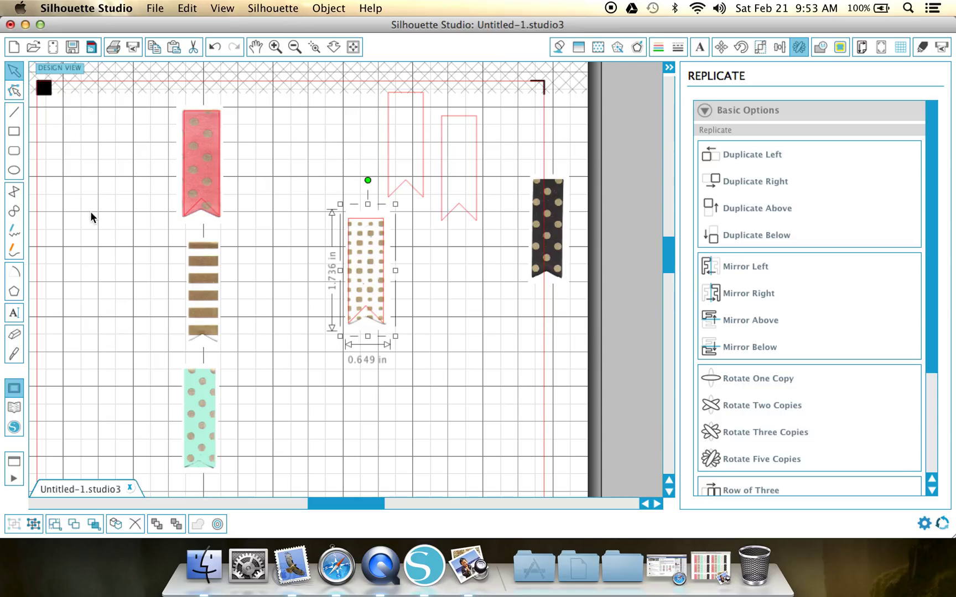
{"action": "mouse_move", "coordinate": [79, 112]}
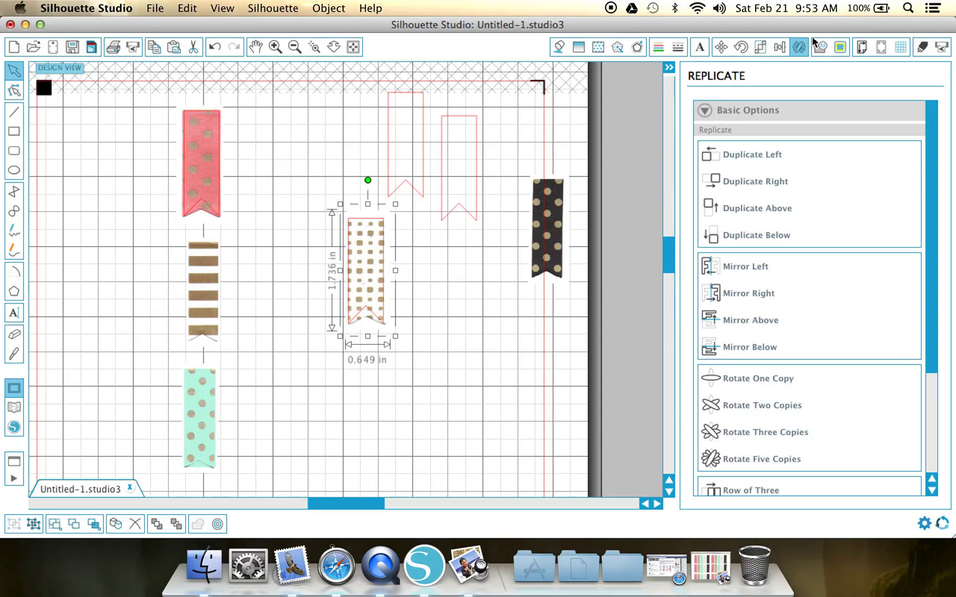
{"action": "mouse_move", "coordinate": [860, 61]}
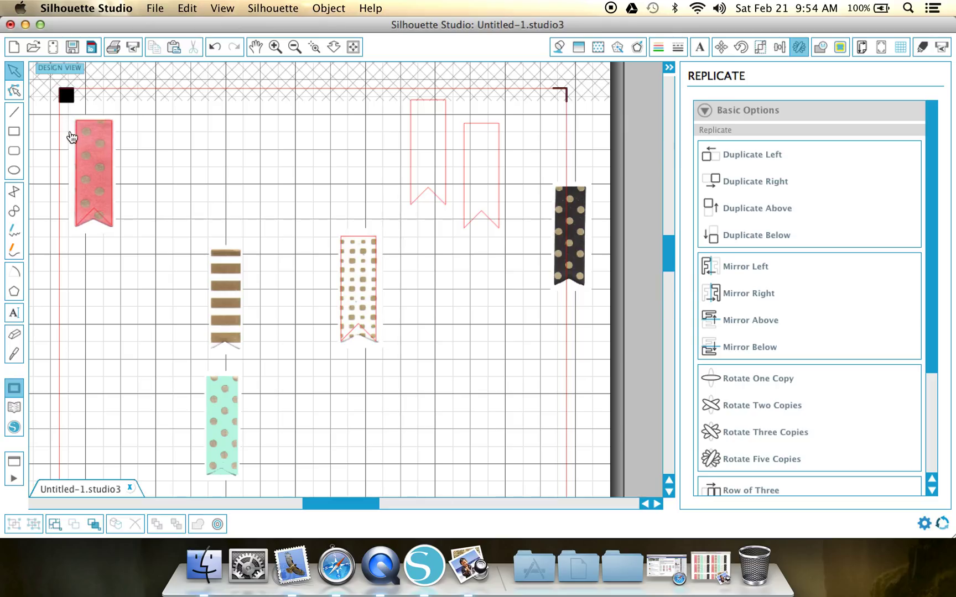
{"action": "mouse_move", "coordinate": [128, 121]}
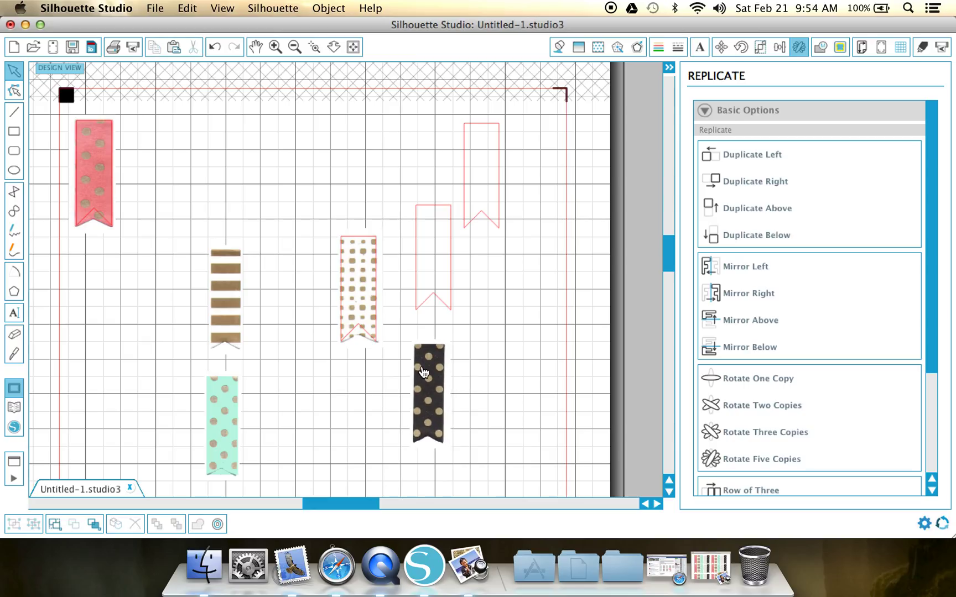
{"action": "mouse_move", "coordinate": [539, 375]}
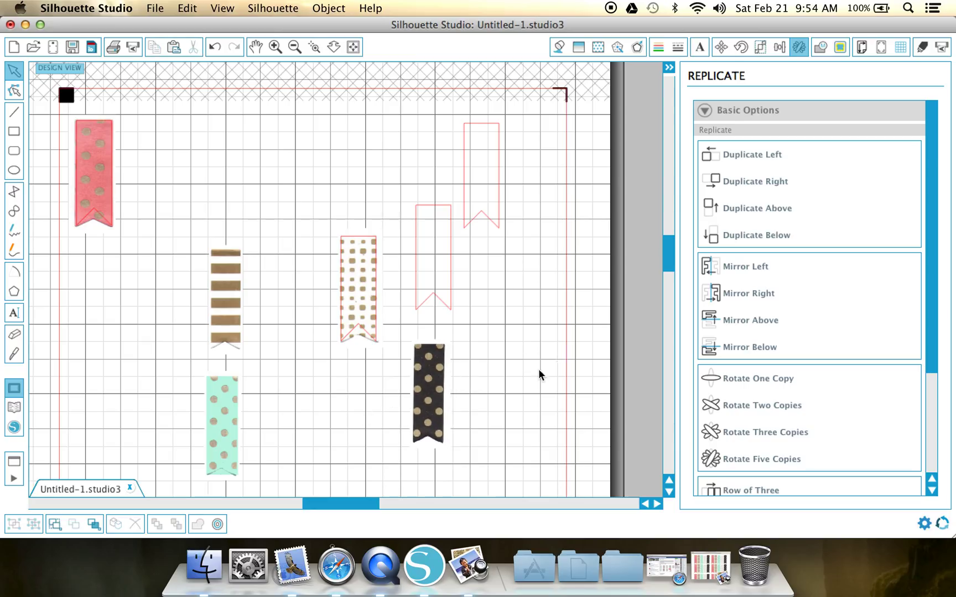
{"action": "mouse_move", "coordinate": [521, 402]}
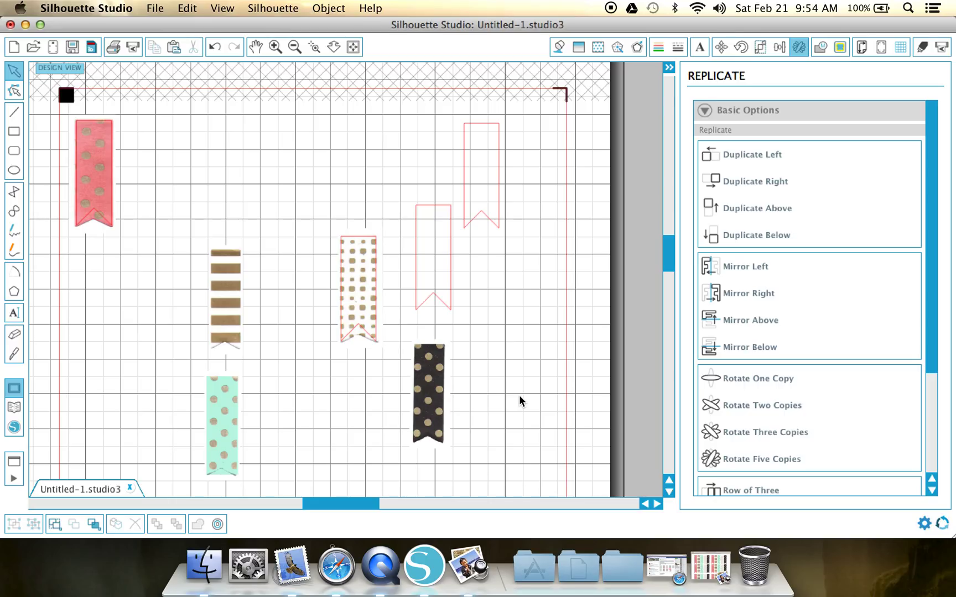
{"action": "mouse_move", "coordinate": [585, 81]}
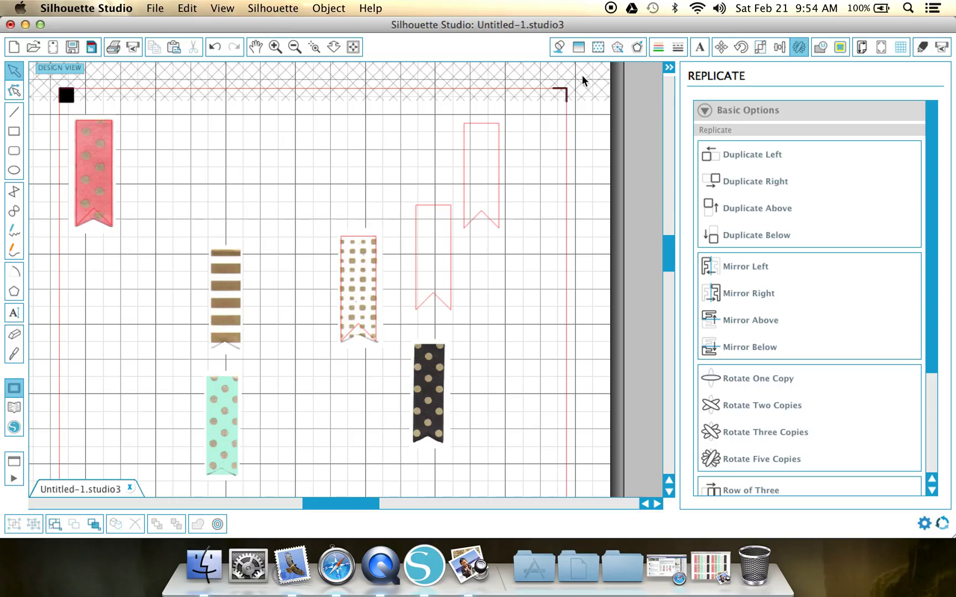